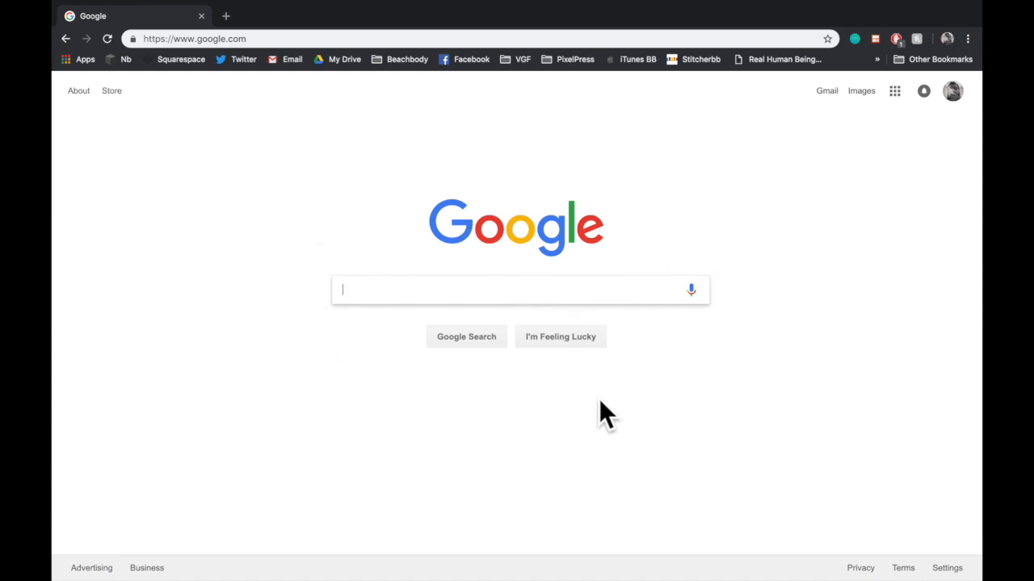
Navigate Chrome to edu.bloxelsbuilder.com via the 'blox' address-bar suggestion.
click(194, 39)
text(blox)
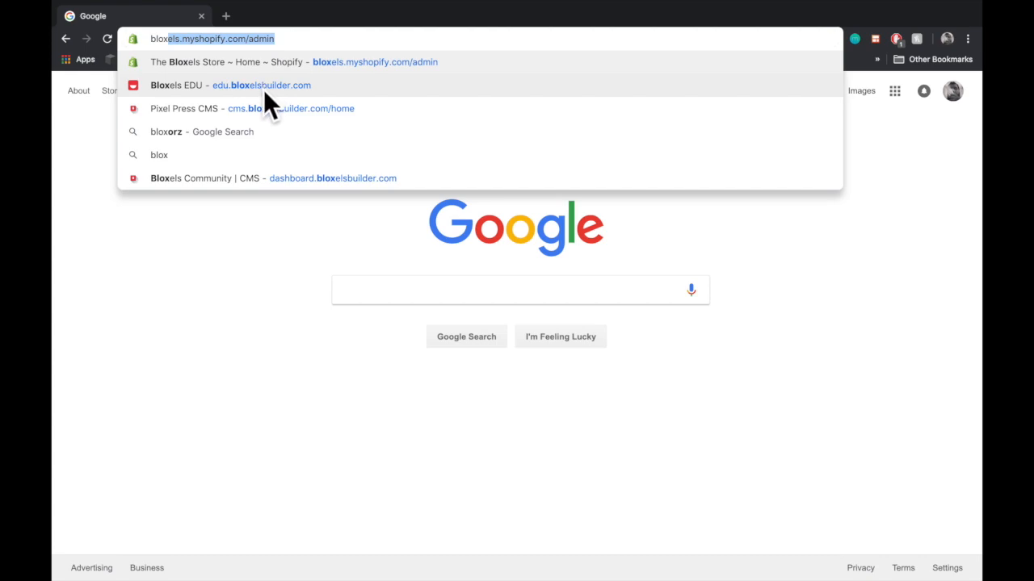
click(230, 84)
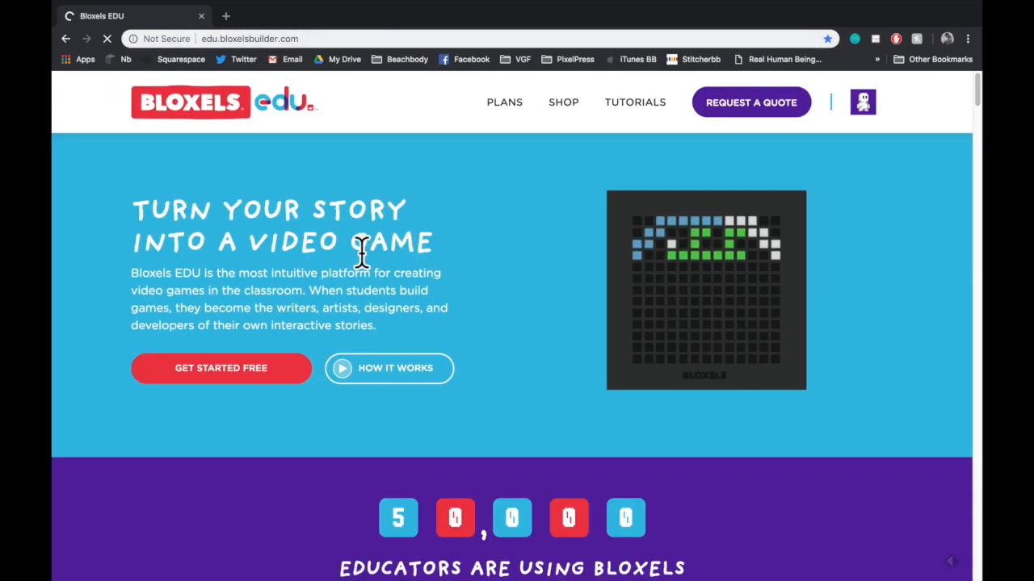
Log in from the homepage account icon with email and password, reaching the hub.
scroll(down, 3)
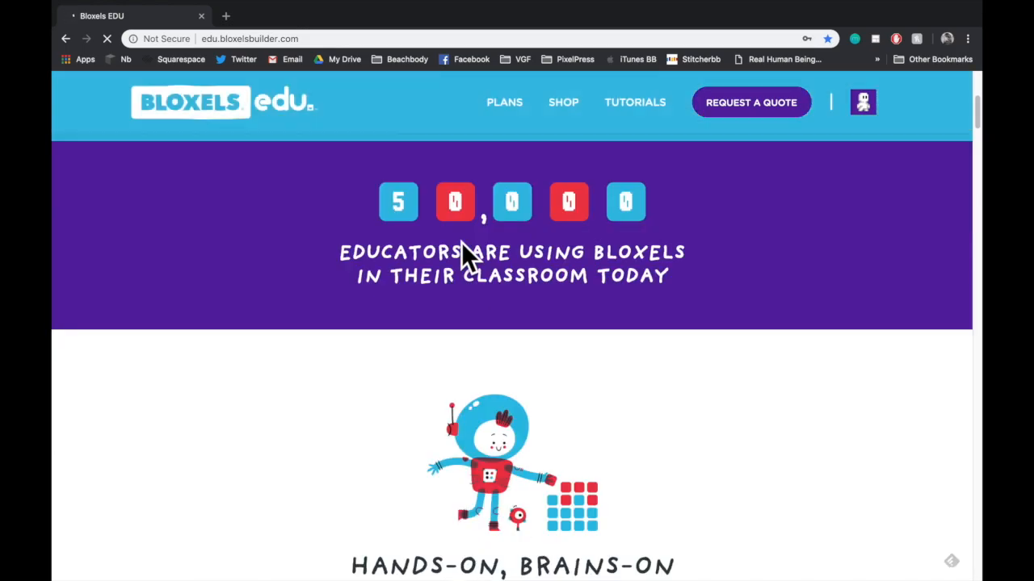
scroll(down, 3)
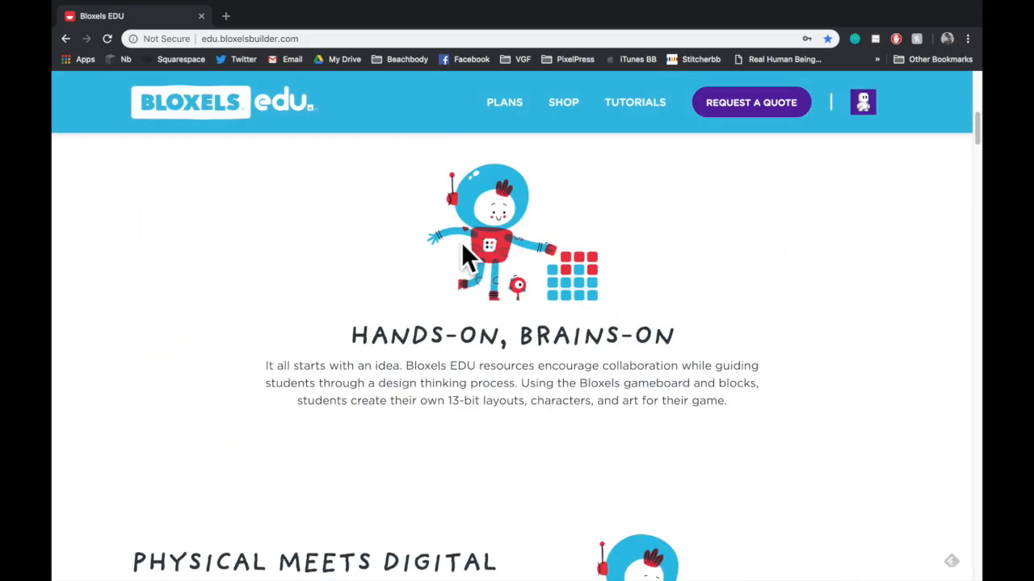
scroll(up, 3)
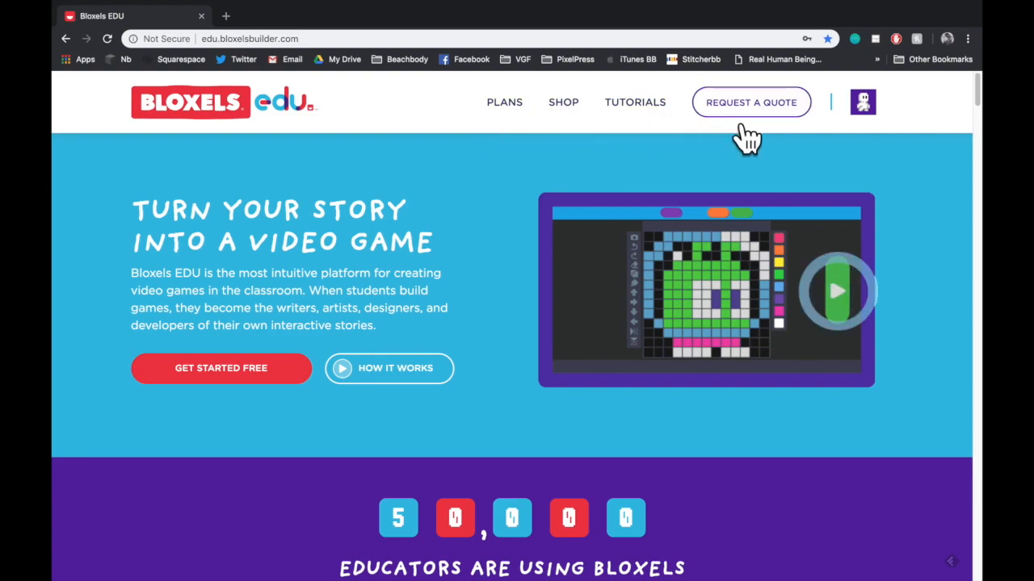
click(862, 101)
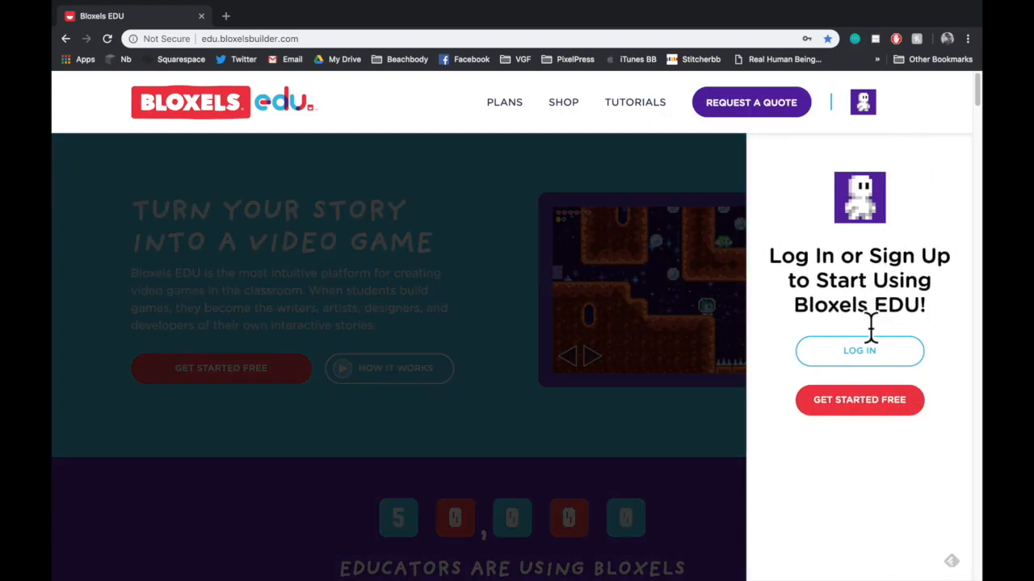
click(859, 351)
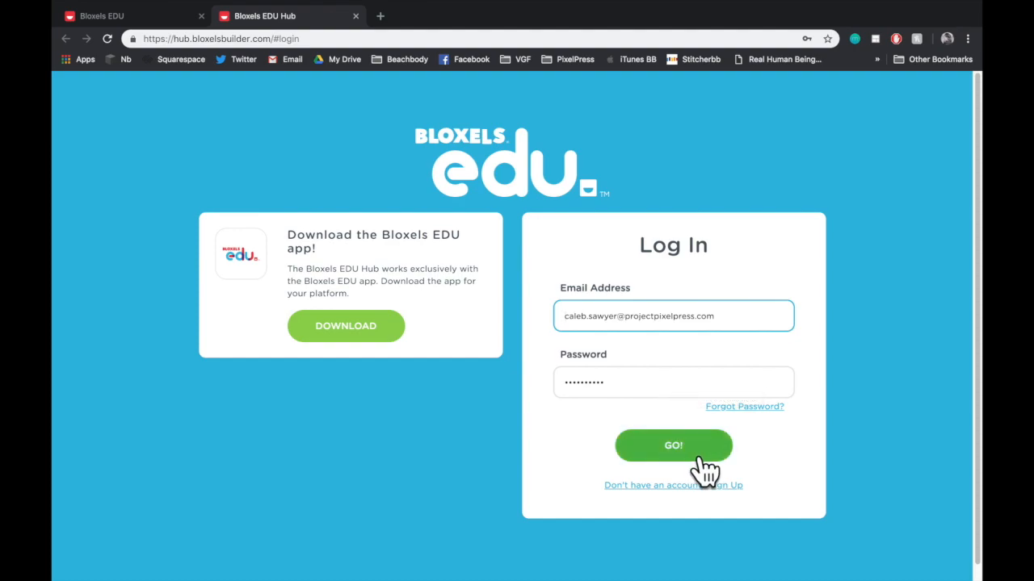
click(672, 446)
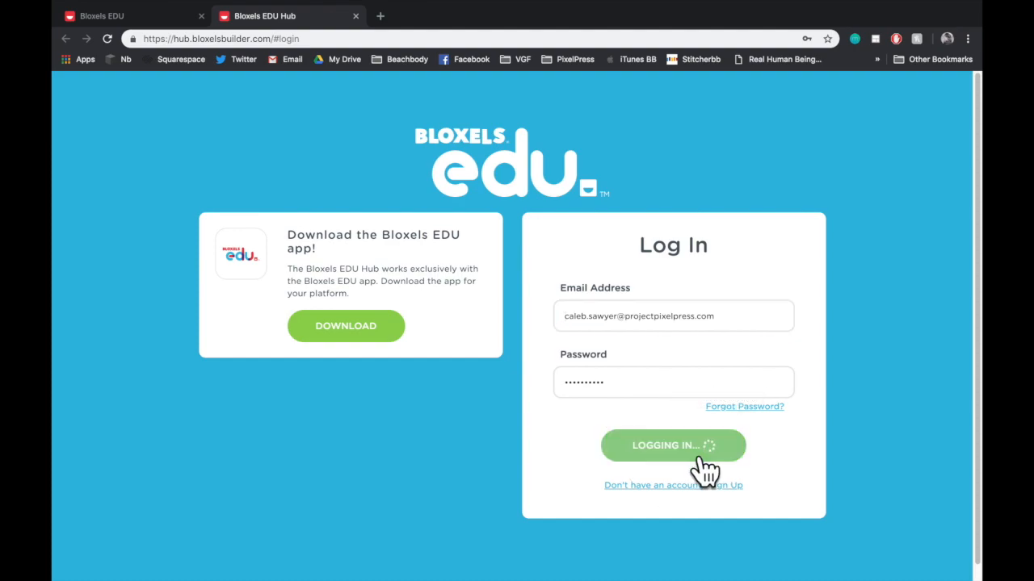
click(672, 445)
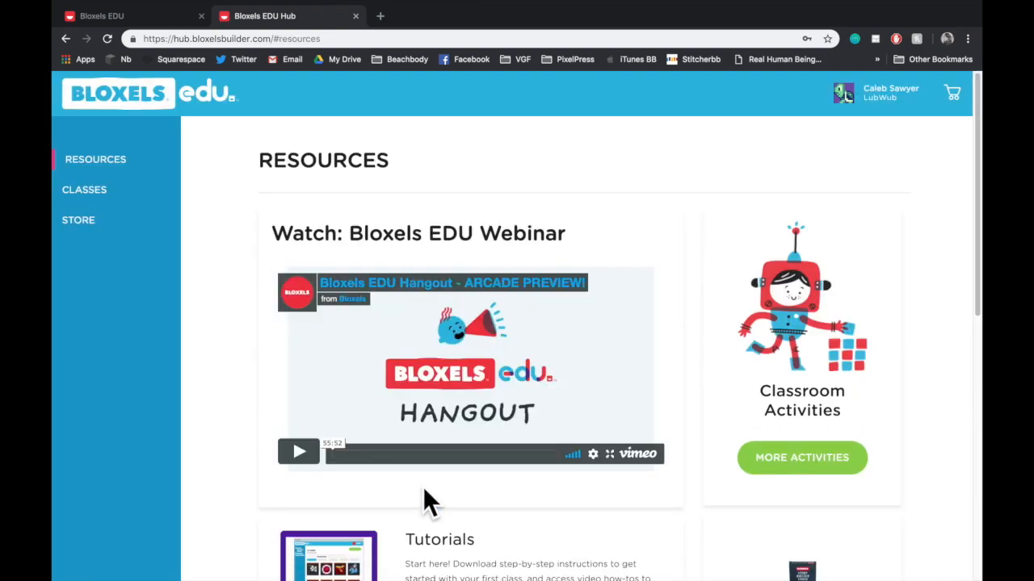
mouse_move(460, 423)
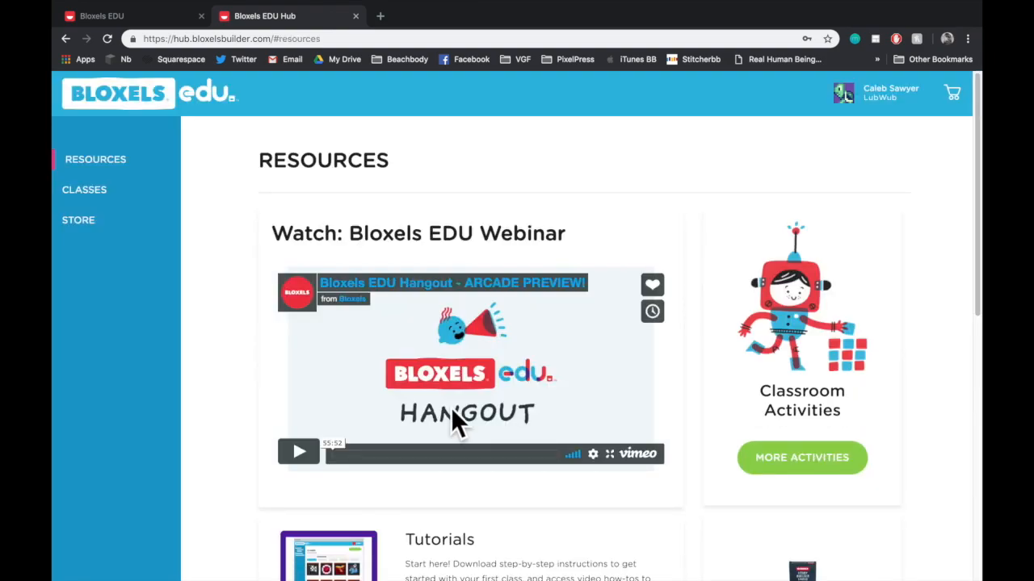
mouse_move(501, 380)
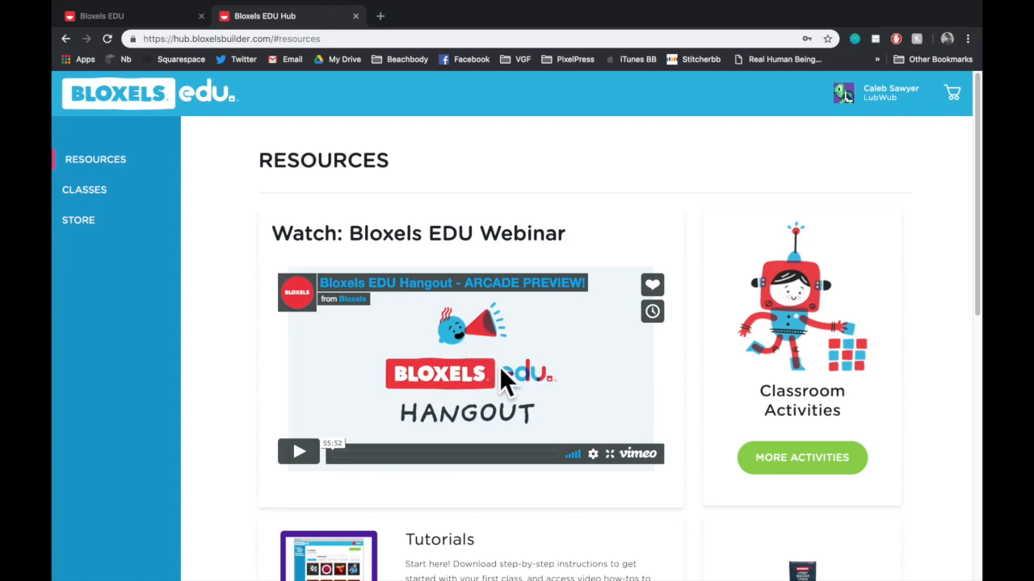
Browse the Resources page, go to Classes and begin creating a new class.
scroll(down, 3)
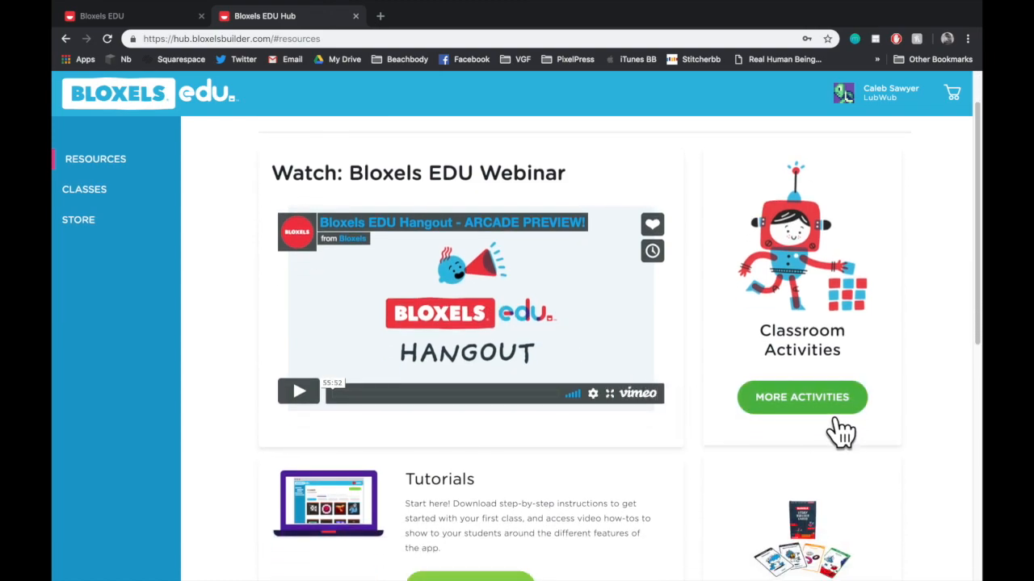
scroll(down, 3)
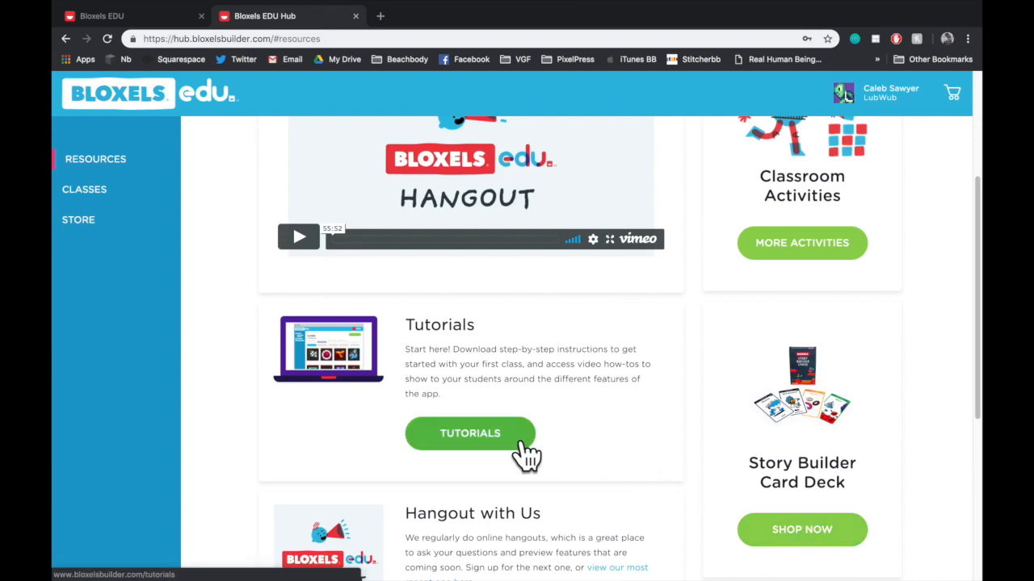
scroll(down, 3)
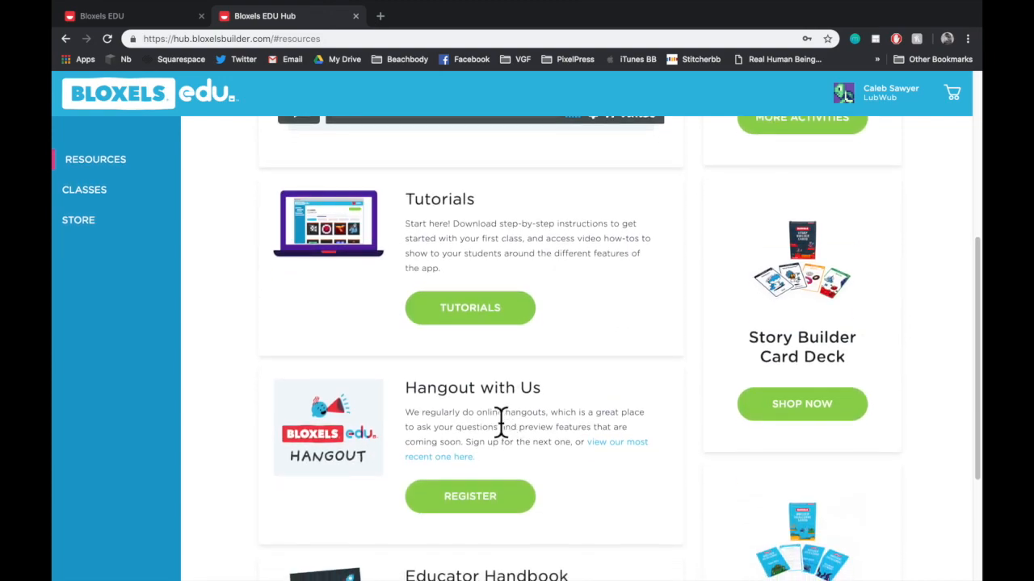
scroll(down, 3)
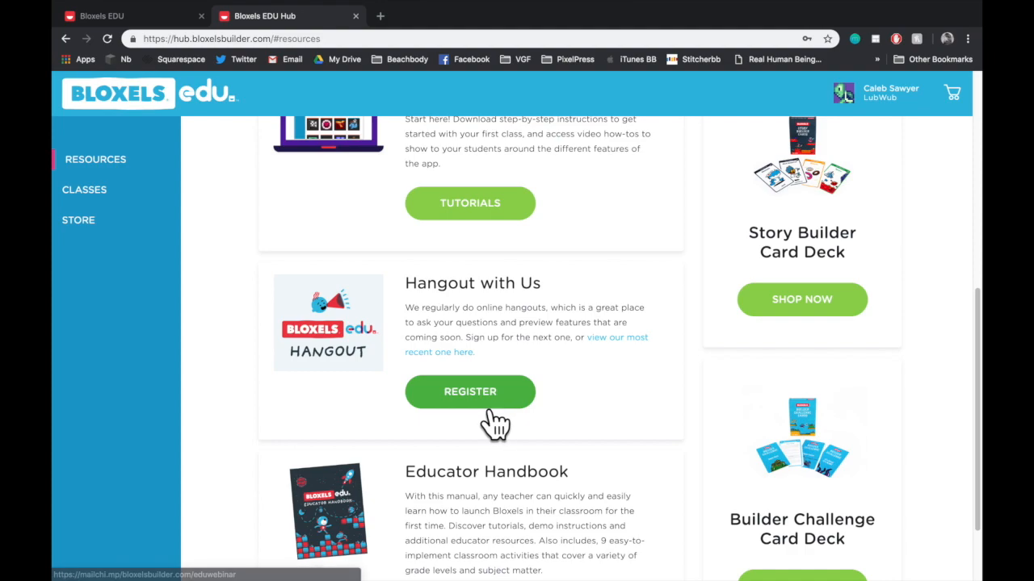
scroll(down, 3)
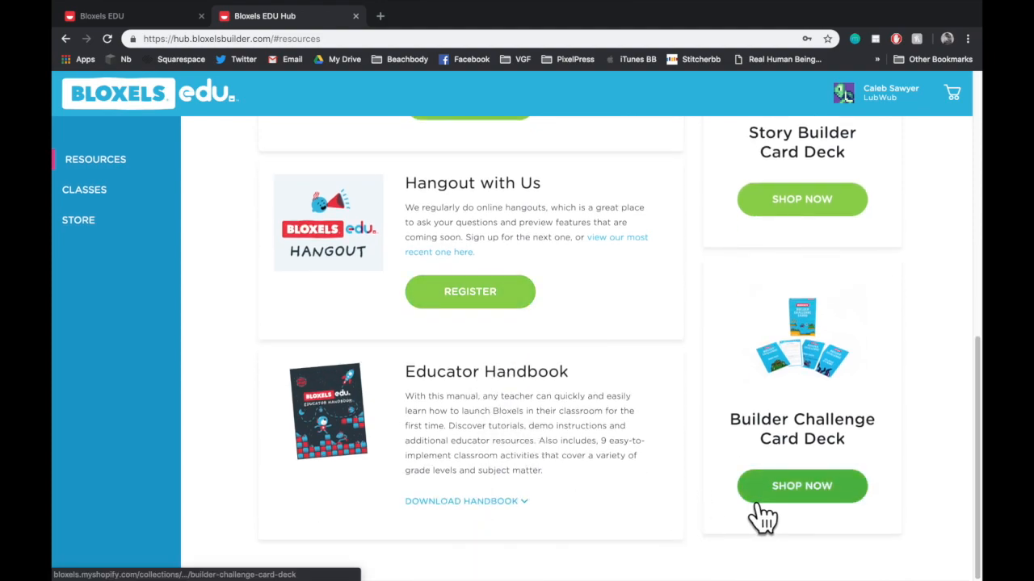
mouse_move(379, 517)
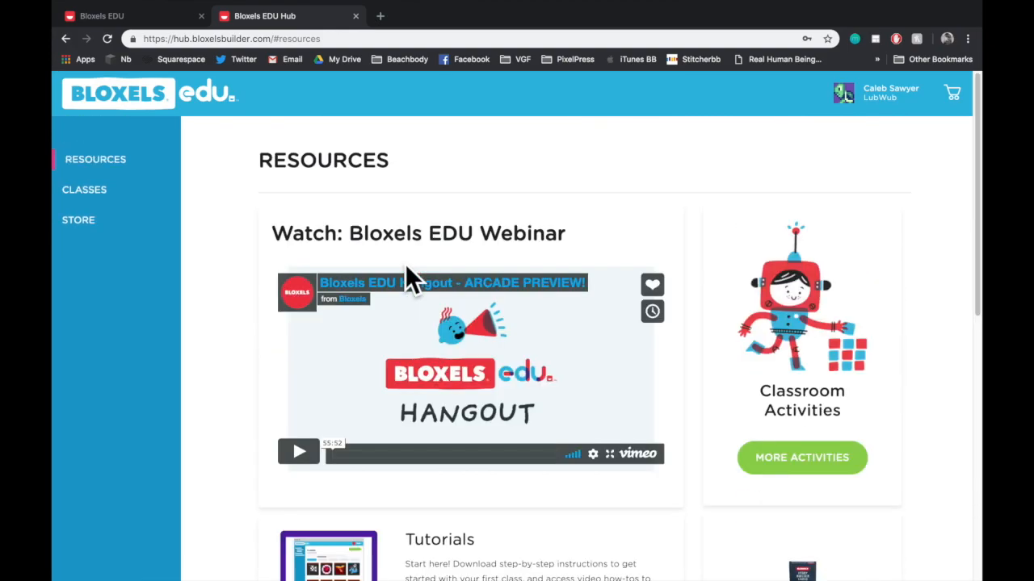
mouse_move(105, 218)
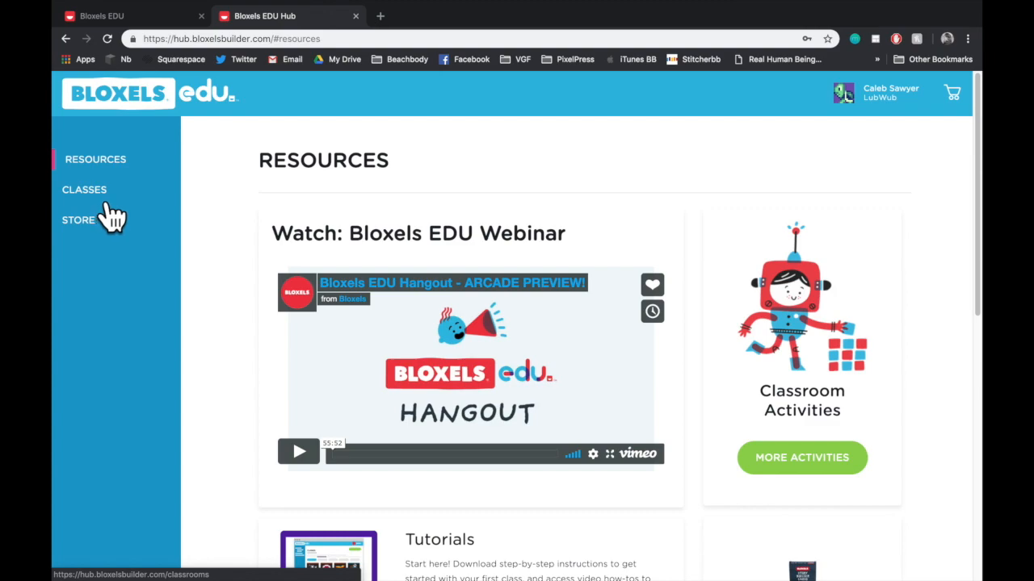
click(84, 189)
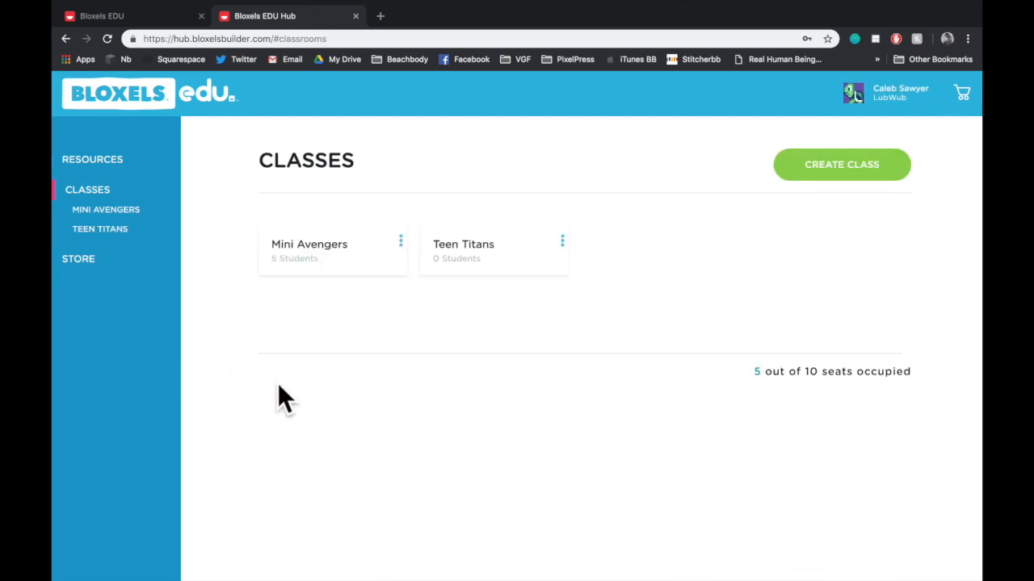
mouse_move(493, 271)
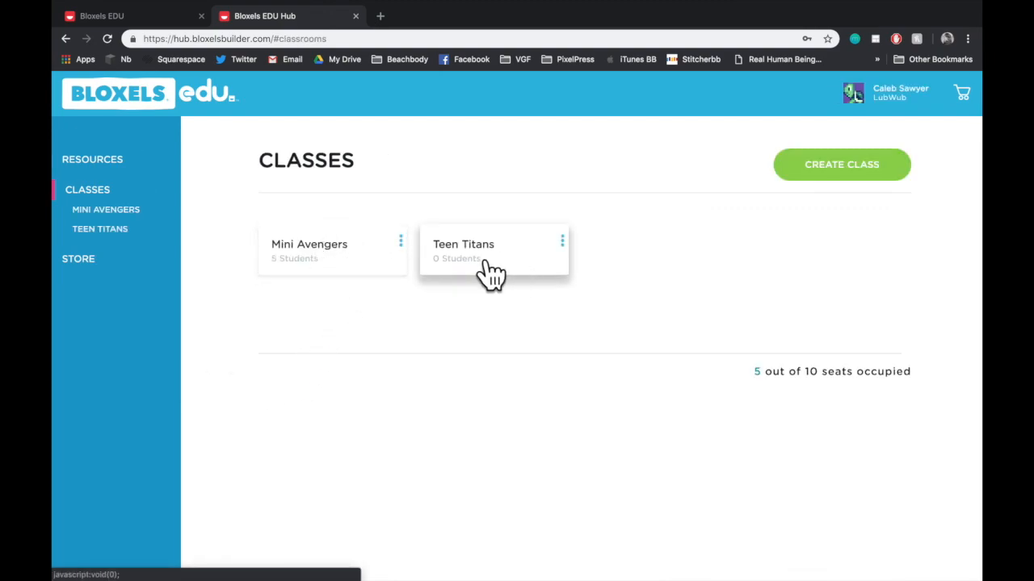
click(839, 165)
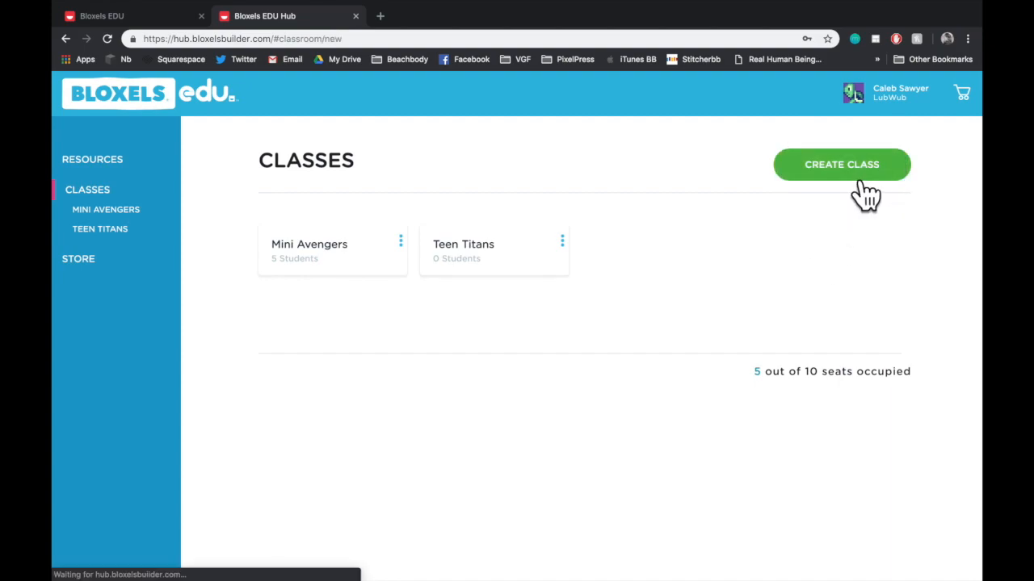
Name the new class 'Justice League' and create it.
click(840, 164)
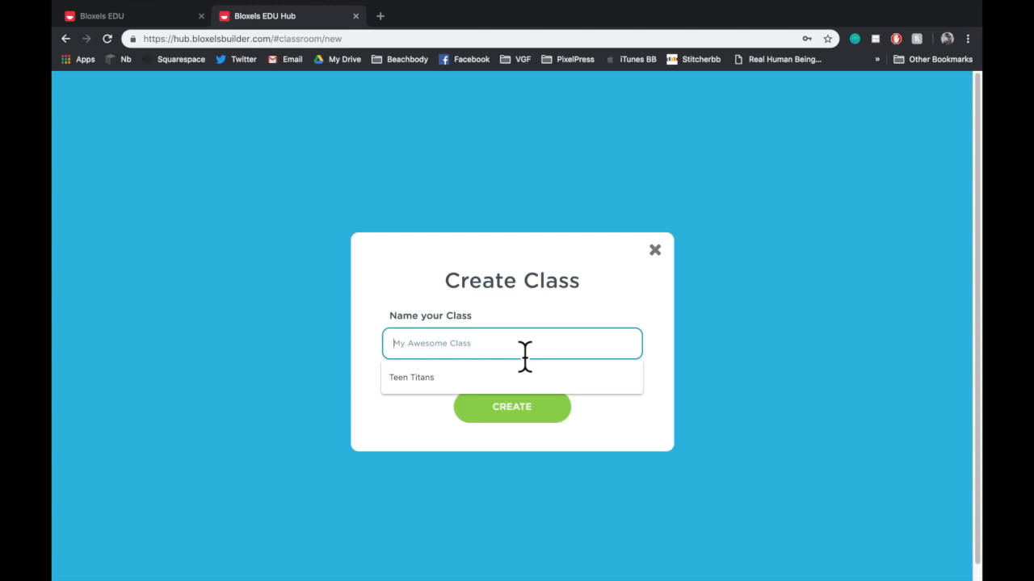
text(Justice)
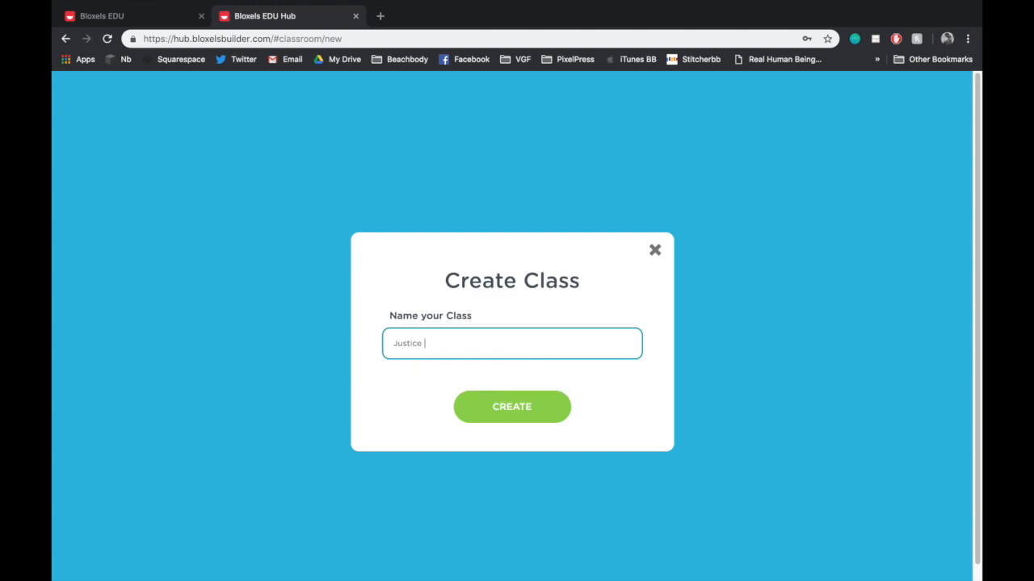
text(League)
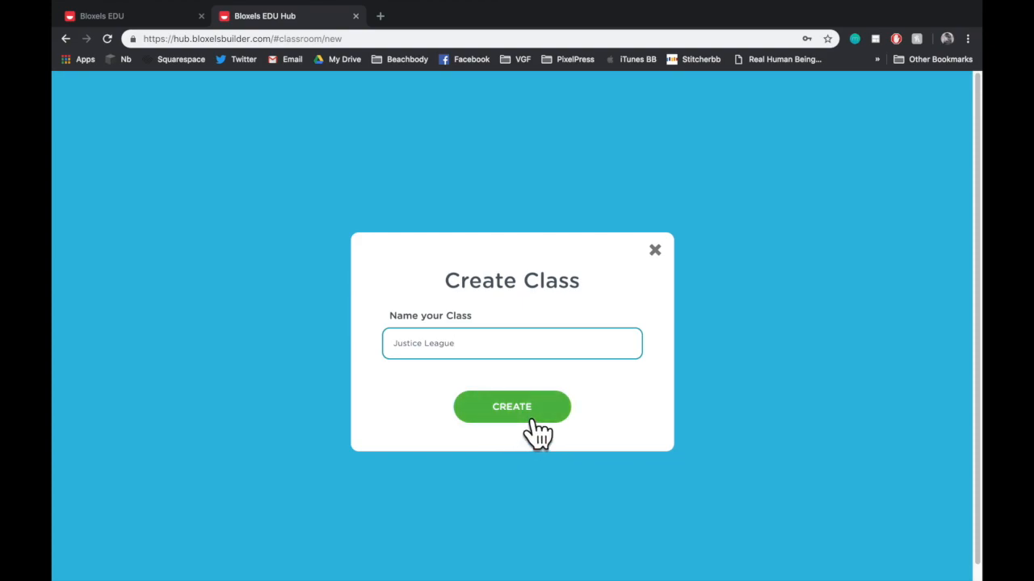
click(511, 407)
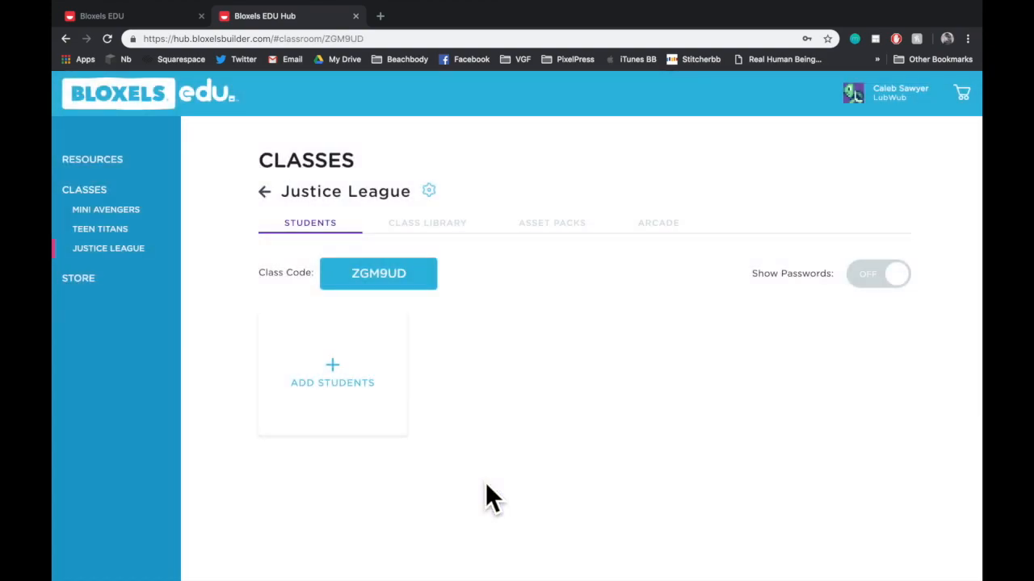
mouse_move(378, 273)
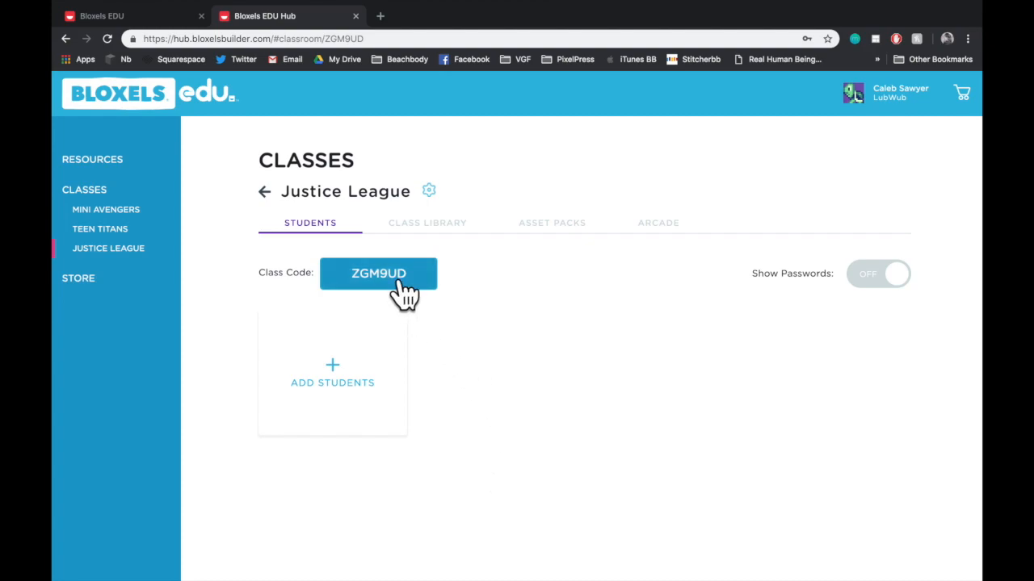
mouse_move(433, 311)
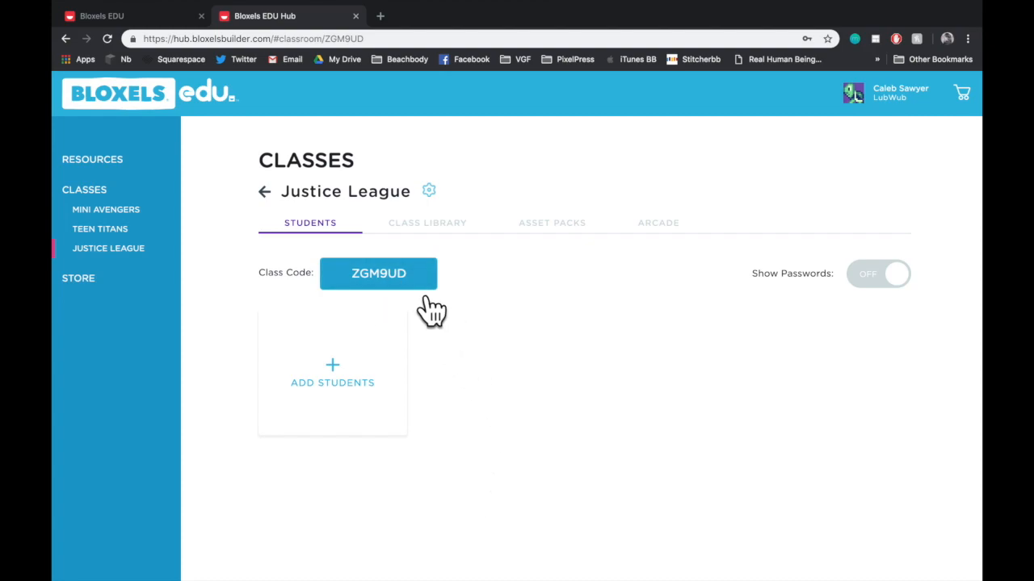
Replace the generated class code with the custom code BATMAN.
click(378, 273)
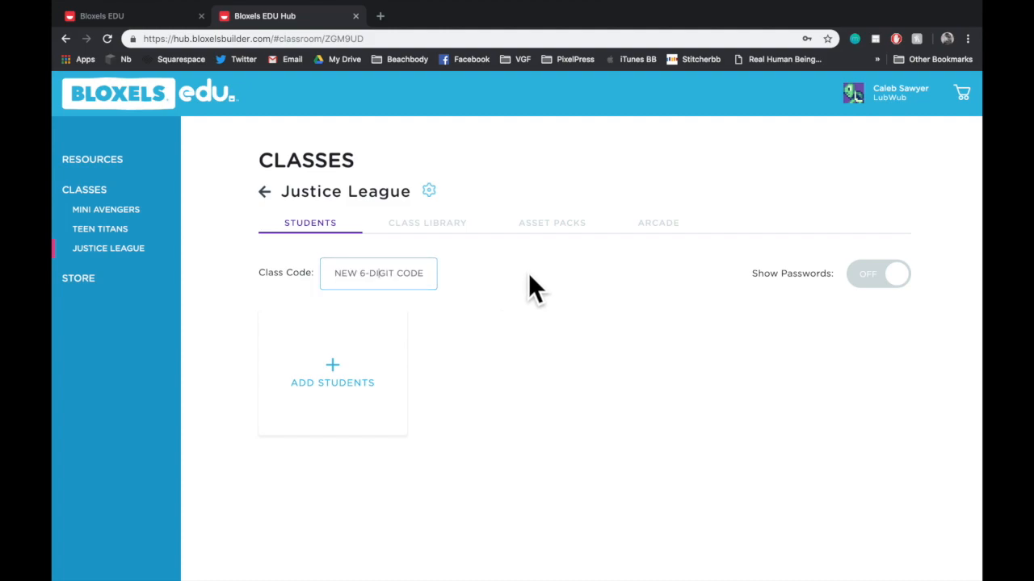
click(378, 273)
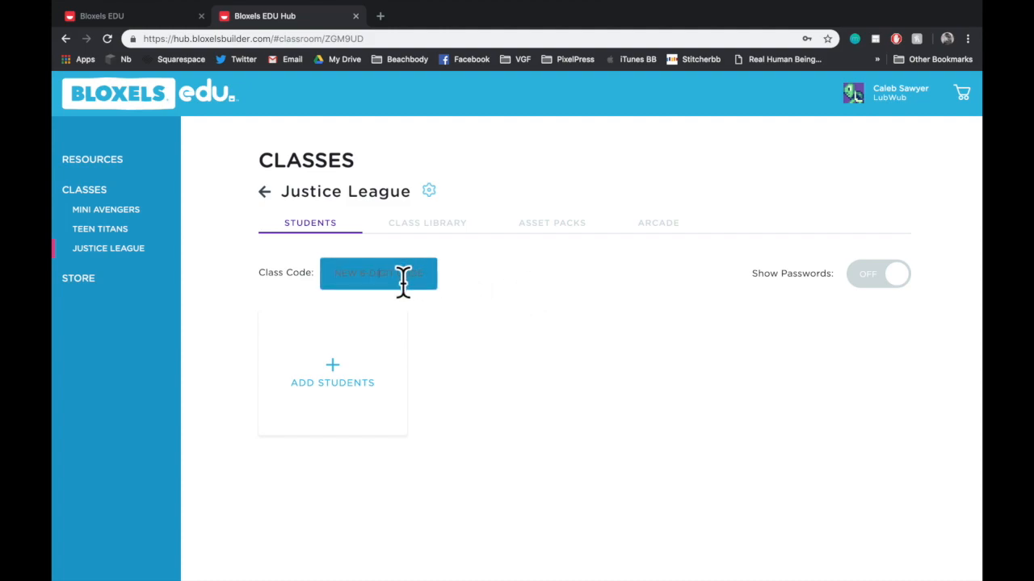
text(BAT)
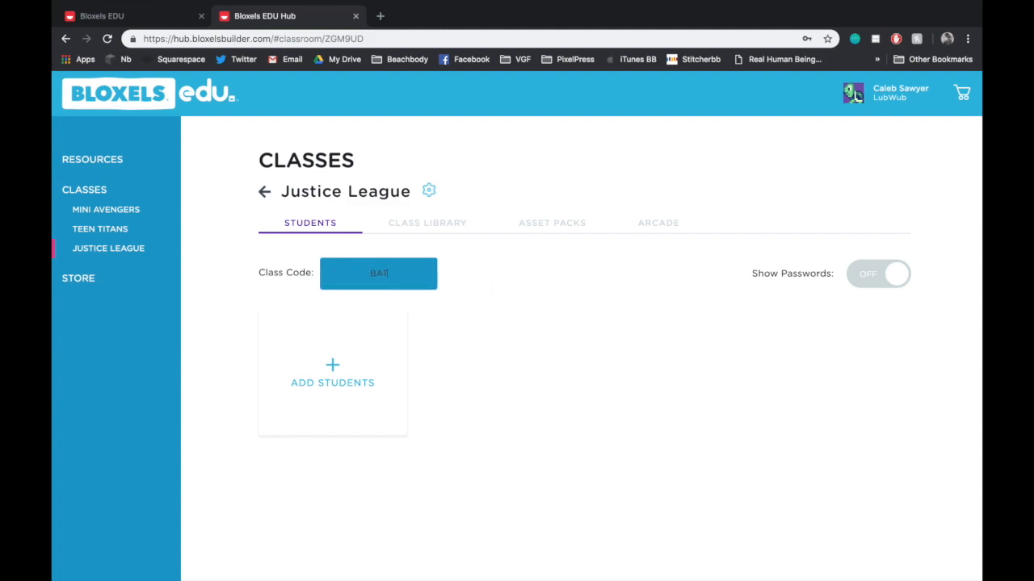
text(MAN)
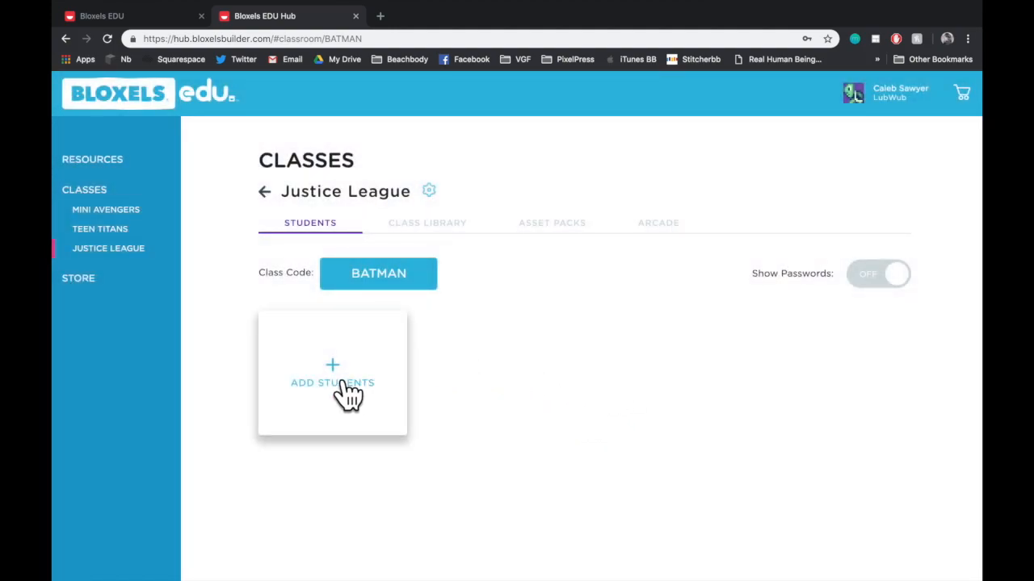
In the Add Students form, create Bruce Wayne as a new user.
click(333, 381)
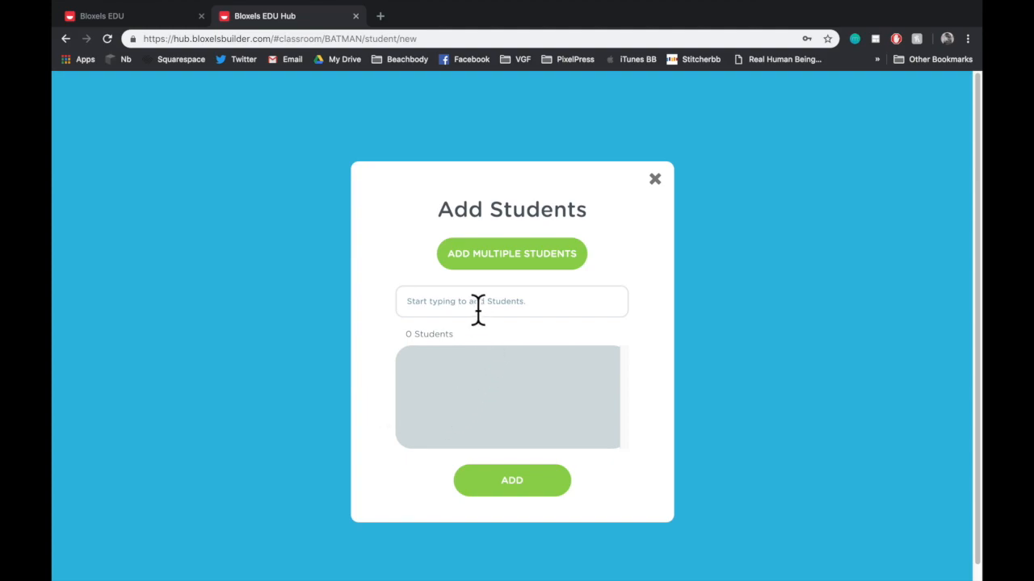
click(510, 254)
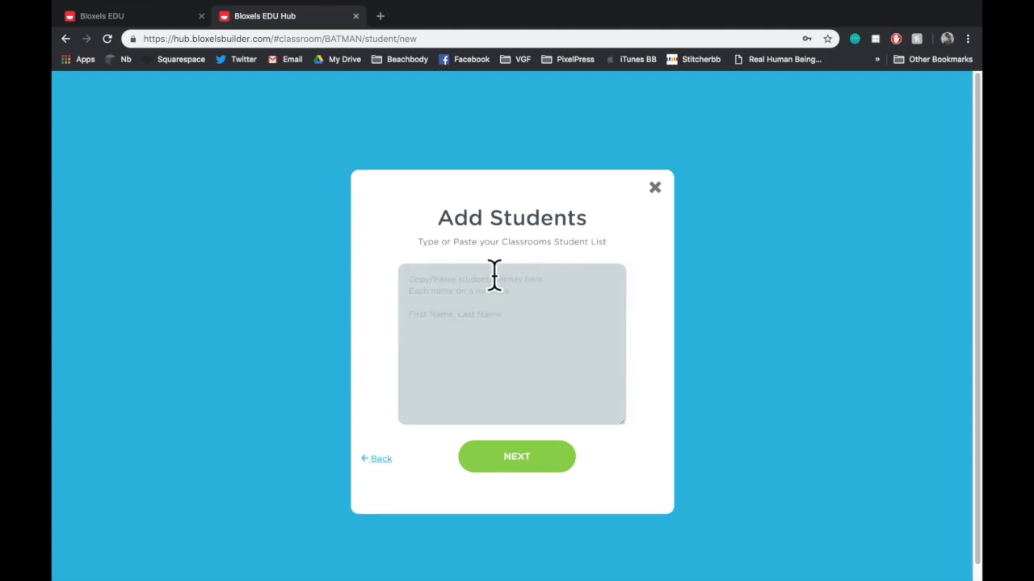
mouse_move(420, 375)
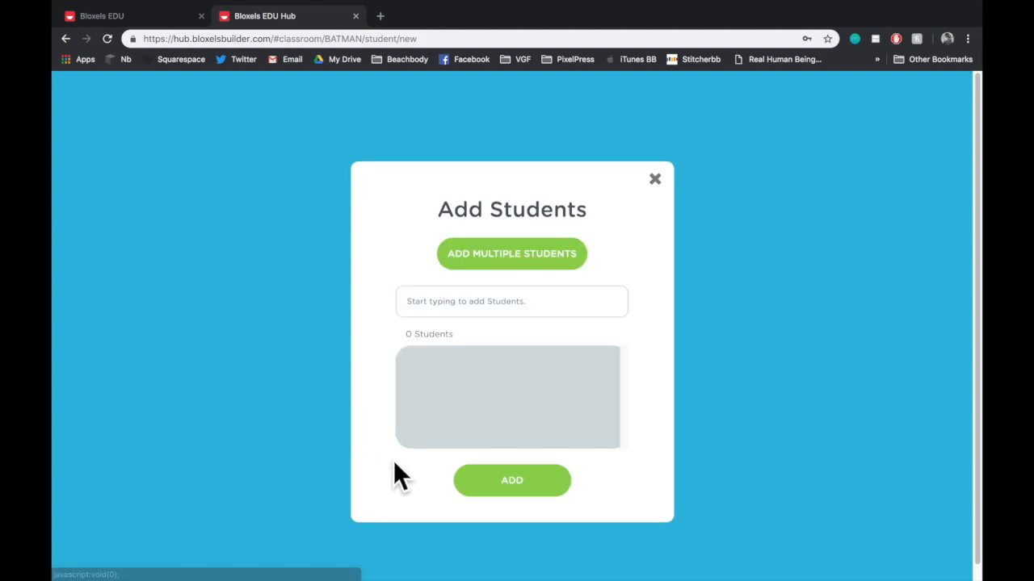
click(510, 302)
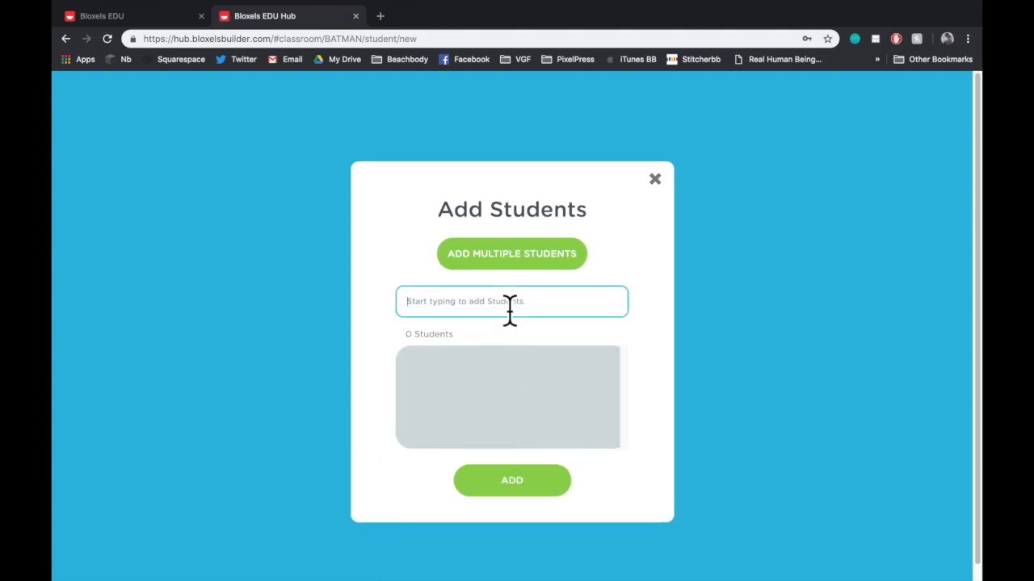
text(Bruce)
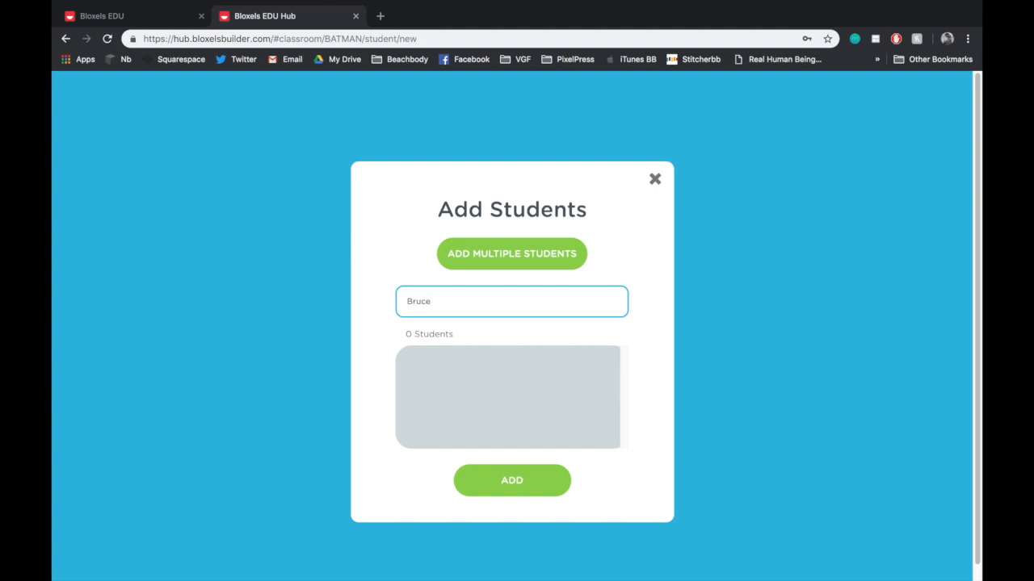
text(Wayne)
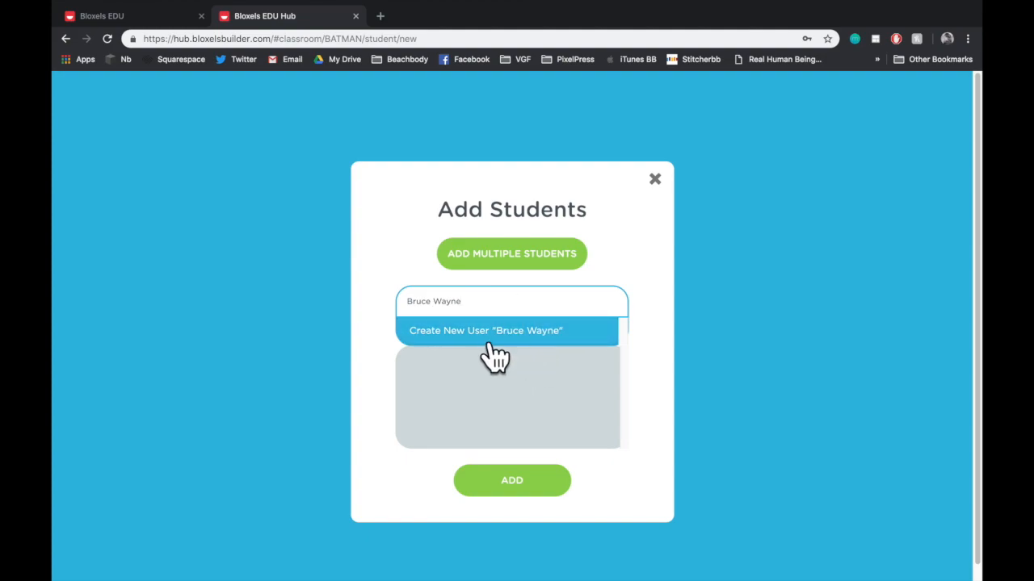
click(484, 329)
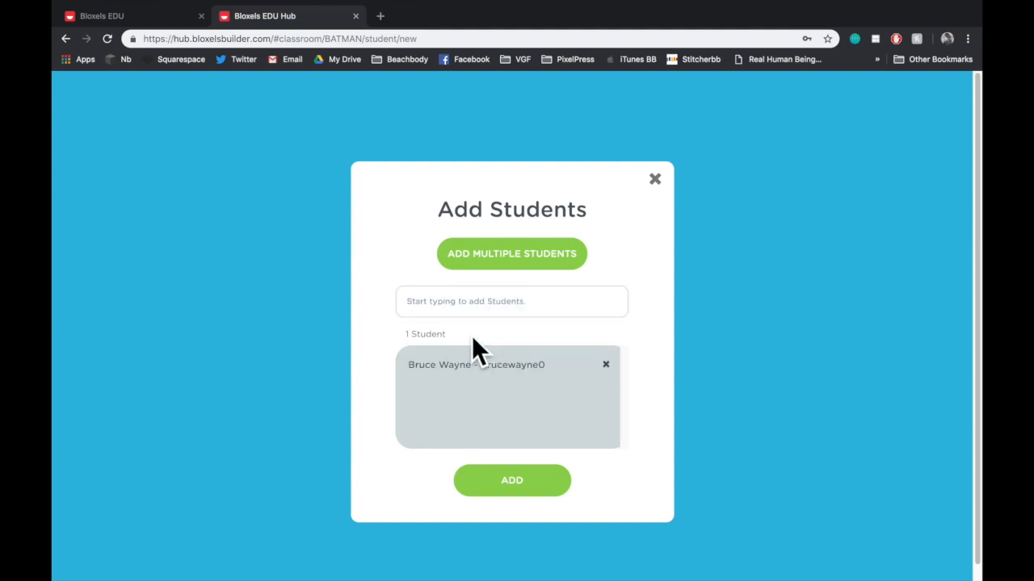
Create Wonder Woman as a new user and add the listed students to the class.
click(510, 302)
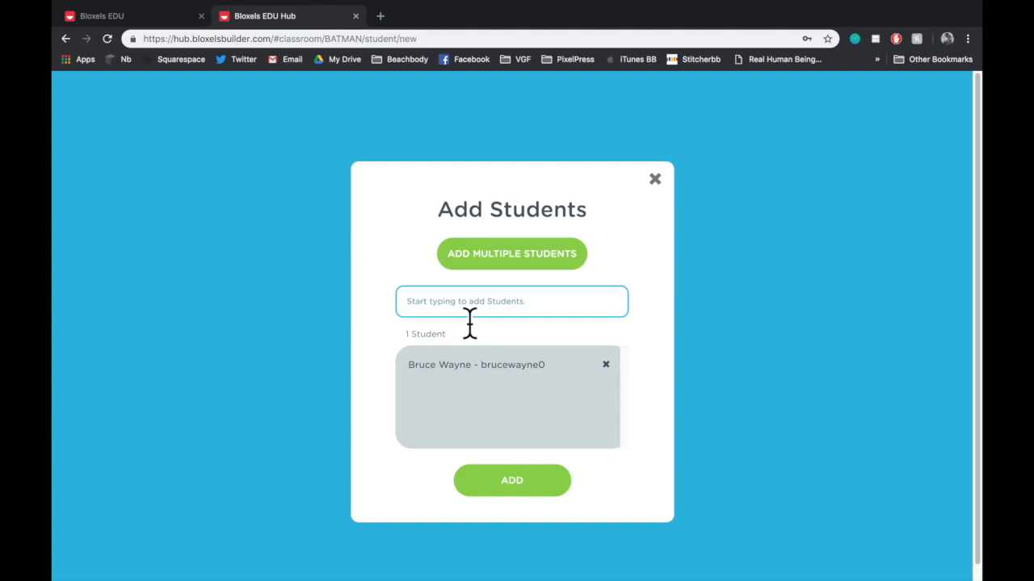
text(Wonder)
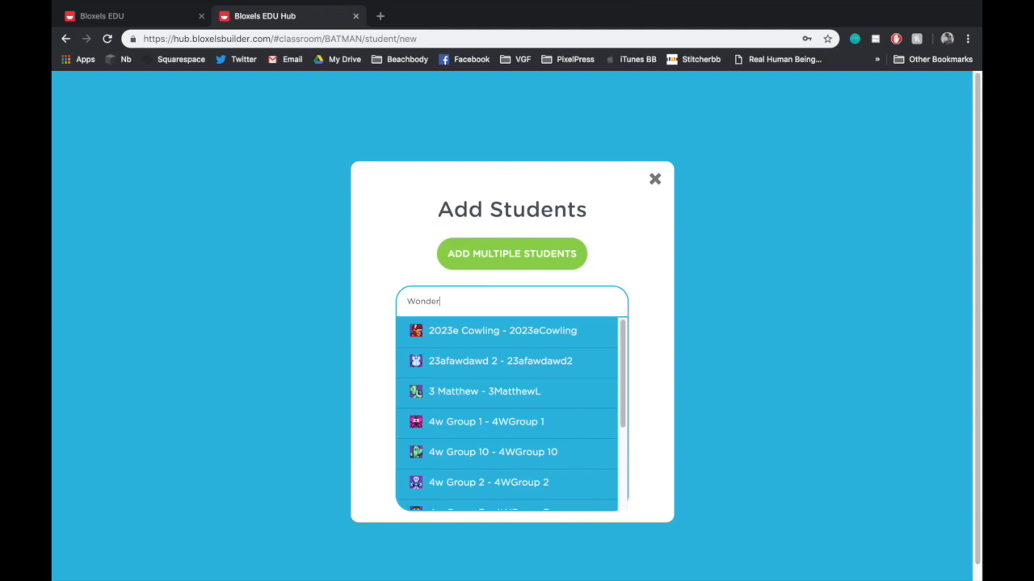
text(Woman)
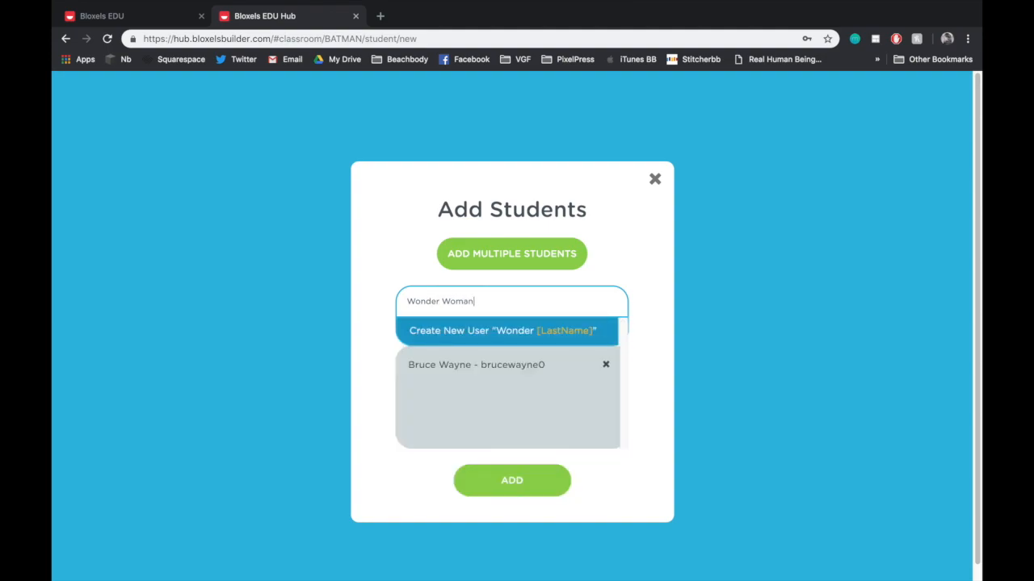
click(507, 330)
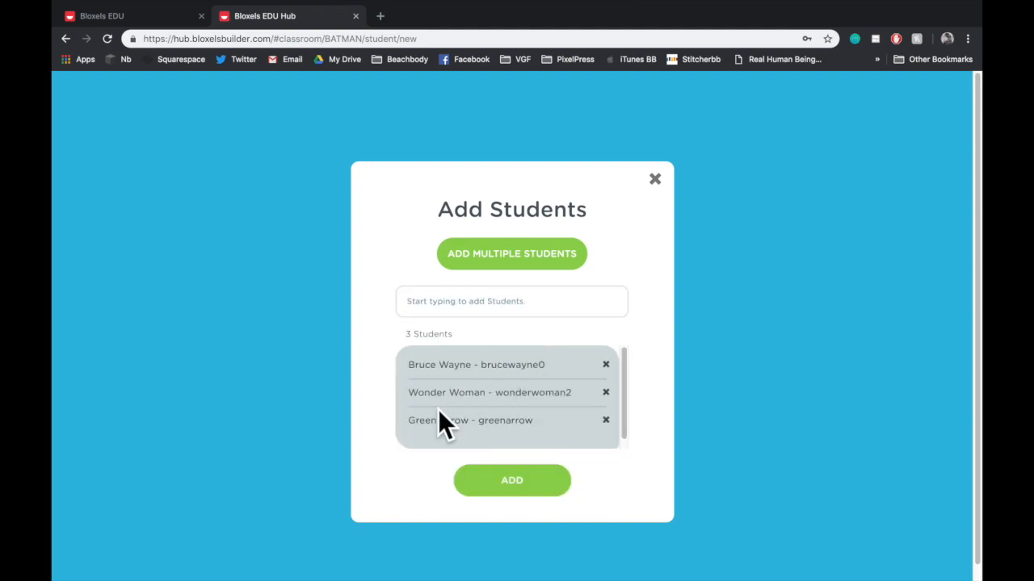
mouse_move(460, 444)
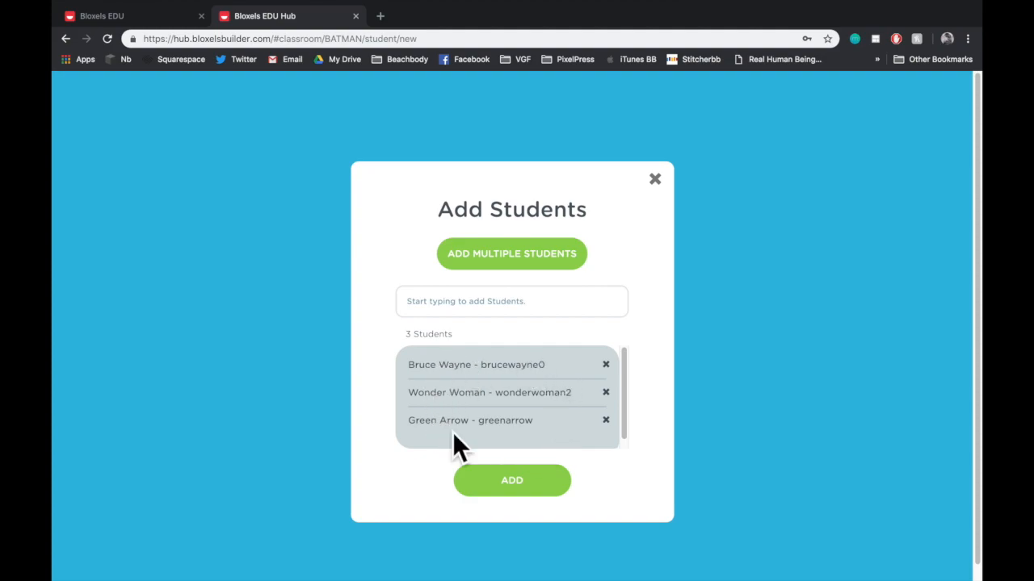
click(510, 482)
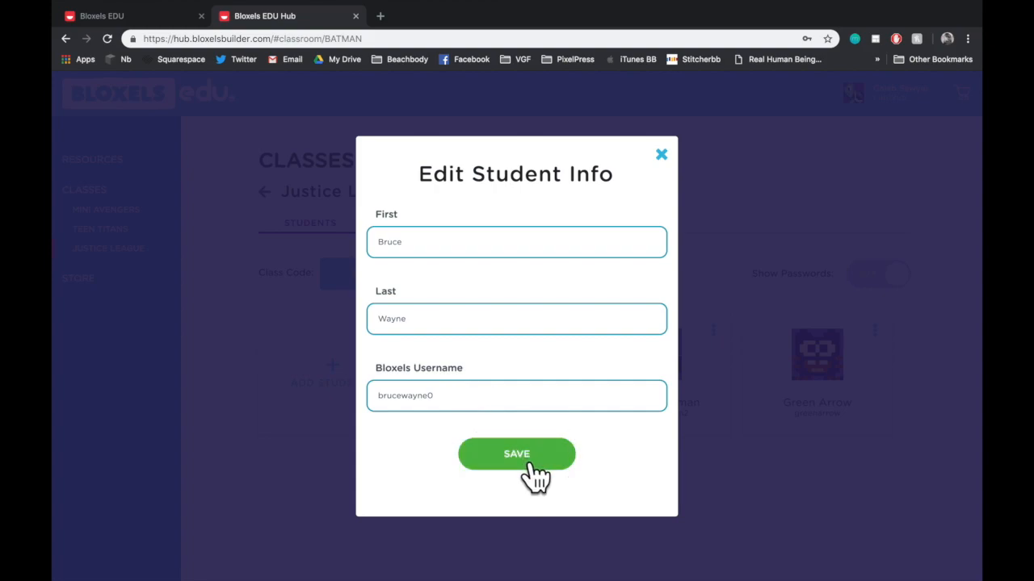
Save Bruce Wayne's First, Last and Username details and dismiss the Success message.
click(517, 454)
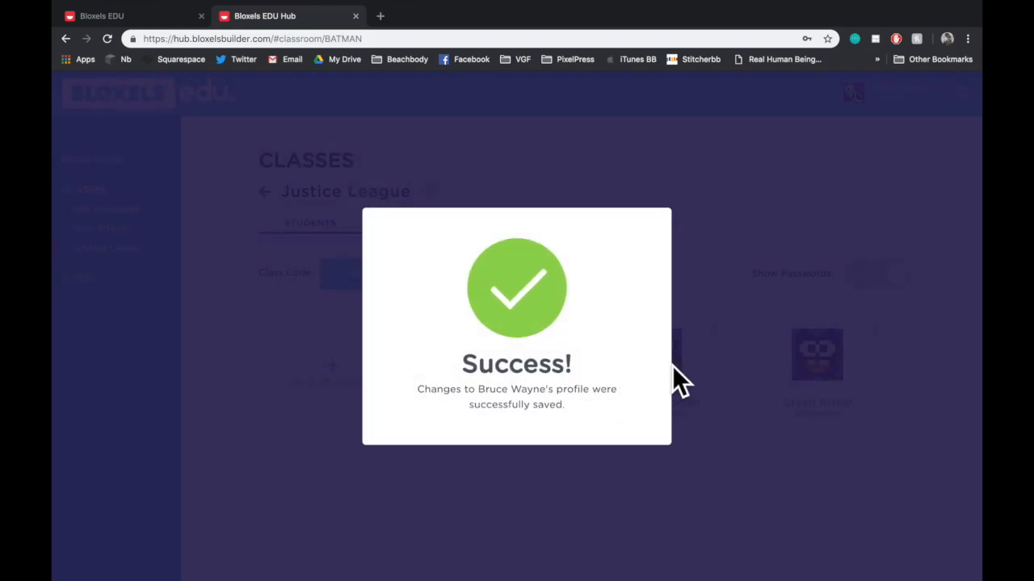
click(553, 329)
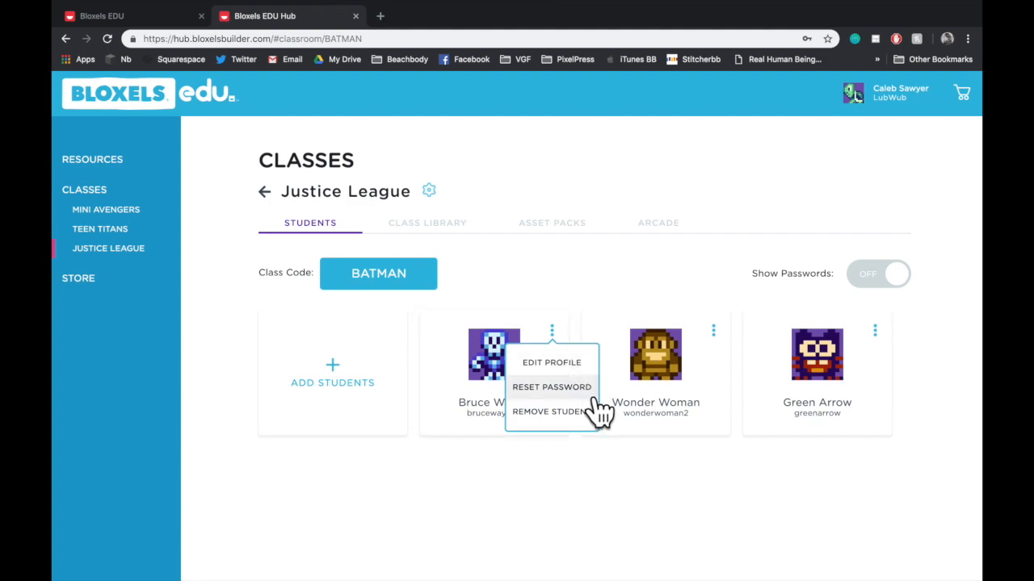
click(553, 388)
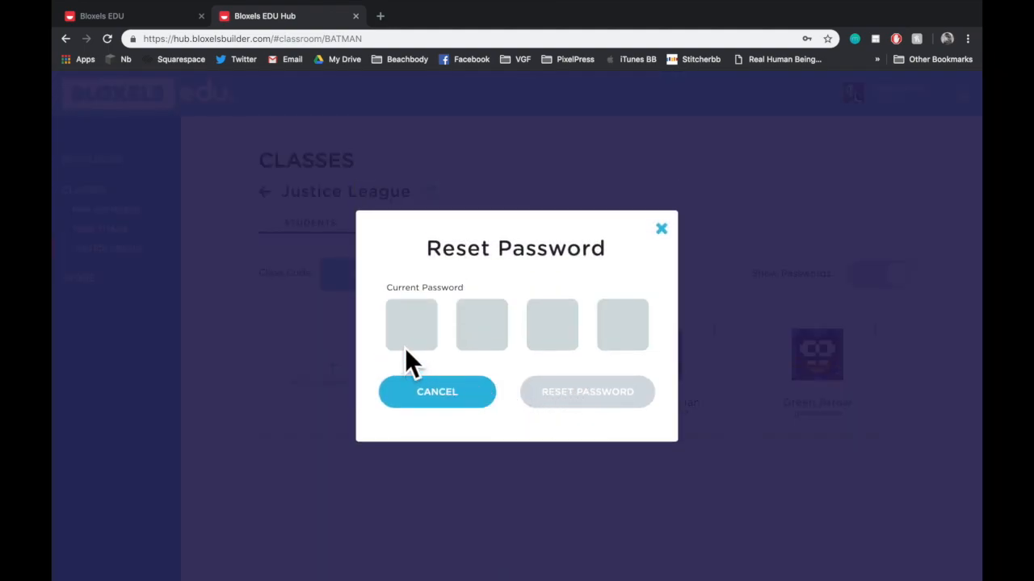
mouse_move(585, 363)
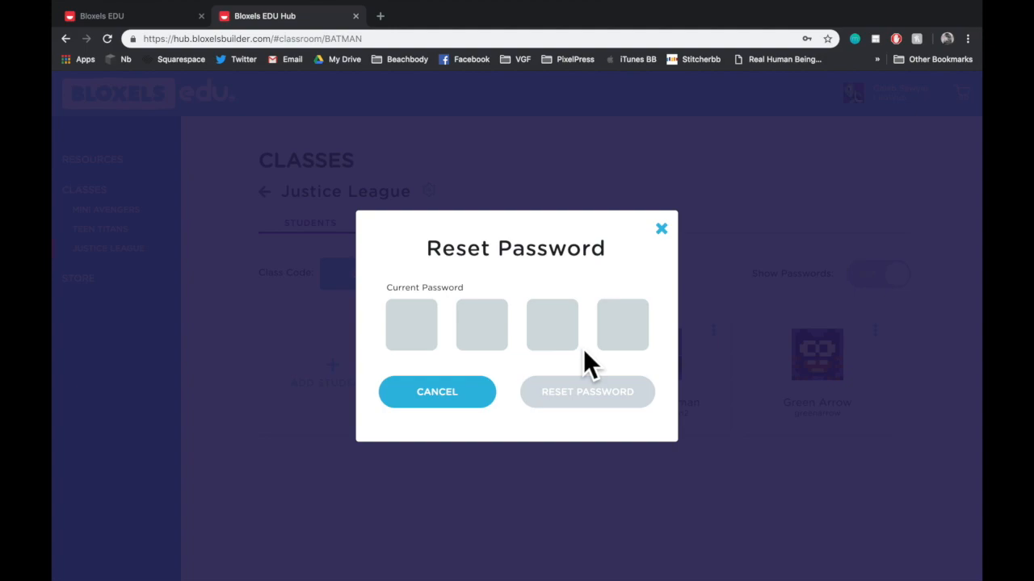
mouse_move(452, 372)
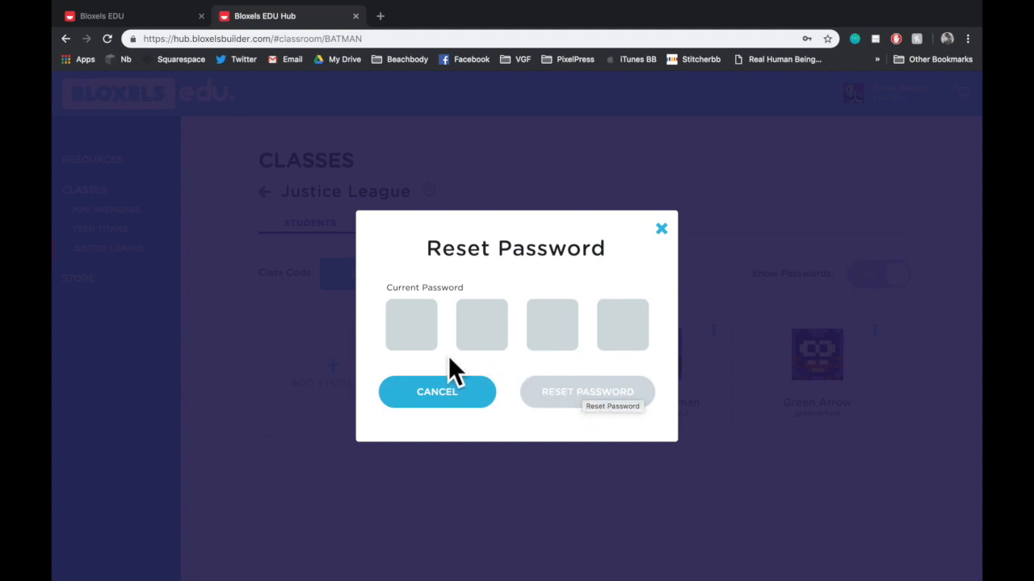
click(436, 393)
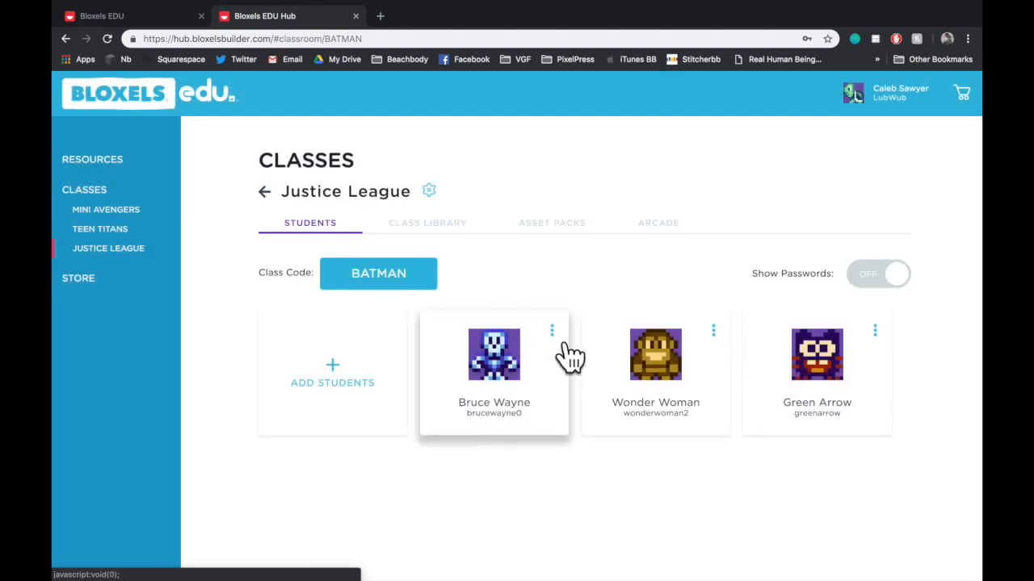
click(552, 330)
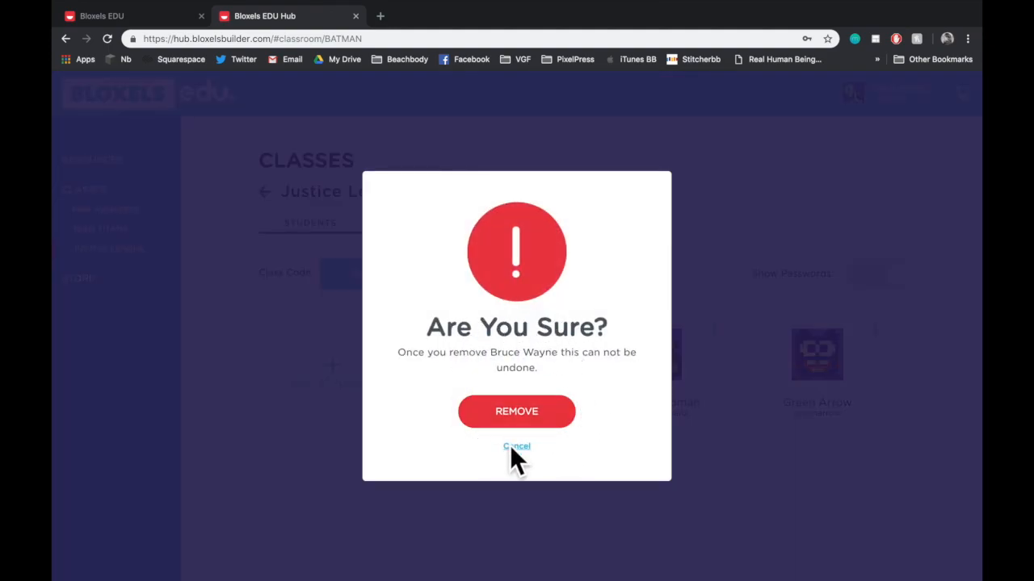
click(517, 446)
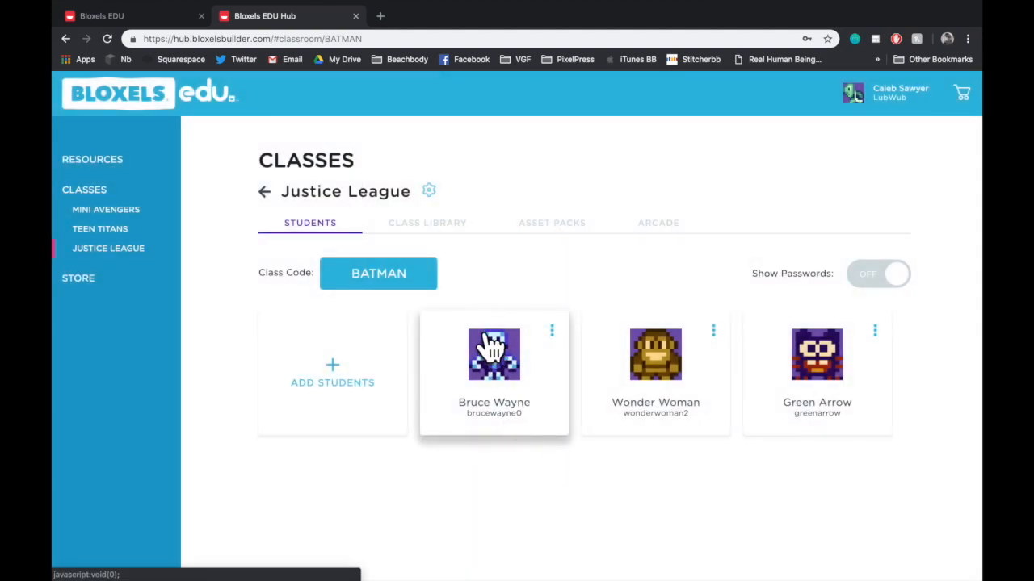
mouse_move(471, 266)
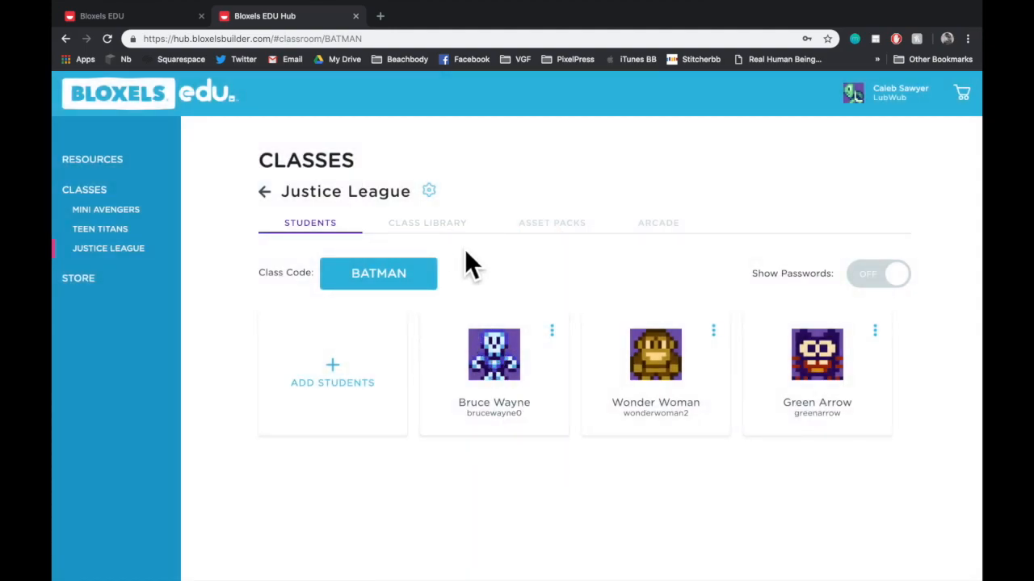
mouse_move(622, 267)
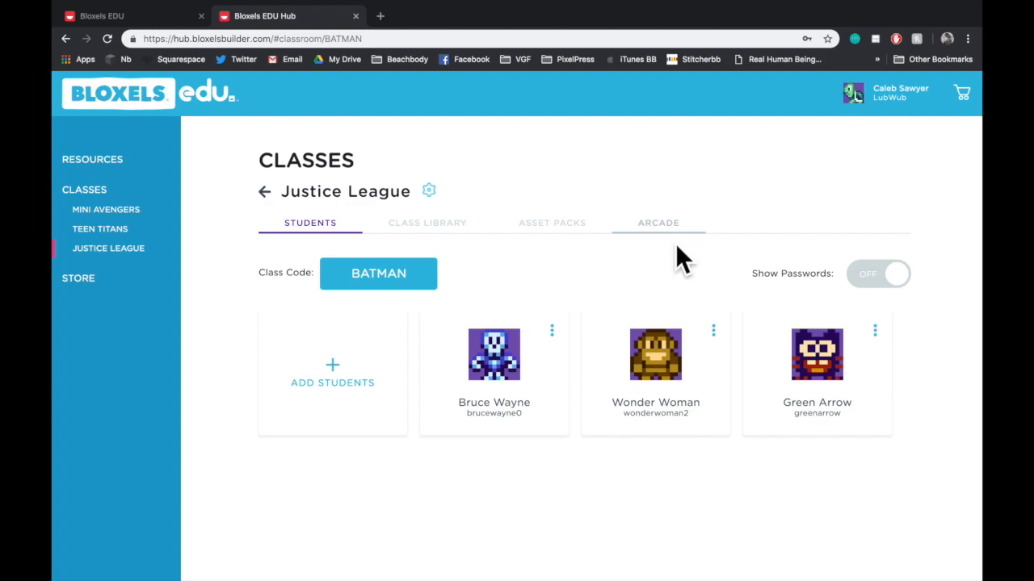
mouse_move(287, 223)
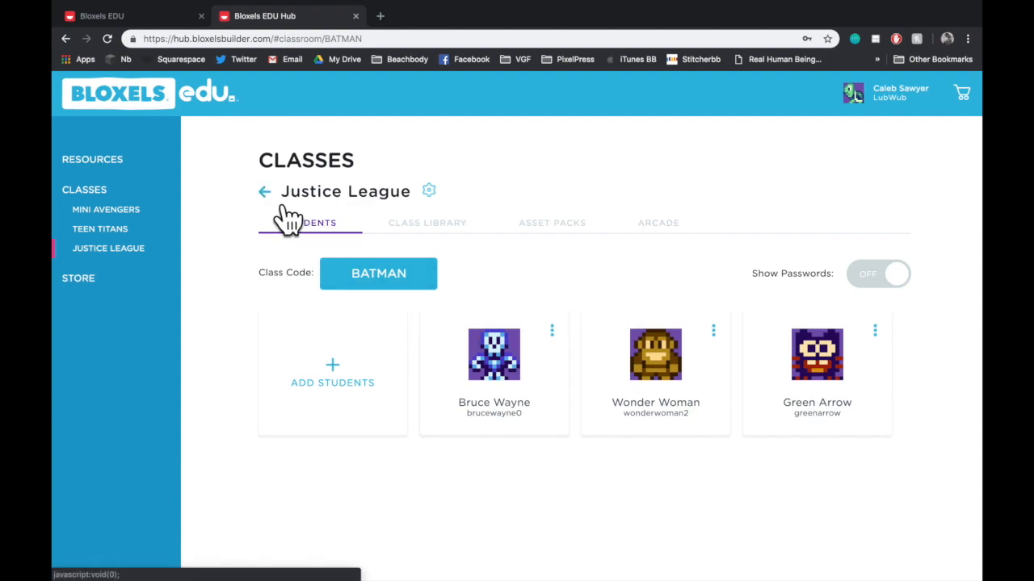
click(265, 190)
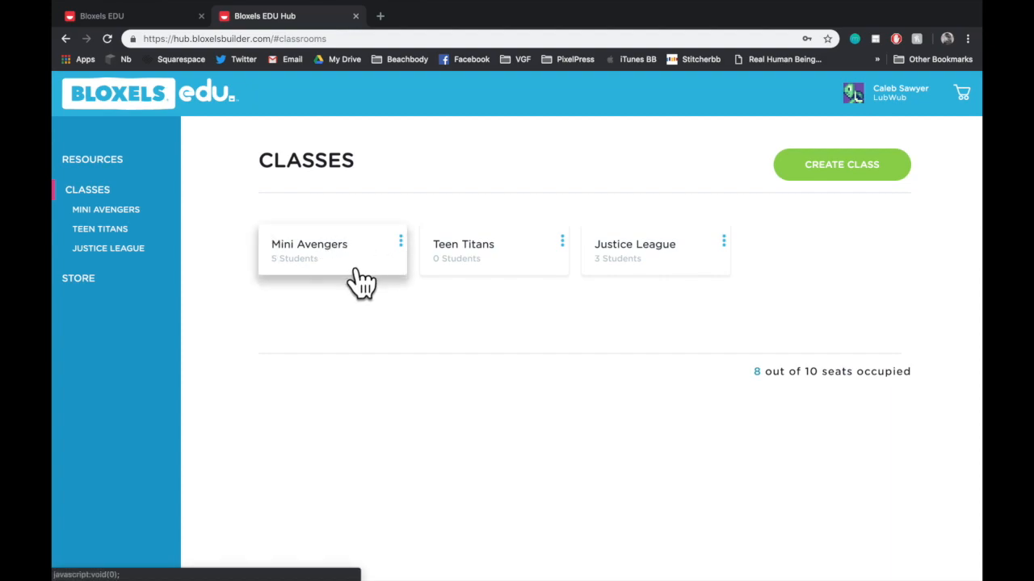
Enter the Mini Avengers class and select Captain America's student tile.
click(308, 244)
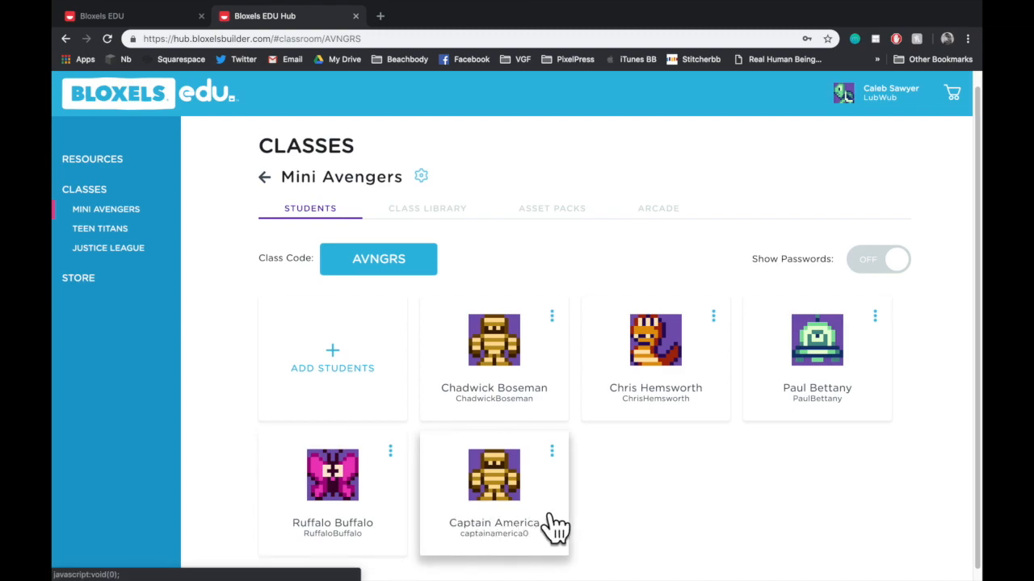
click(494, 485)
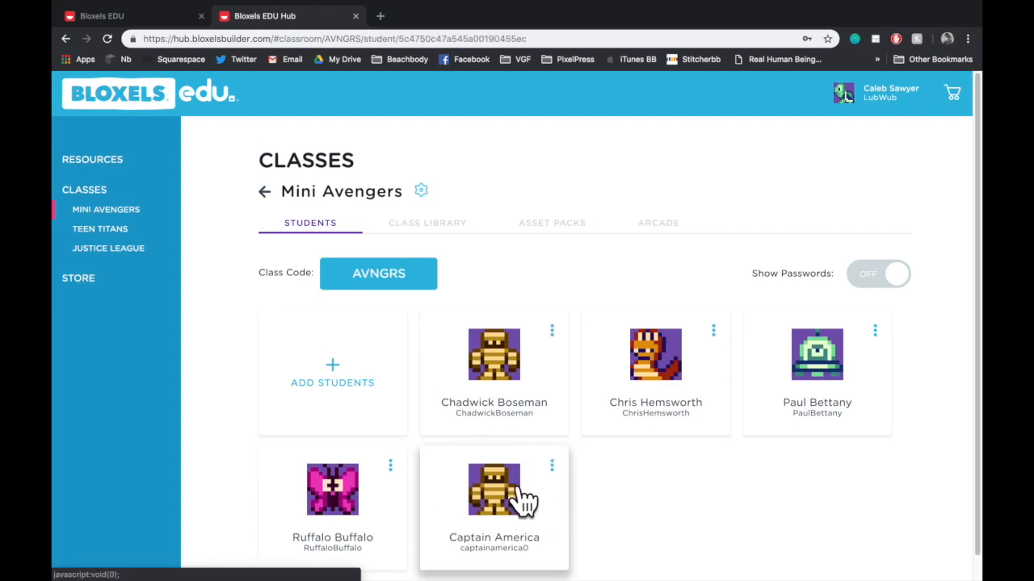
Scroll Captain America's Library to The Martian Man and select its story block text.
click(495, 501)
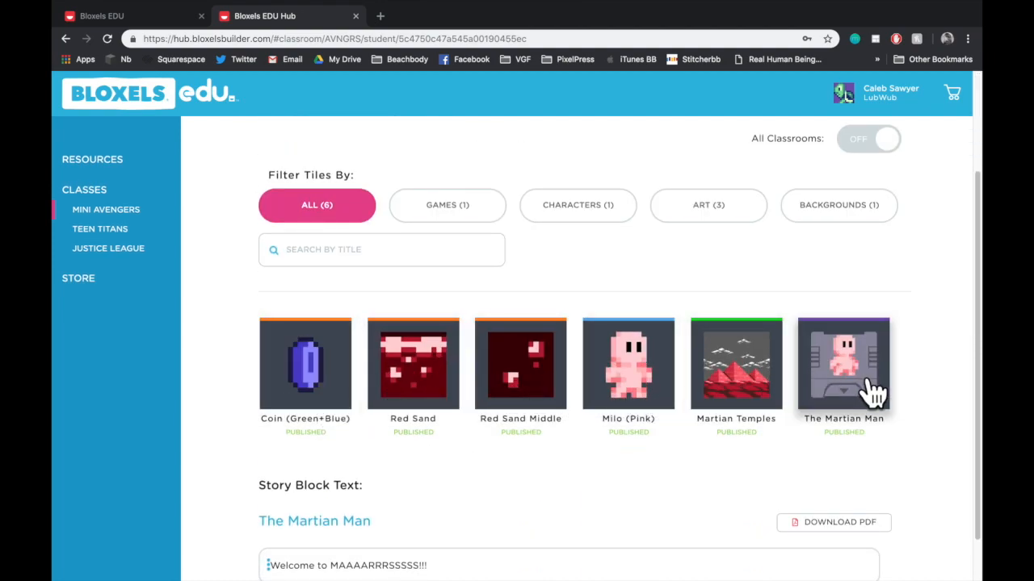
scroll(down, 3)
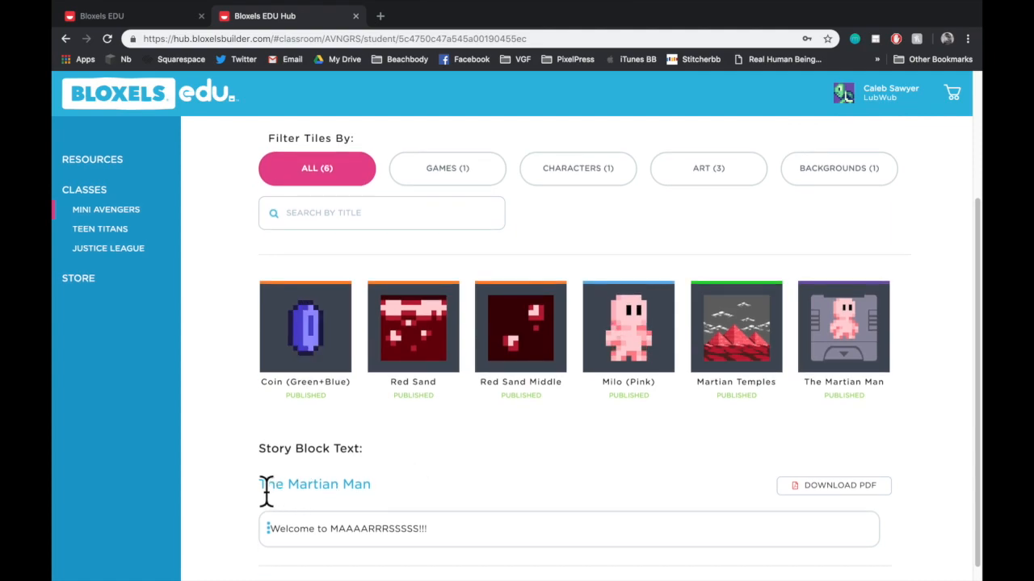
mouse_move(492, 460)
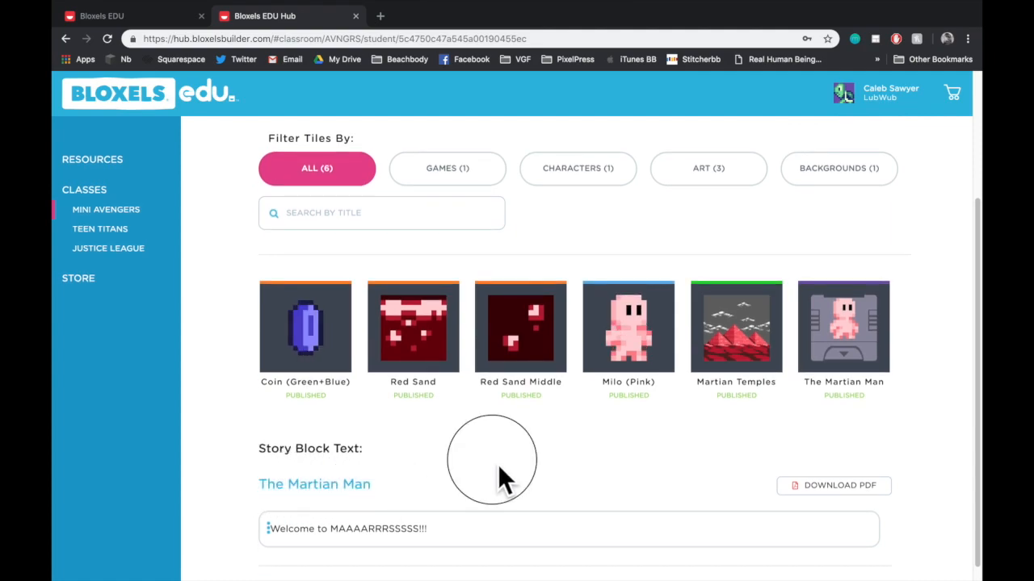
mouse_move(718, 419)
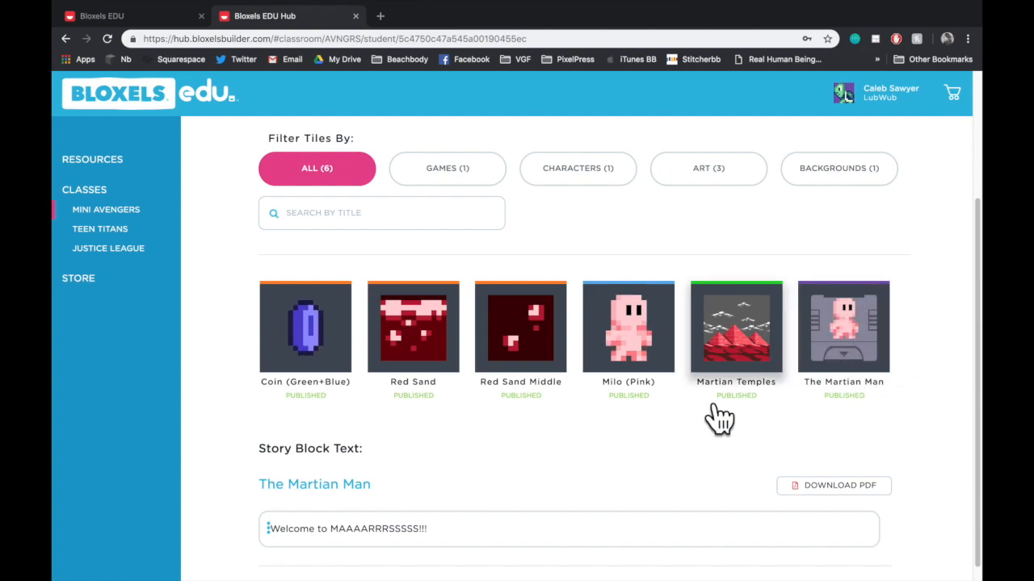
scroll(down, 3)
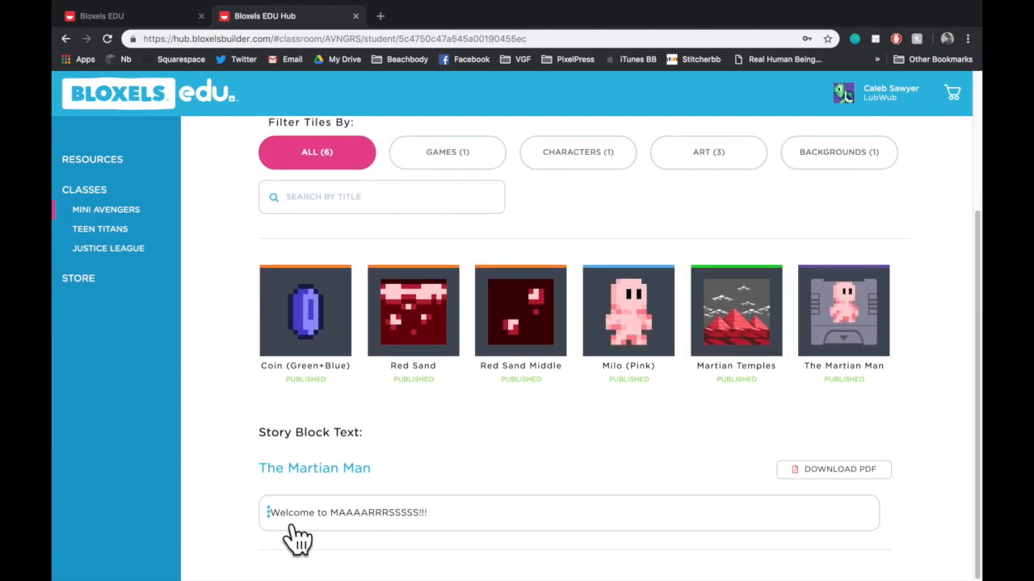
triple_click(347, 512)
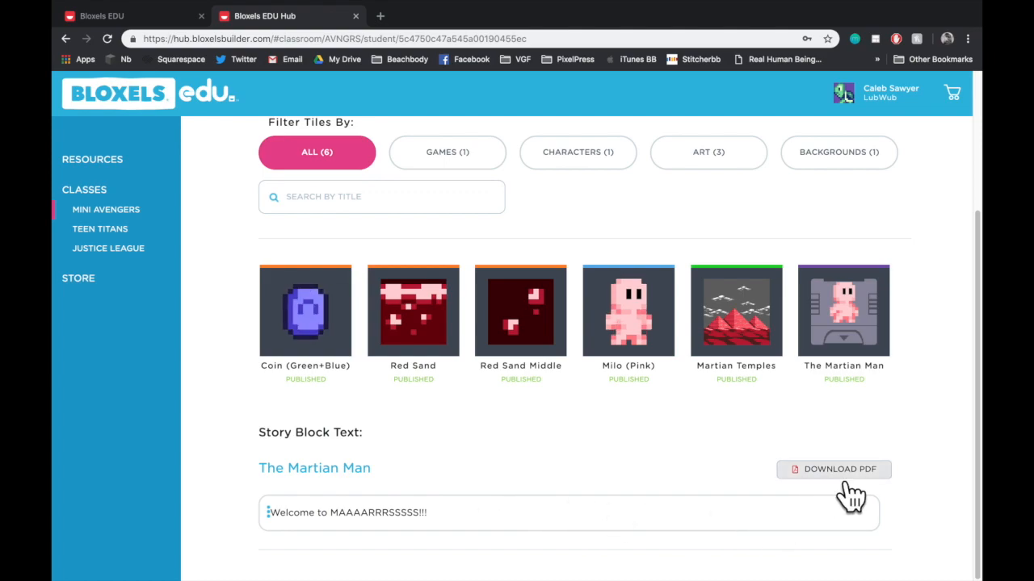
mouse_move(698, 453)
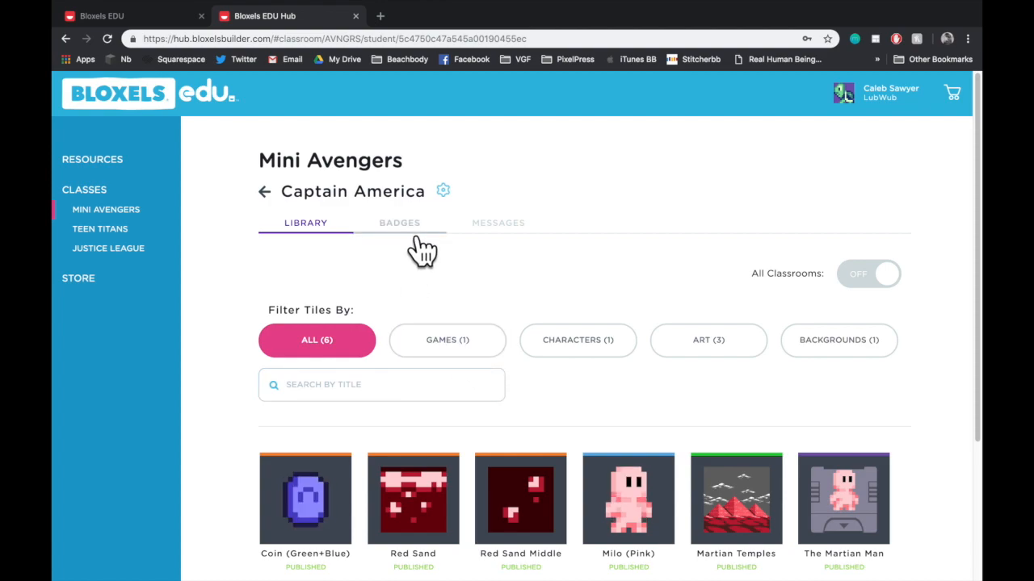
View Captain America's badges including Game Remix, then move on to Messages.
click(399, 223)
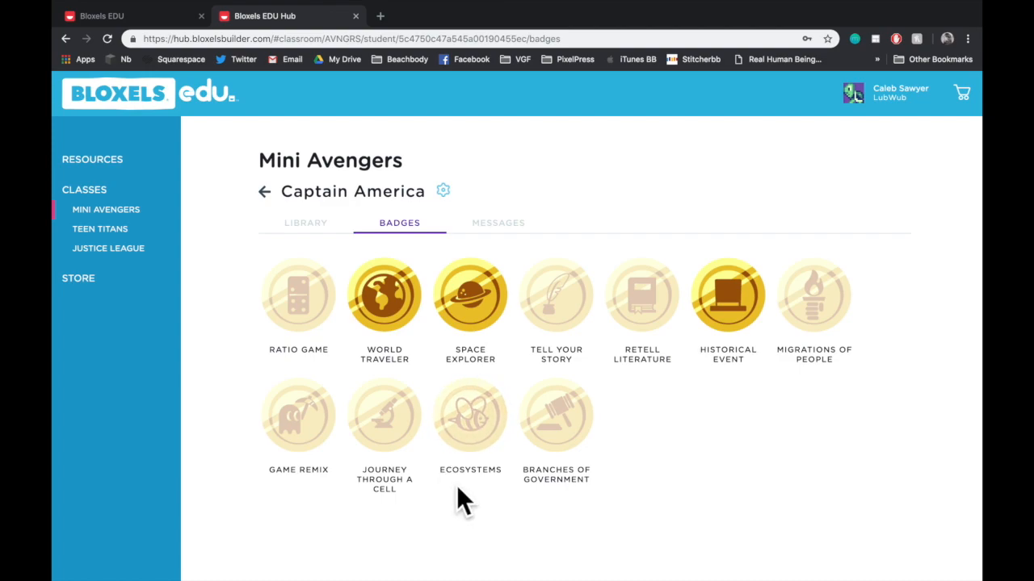
mouse_move(297, 417)
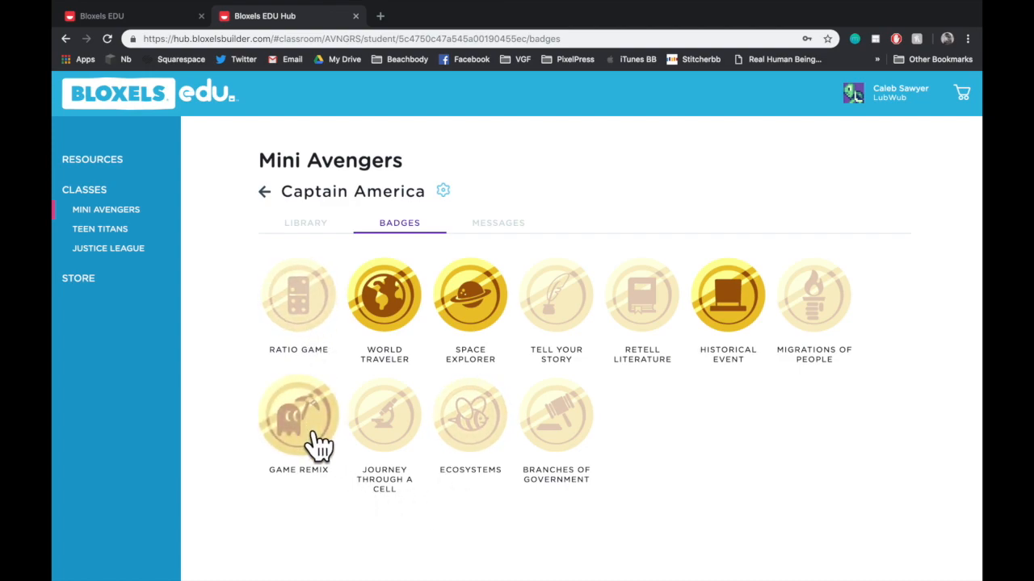
mouse_move(558, 355)
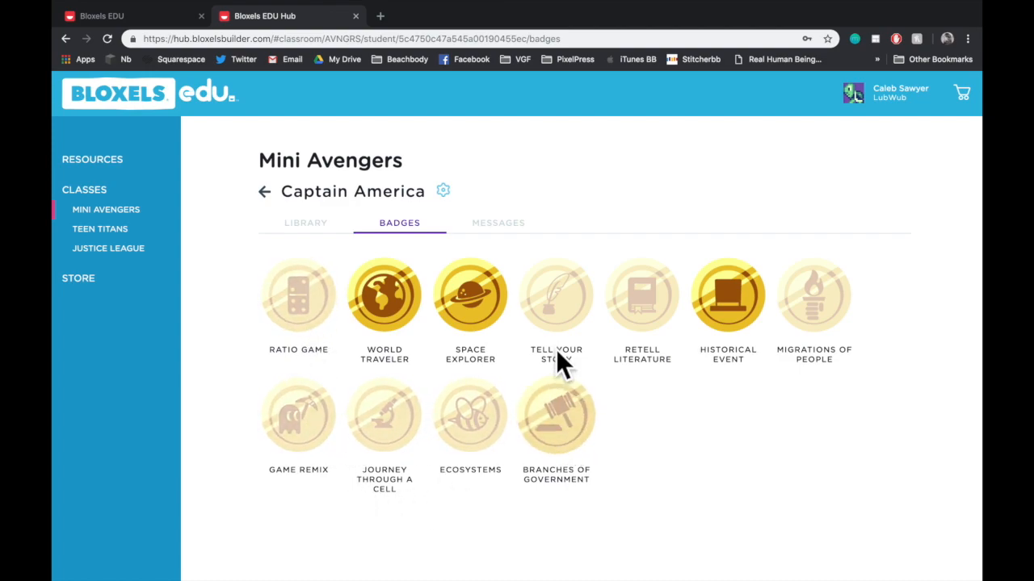
mouse_move(384, 299)
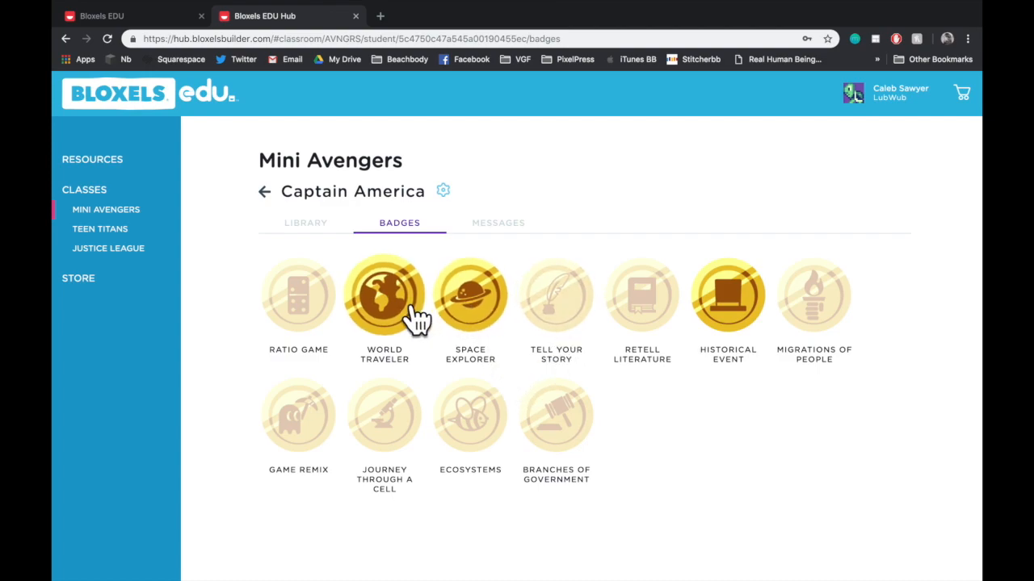
mouse_move(323, 440)
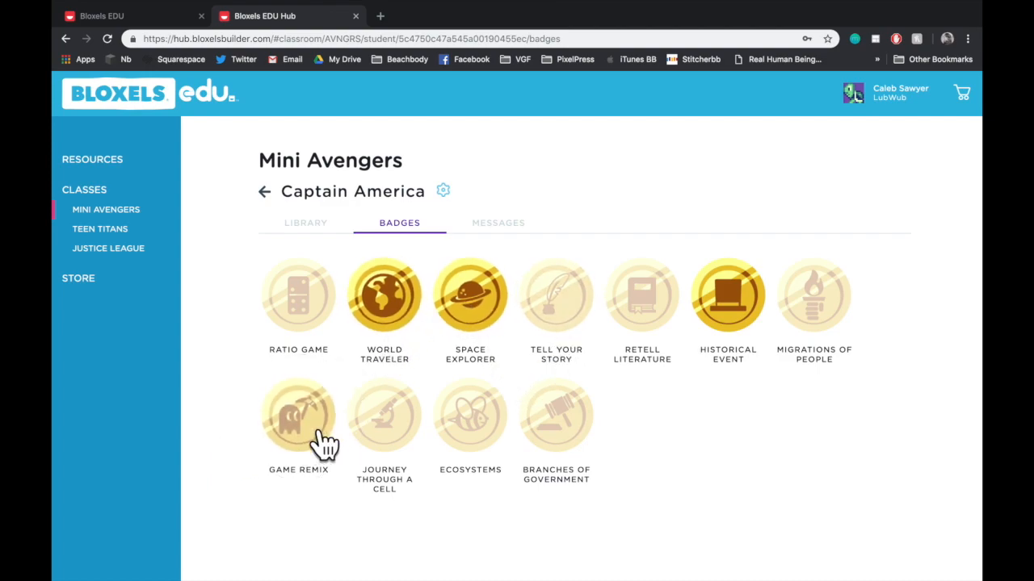
mouse_move(412, 229)
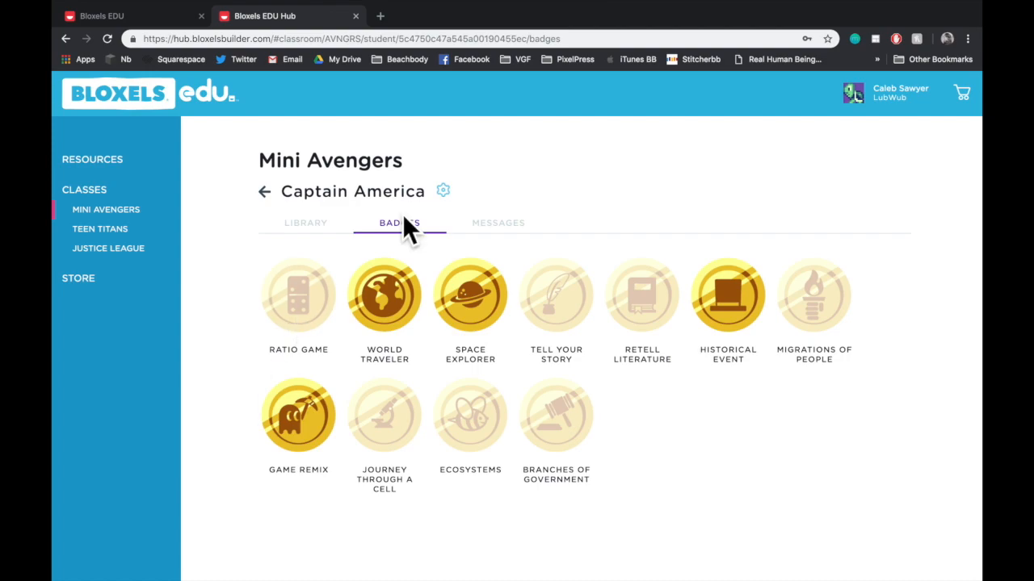
click(497, 222)
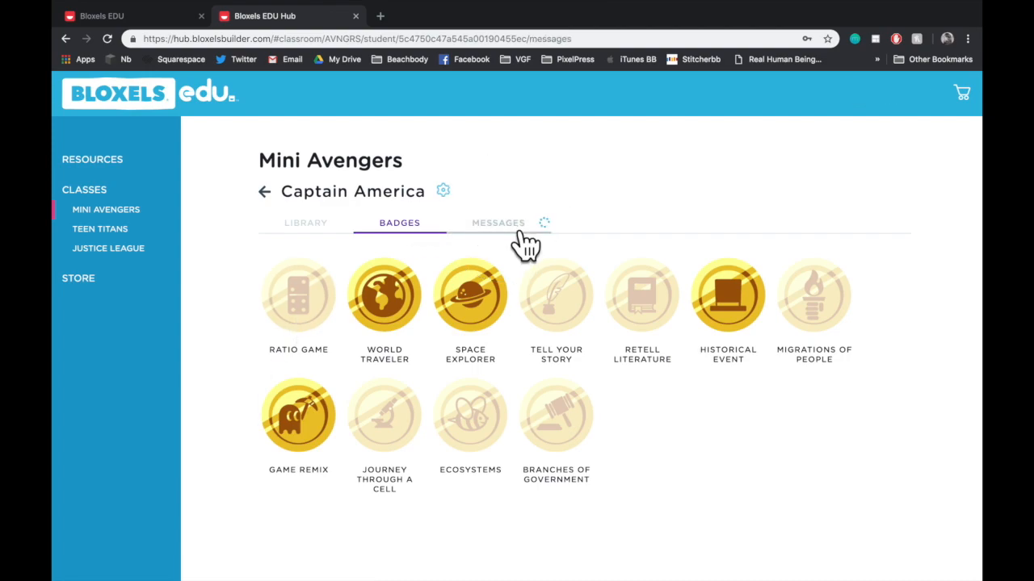
Send Captain America a new 'Hello!' message about making Art, then return to the Mini Avengers roster.
click(498, 223)
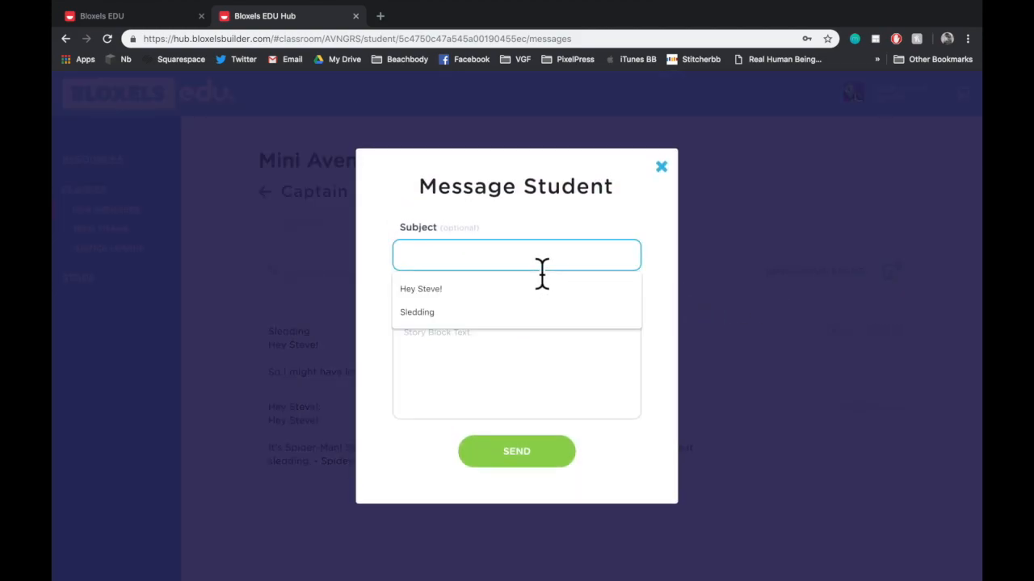
text(Hello!)
click(517, 362)
text(Hi CAptain America)
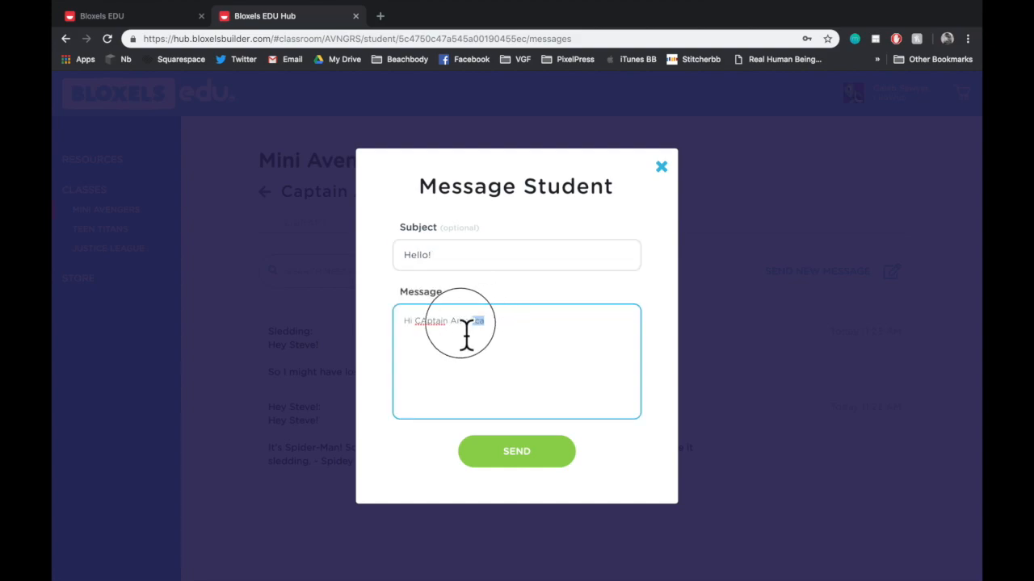
click(517, 451)
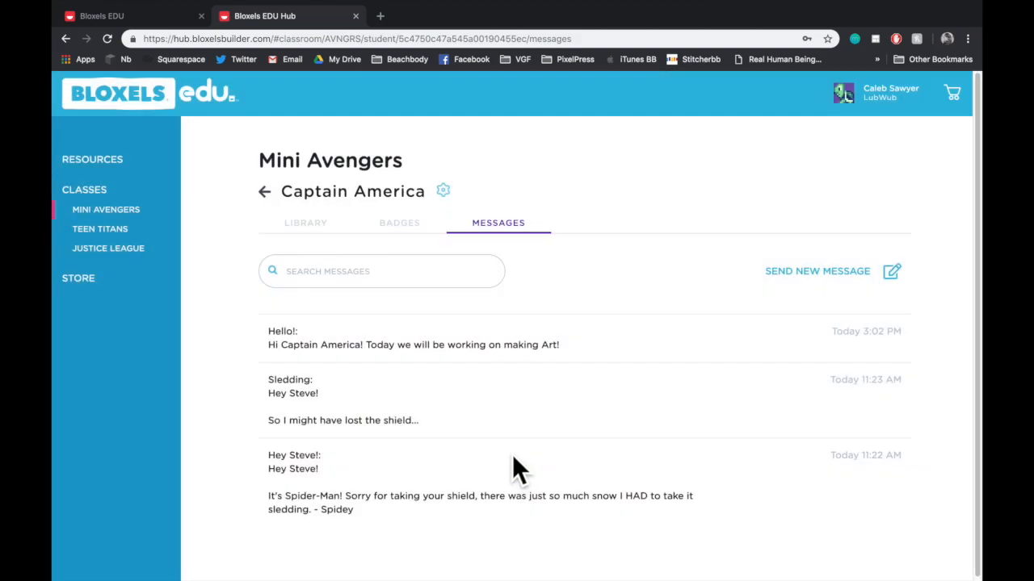
mouse_move(552, 359)
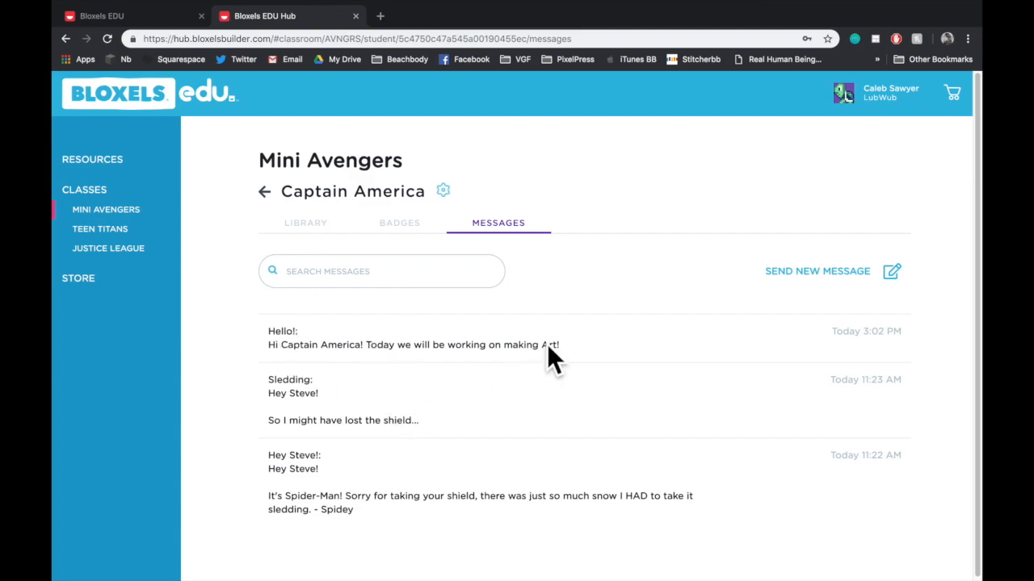
mouse_move(277, 207)
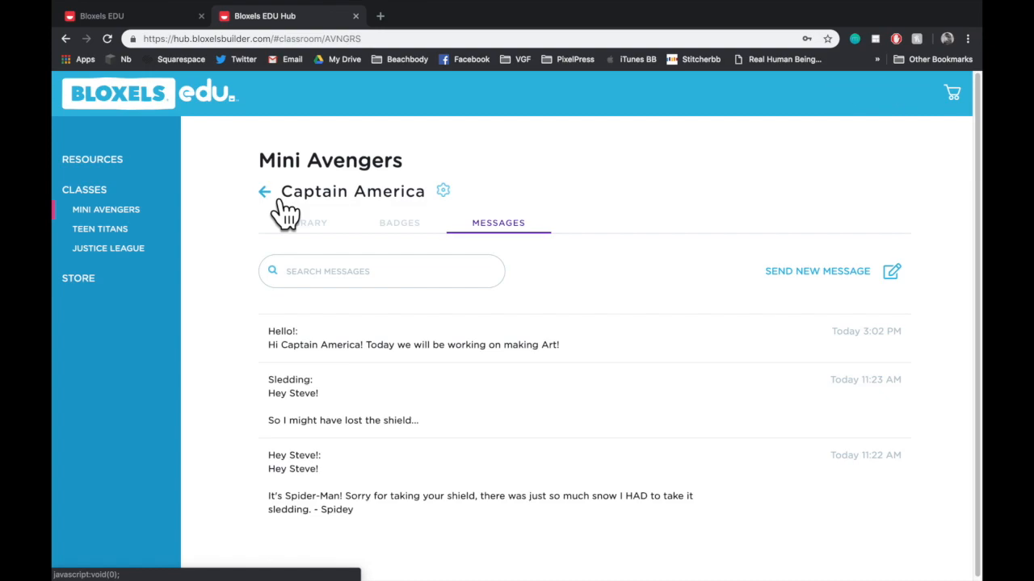
click(265, 190)
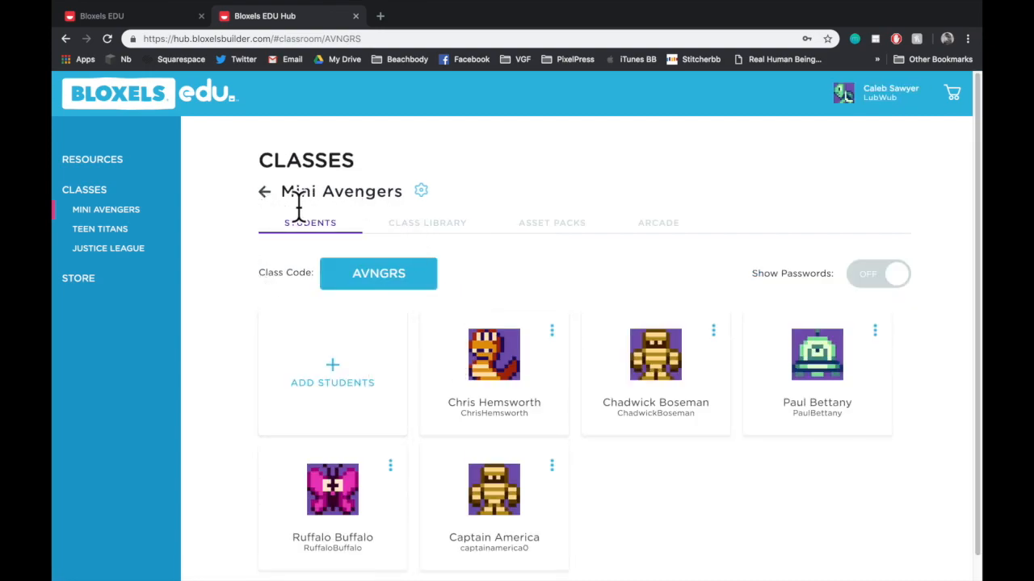
Filter the Mini Avengers class library by Characters, Art and Backgrounds, then show all eight tiles.
click(427, 223)
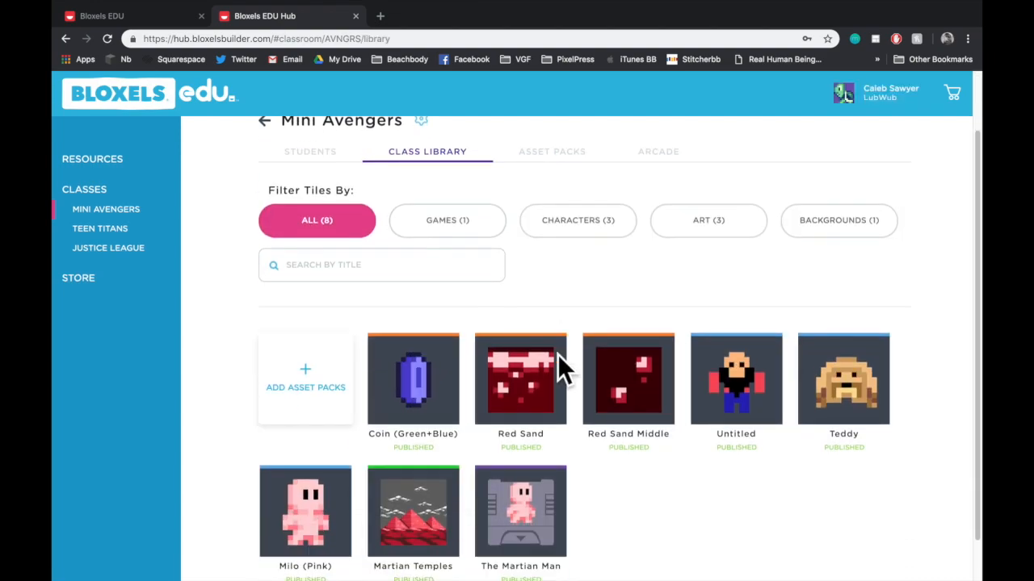
scroll(down, 3)
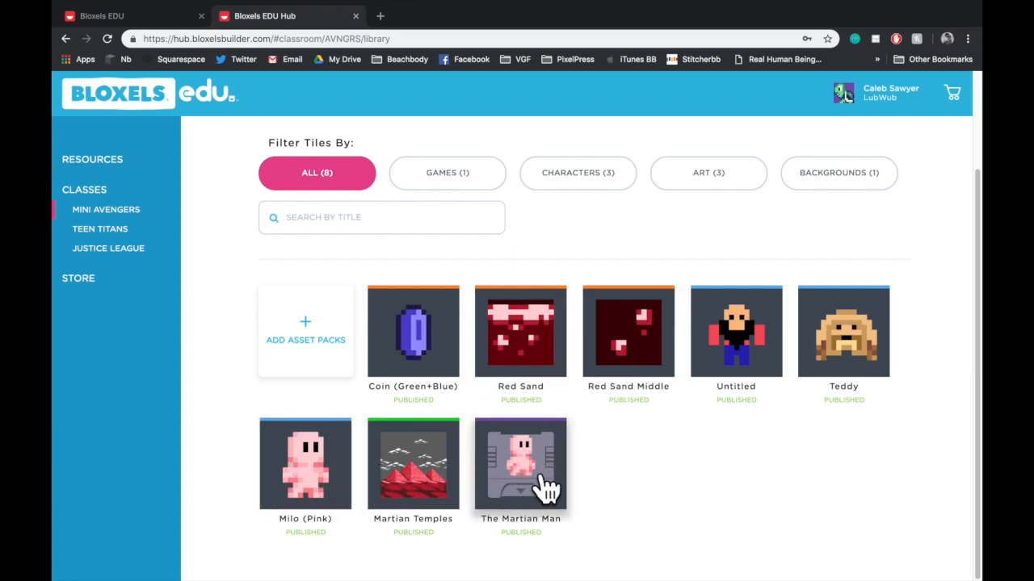
mouse_move(475, 208)
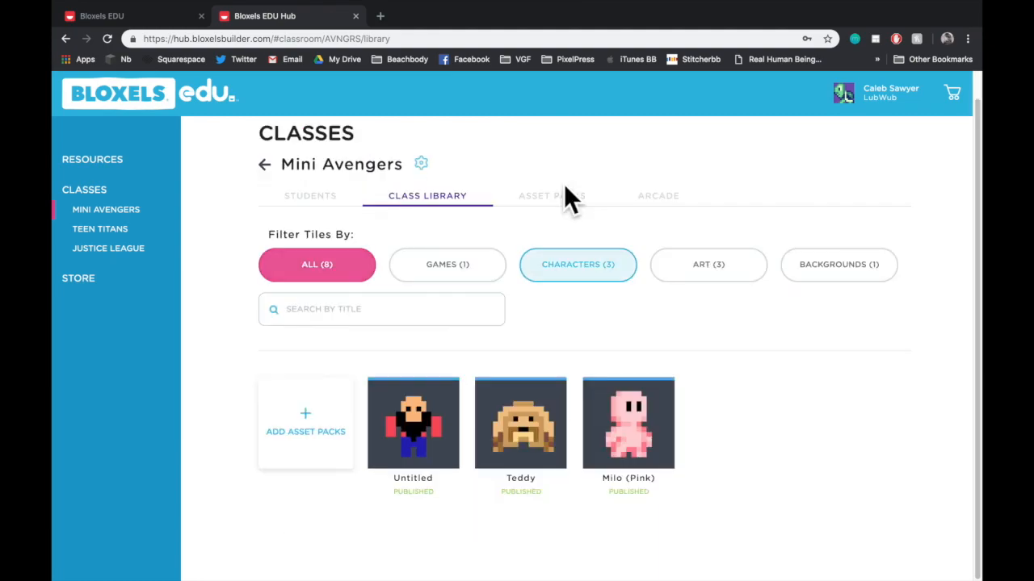
click(578, 265)
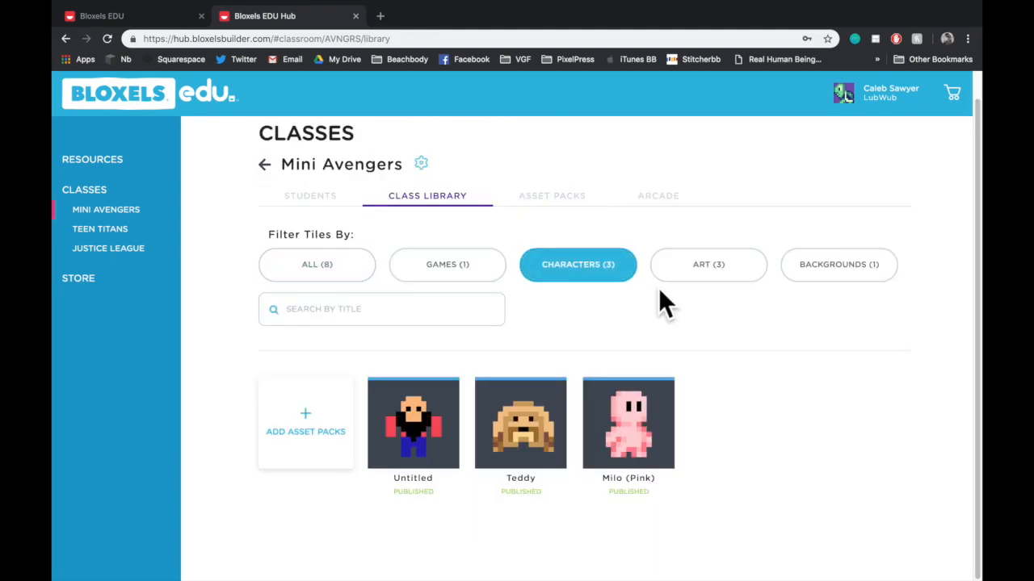
click(707, 265)
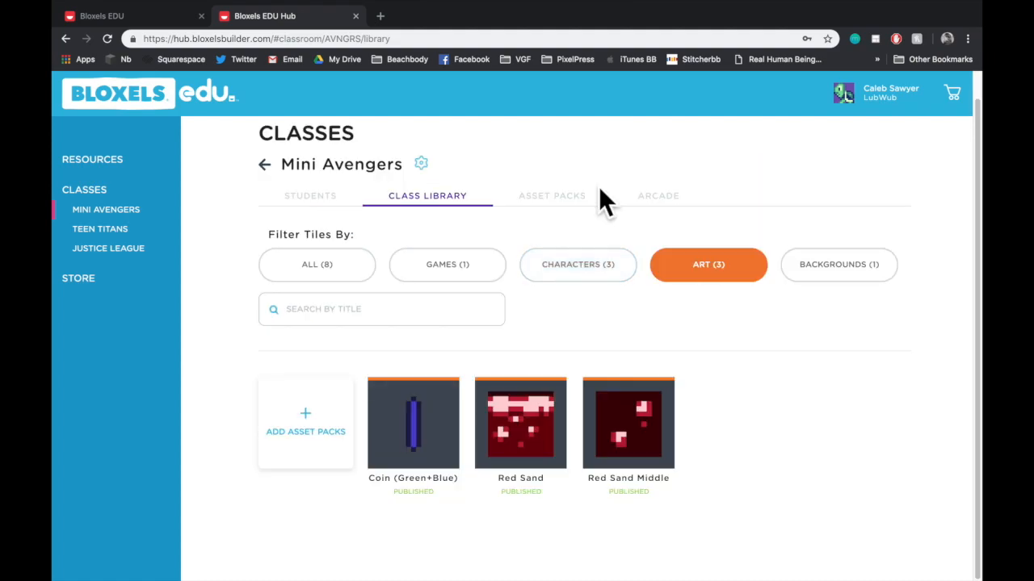
mouse_move(788, 304)
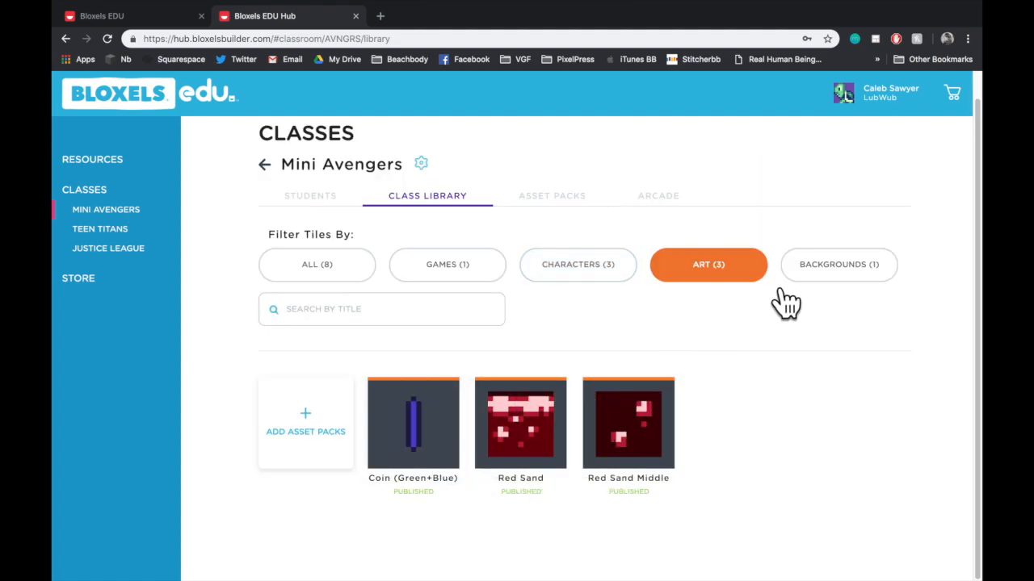
click(838, 265)
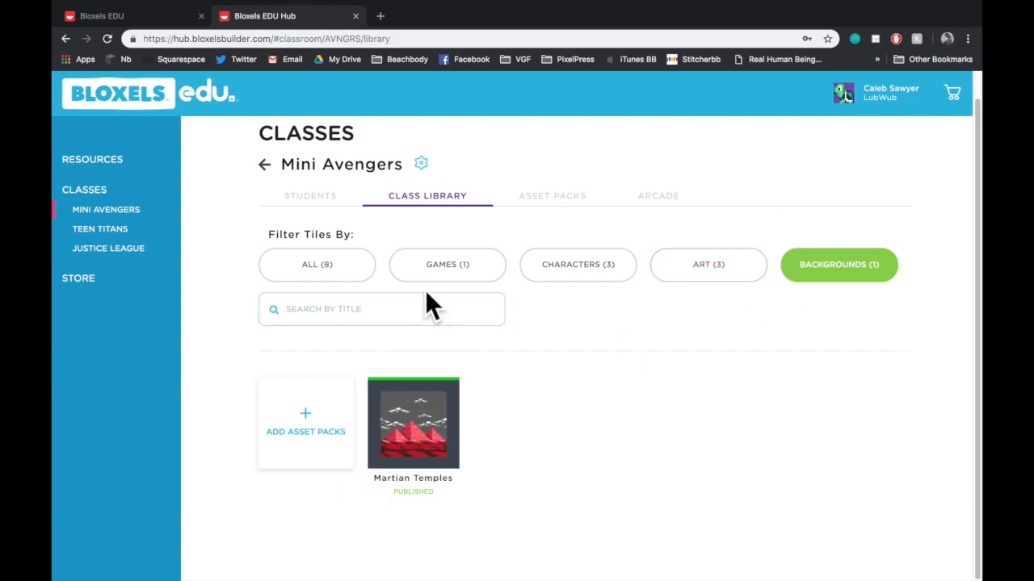
click(316, 265)
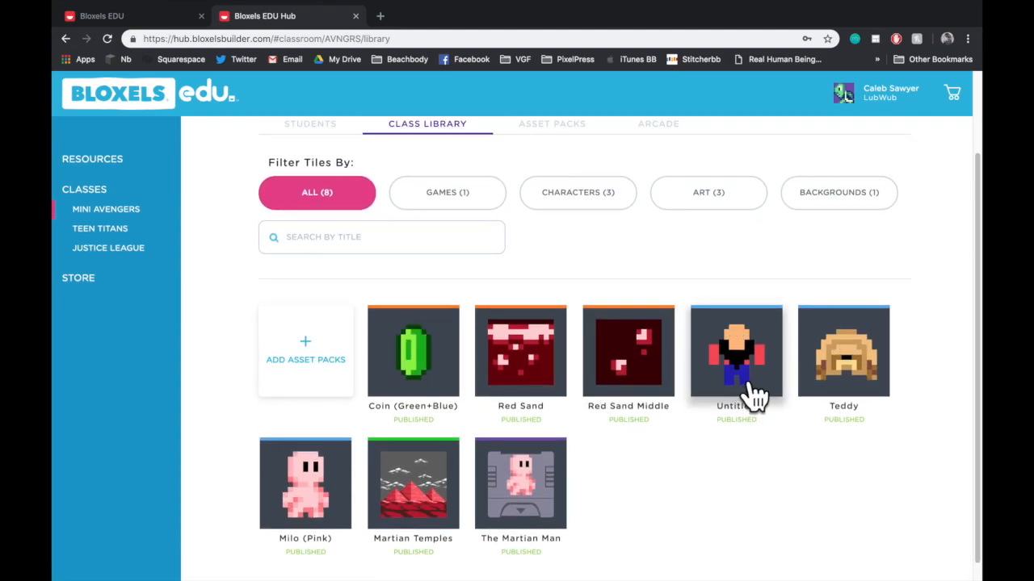
View the details of the Untitled character tile and The Martian Man game, closing each.
click(736, 351)
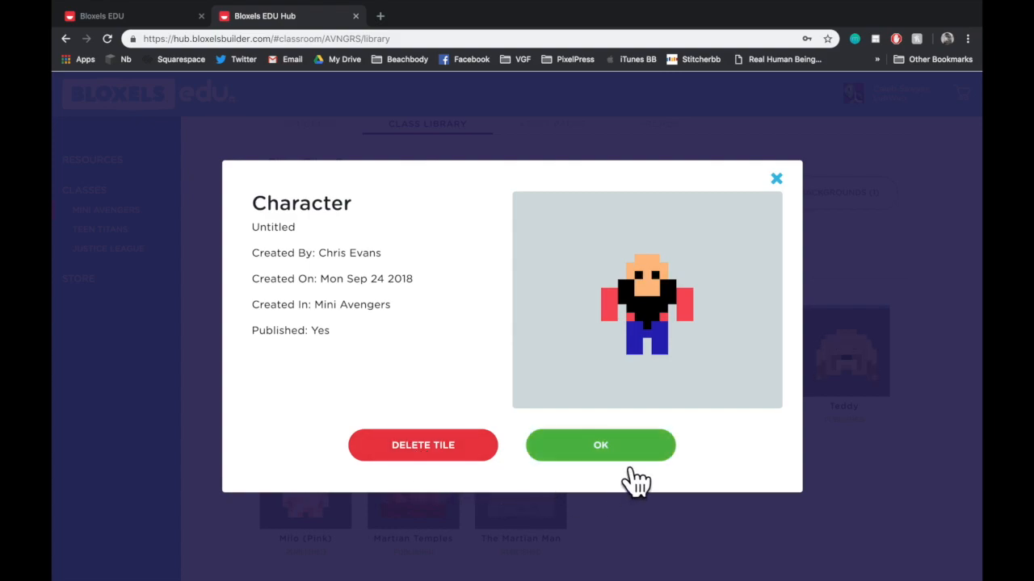
click(601, 446)
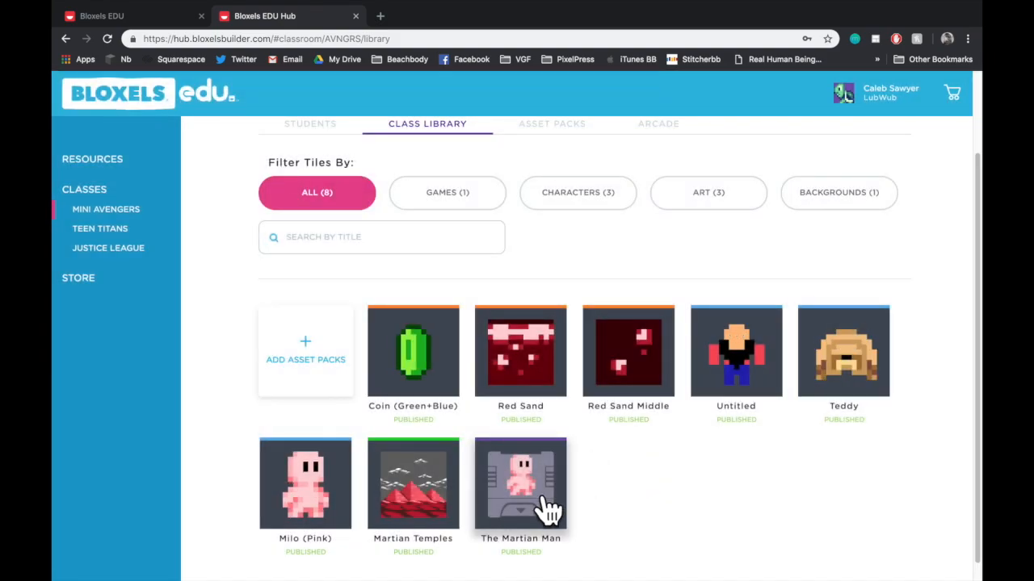
click(520, 485)
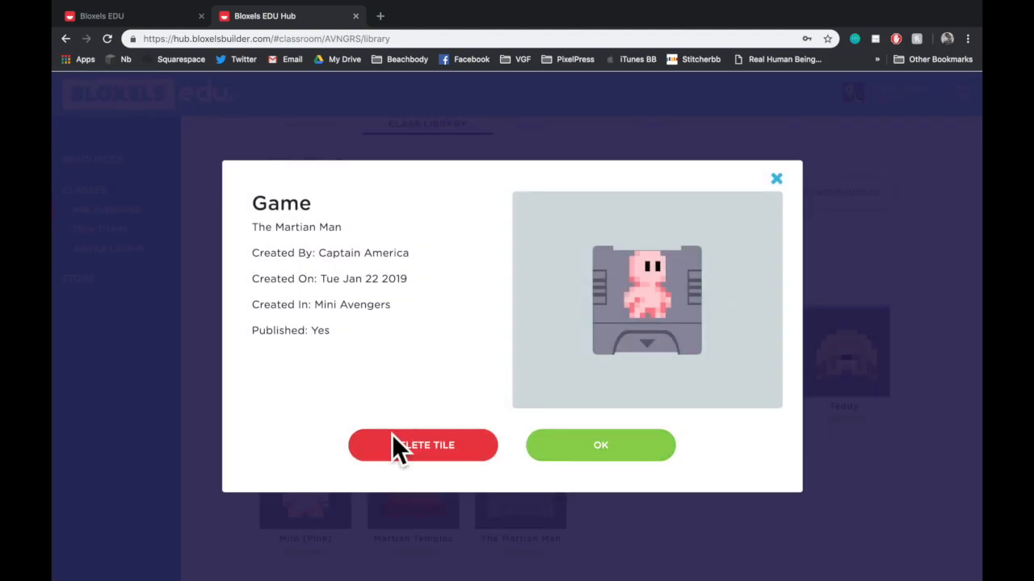
click(601, 446)
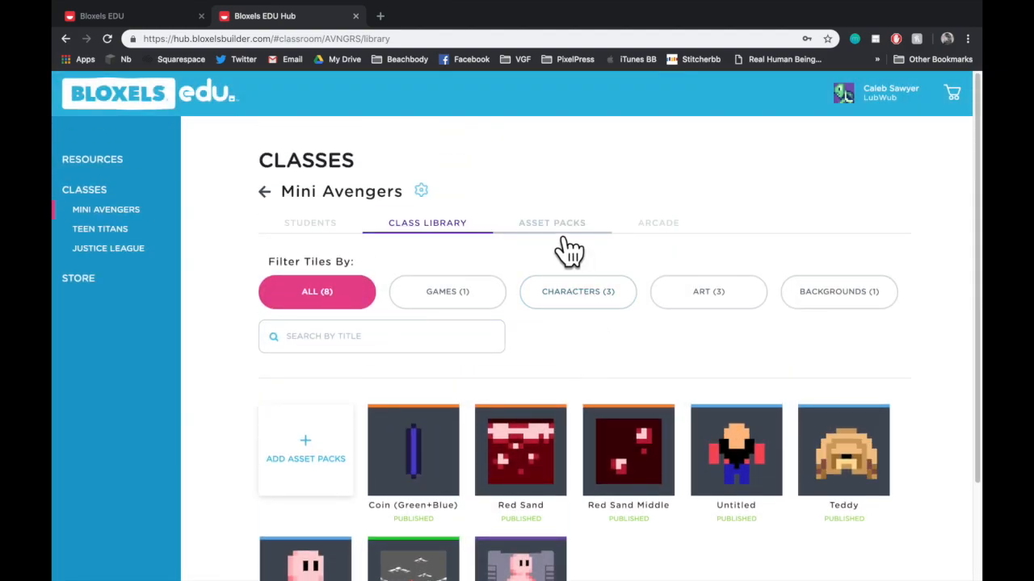
Browse the Mini Avengers asset packs, scrolling through Pirates, Dinosaurs, Geology and Egypt.
click(553, 223)
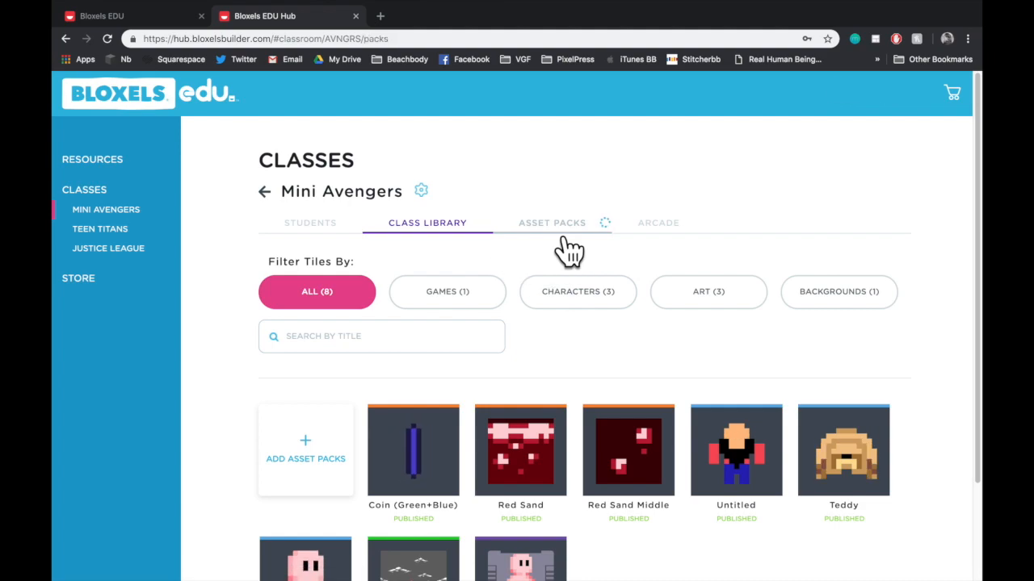
click(552, 223)
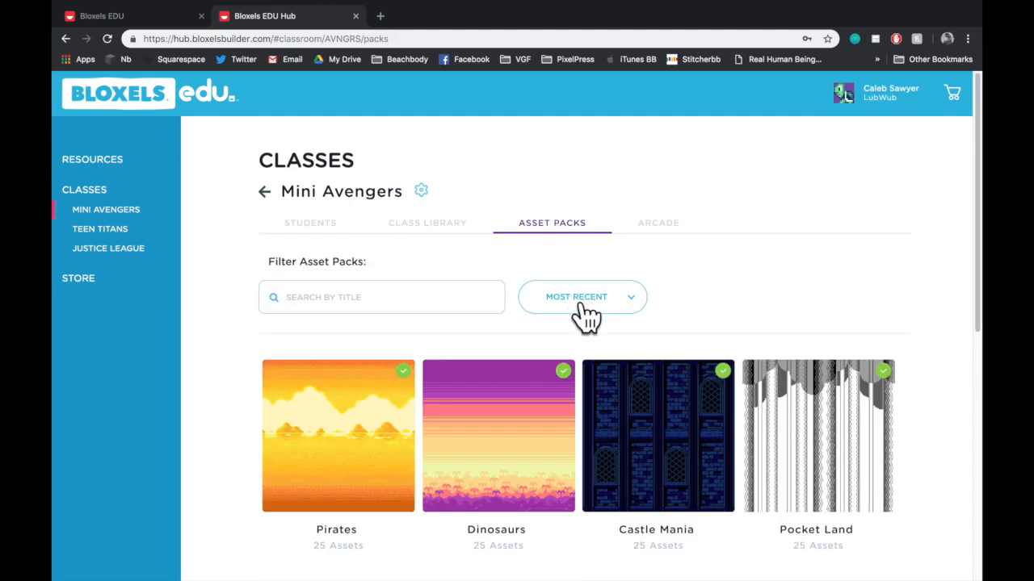
scroll(down, 3)
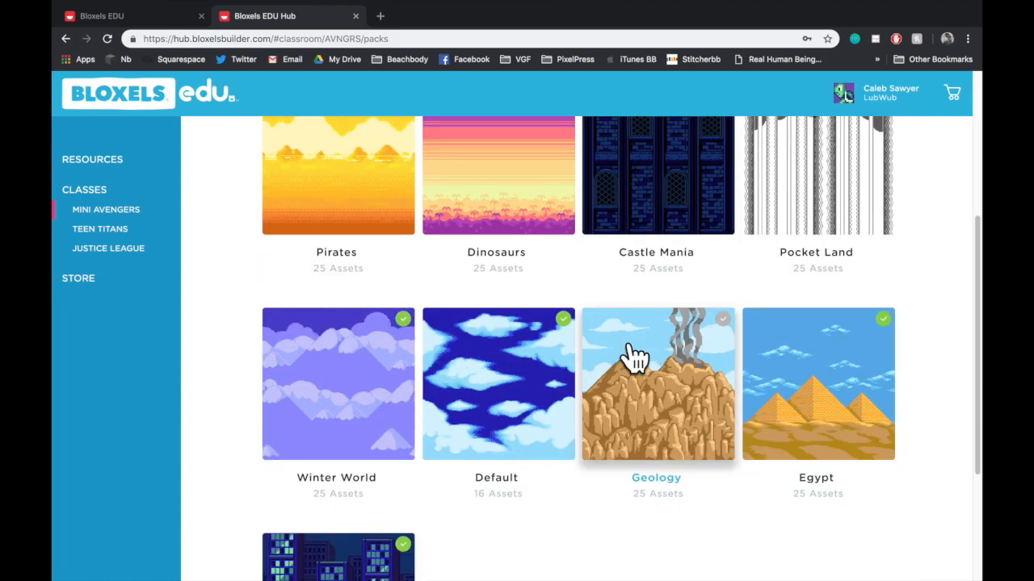
scroll(down, 3)
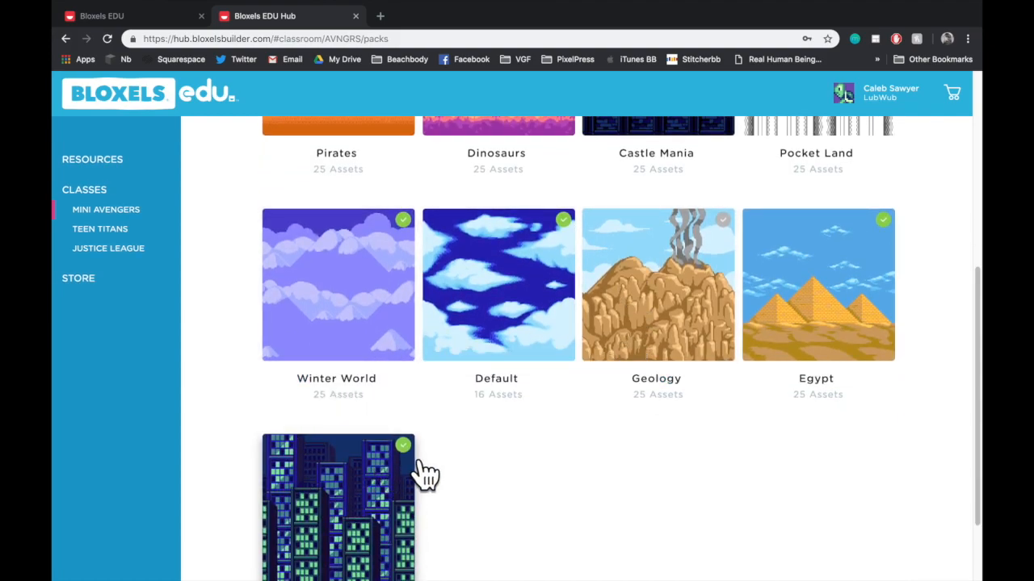
mouse_move(428, 242)
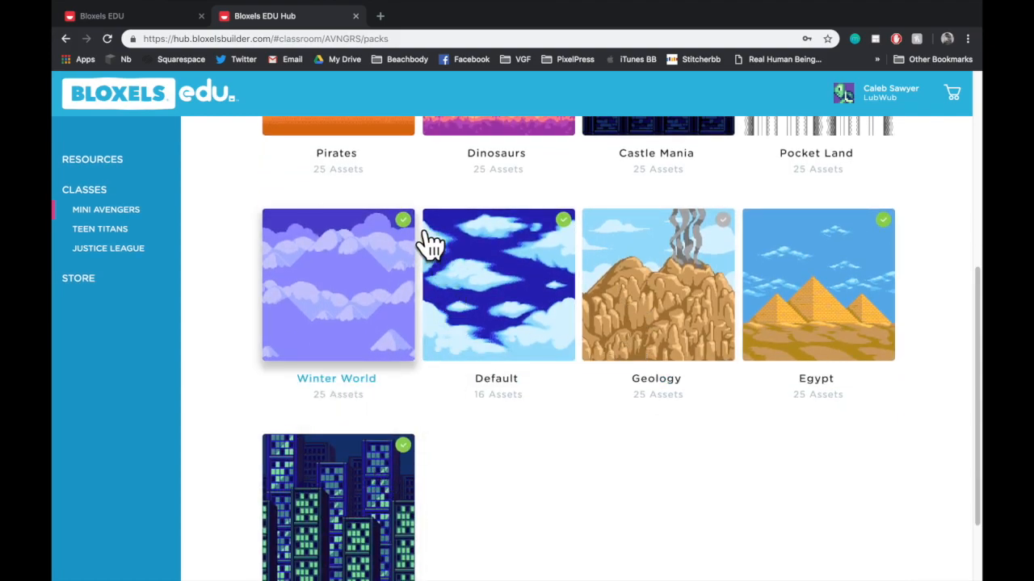
mouse_move(730, 500)
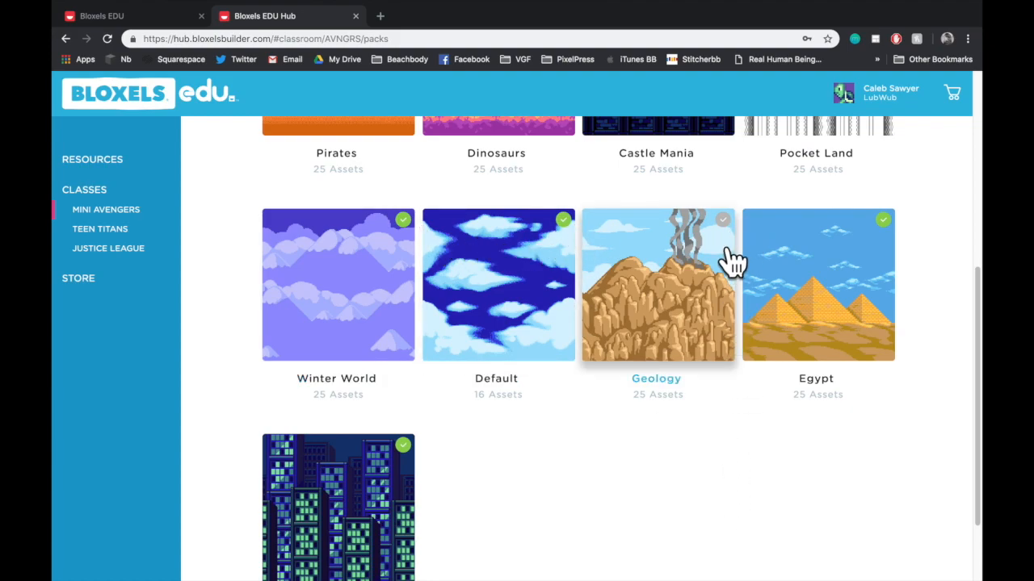
click(655, 284)
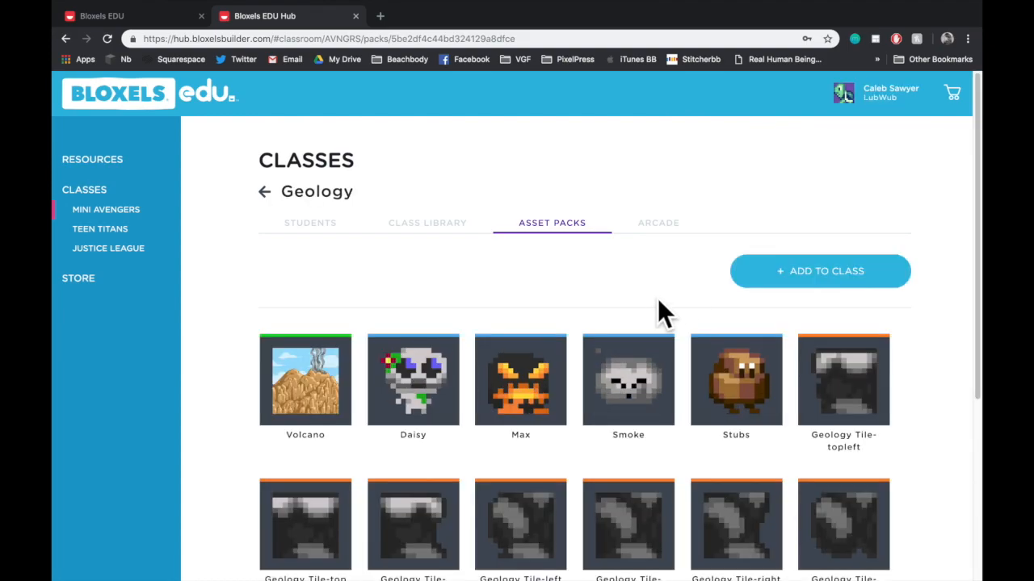
scroll(down, 3)
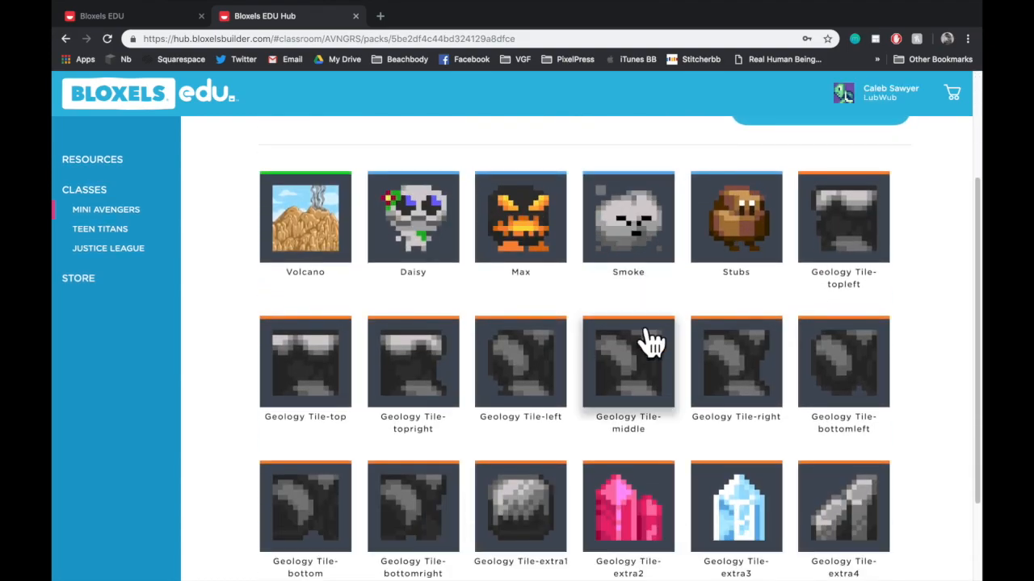
scroll(down, 3)
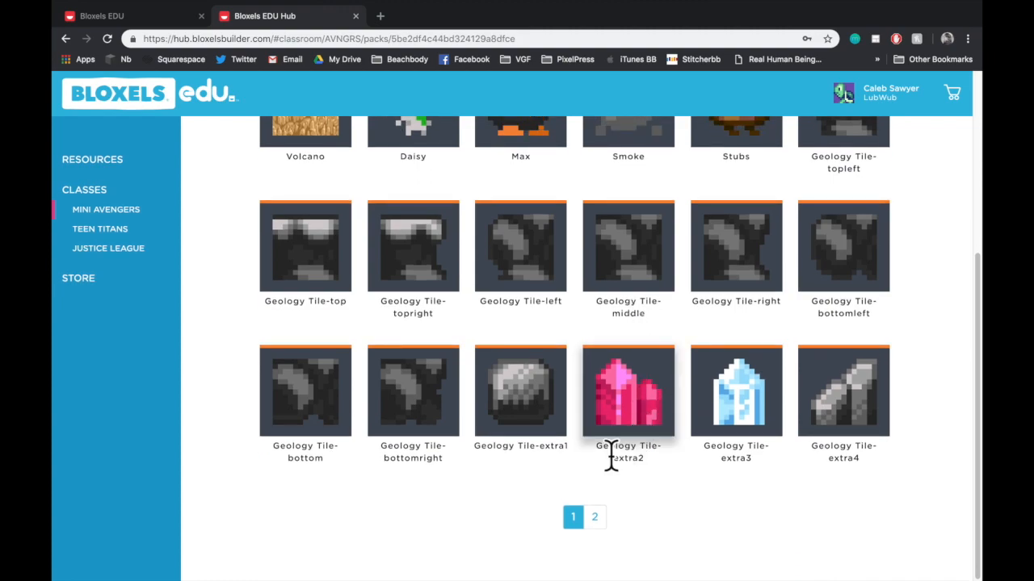
click(594, 517)
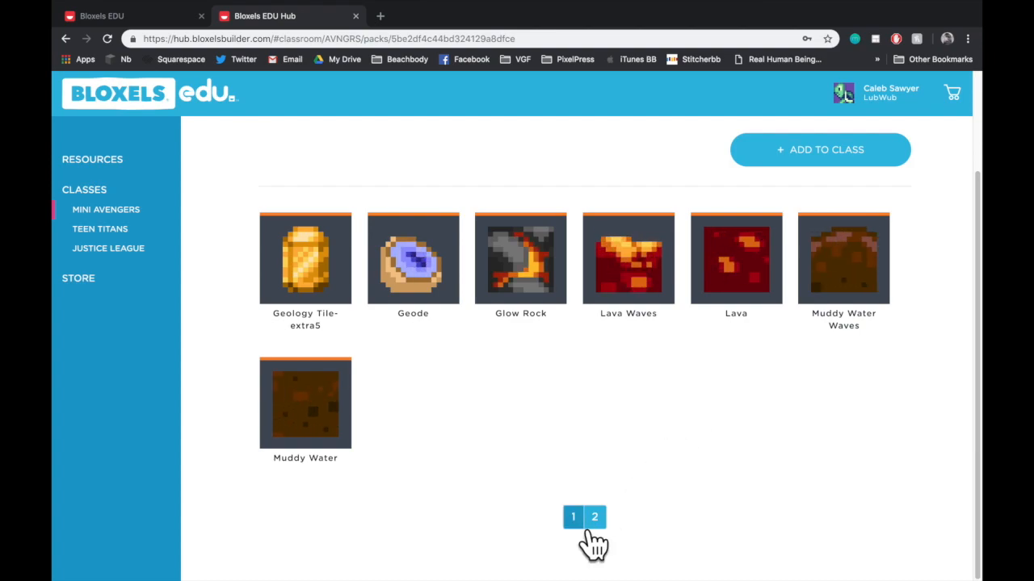
click(571, 517)
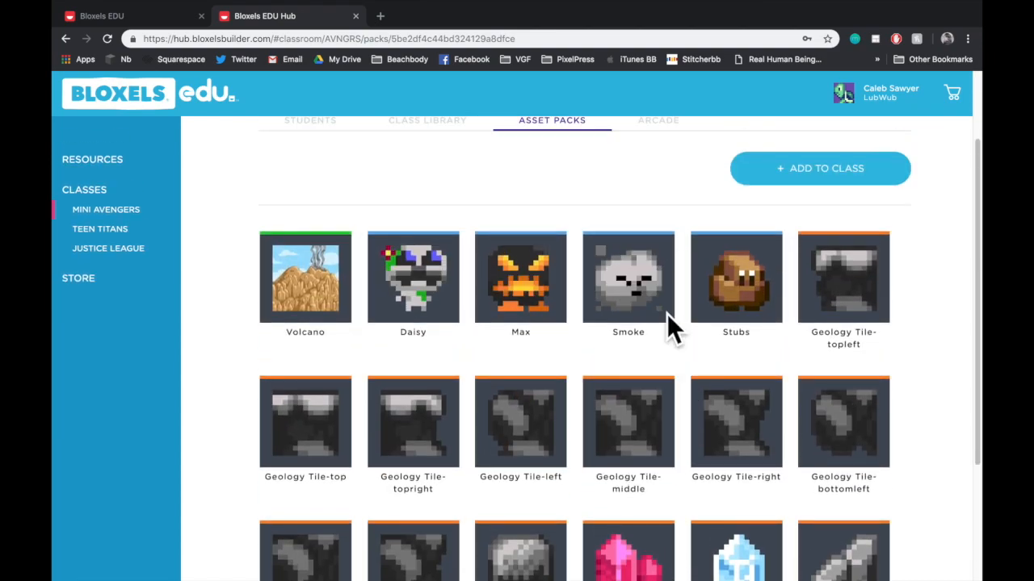
click(821, 168)
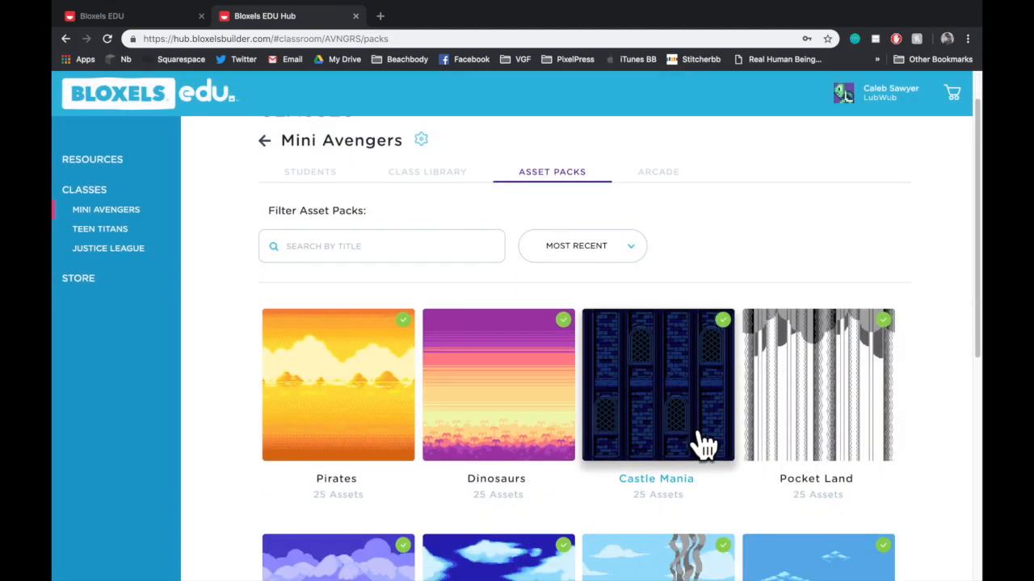
Reopen the Geology asset pack showing its Volcano, Daisy, Max and tile assets.
scroll(down, 3)
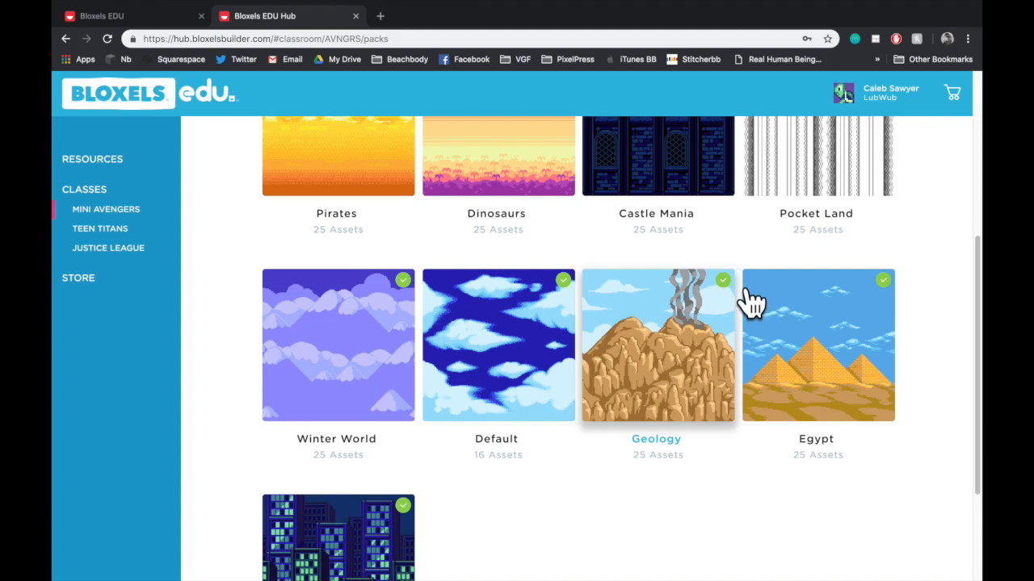
click(656, 346)
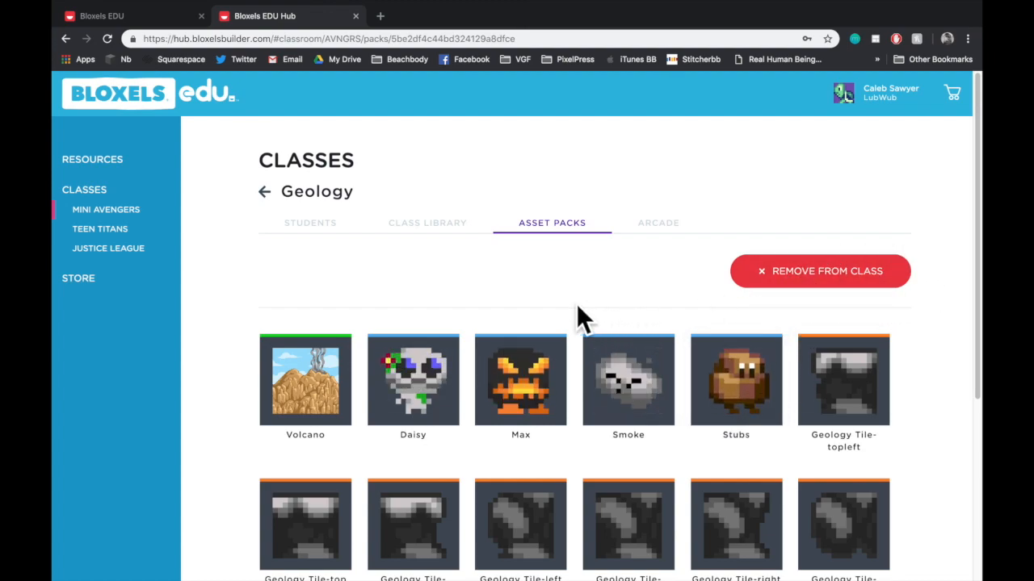
click(658, 223)
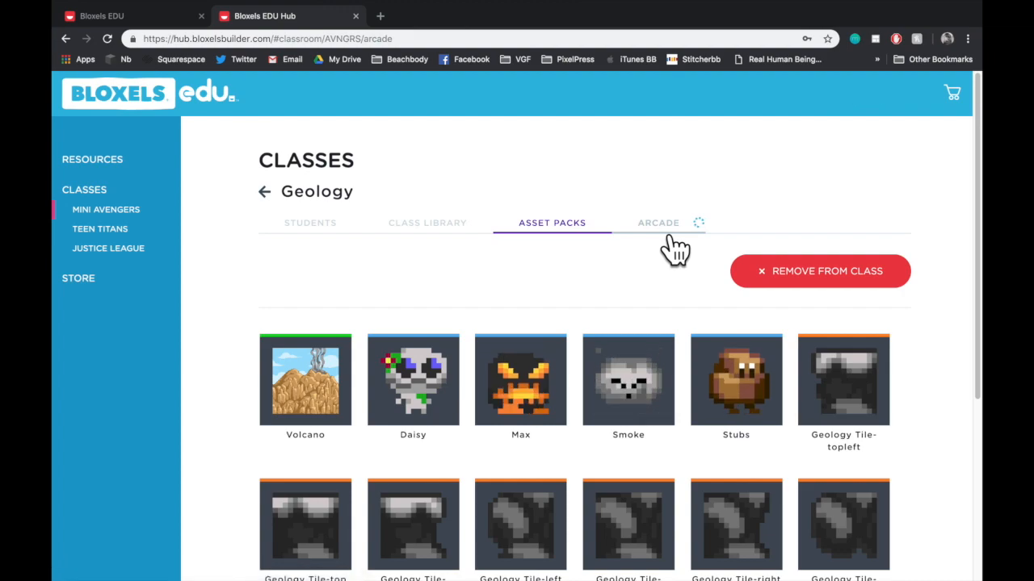
View The Martian Man's arcade page, awaiting approval by Bloxels, with its play link and story.
click(659, 223)
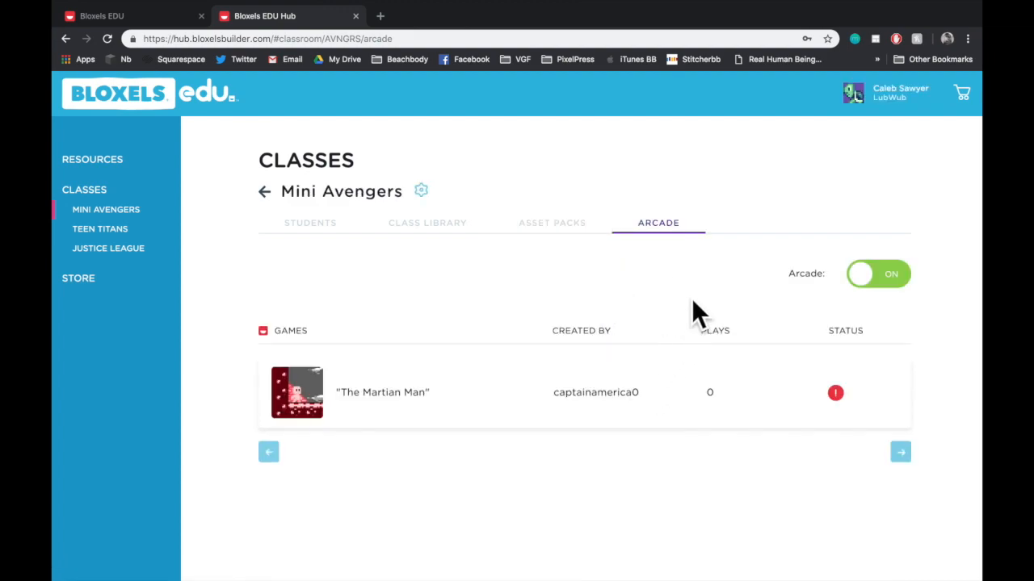
mouse_move(515, 284)
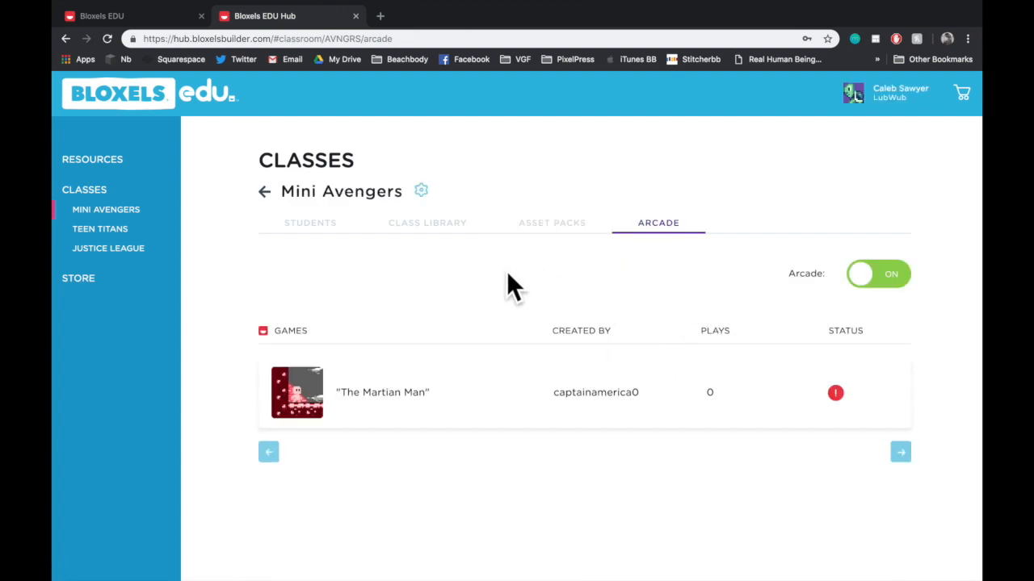
mouse_move(597, 335)
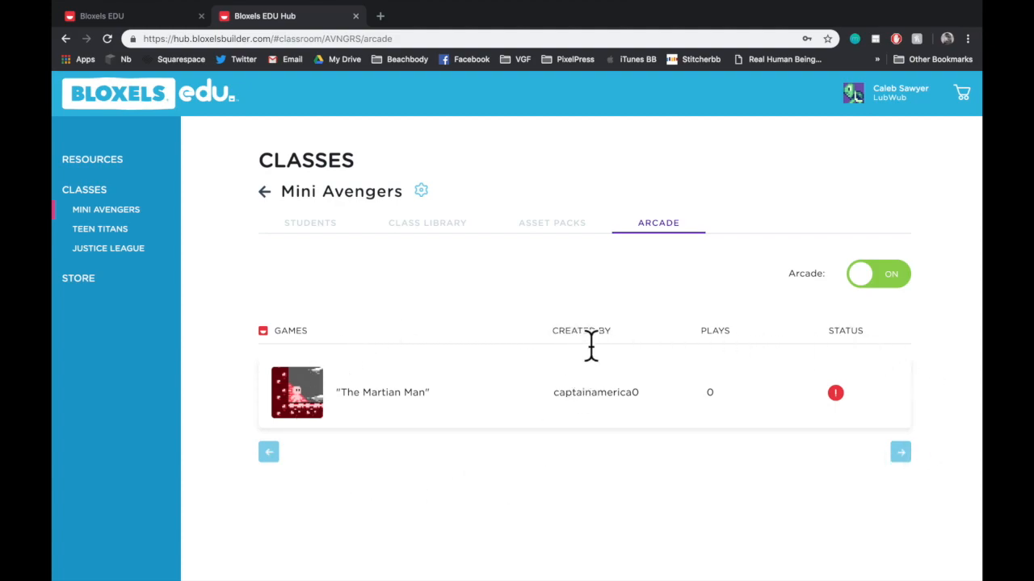
mouse_move(746, 359)
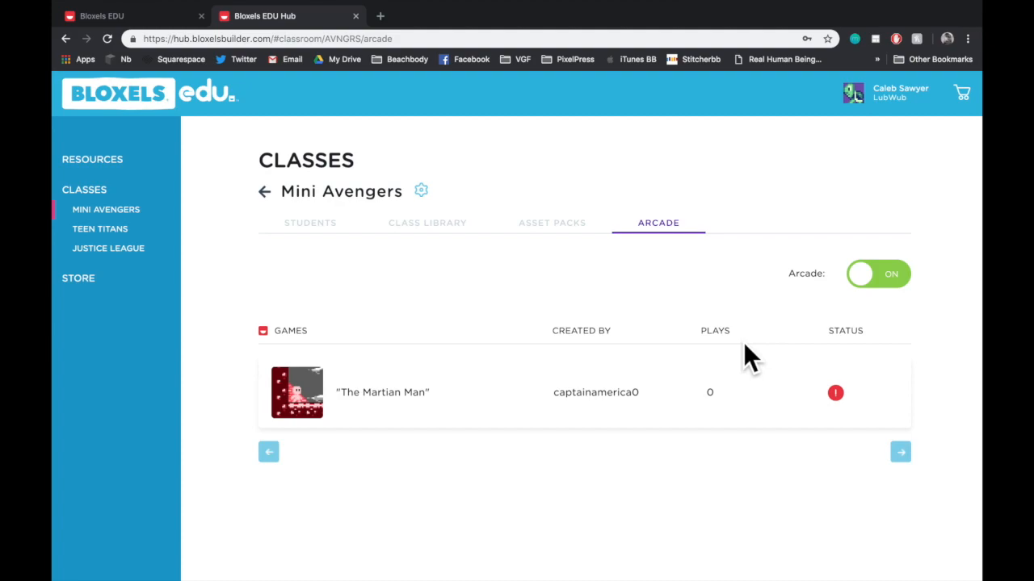
mouse_move(854, 416)
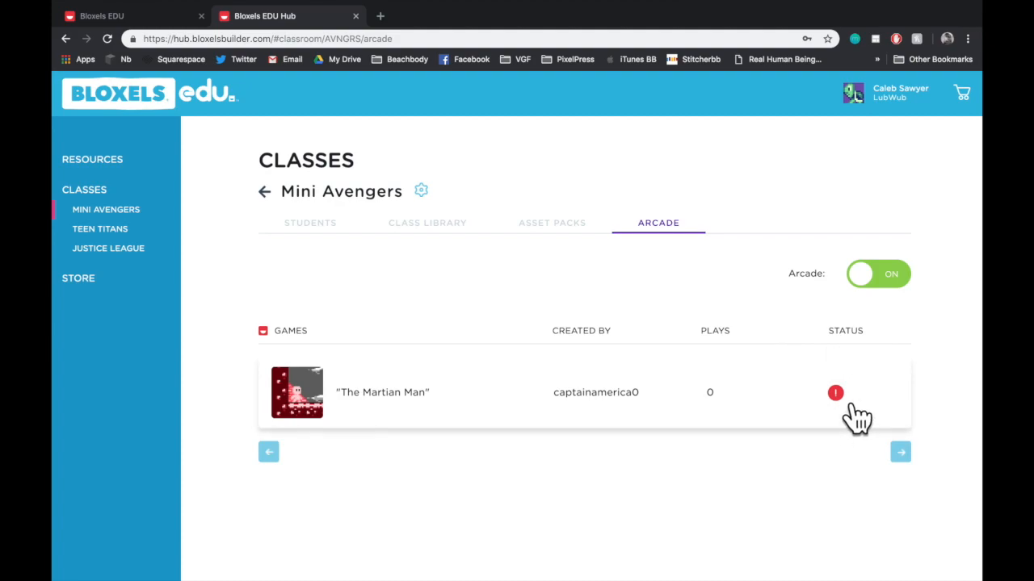
click(835, 393)
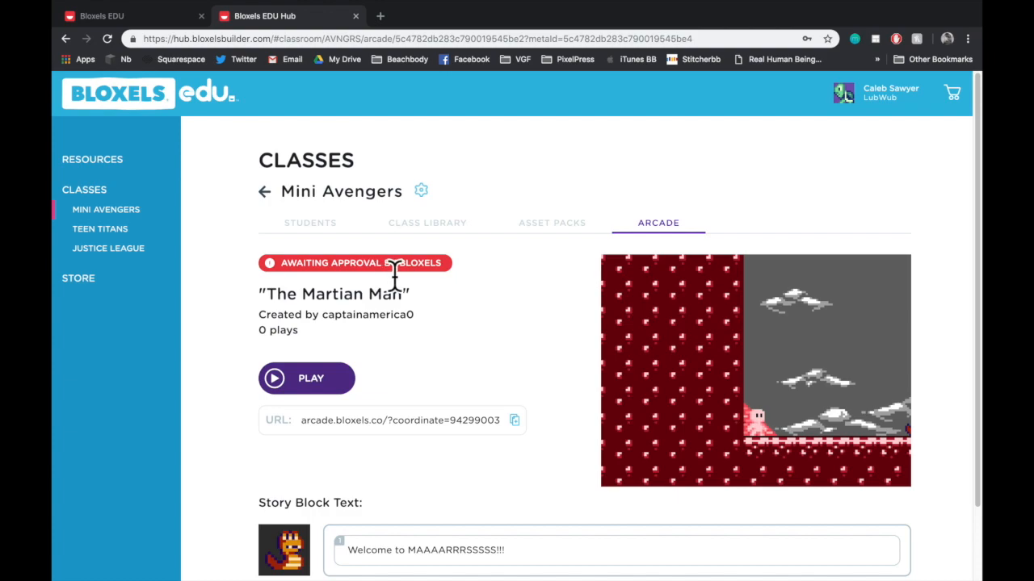
mouse_move(458, 420)
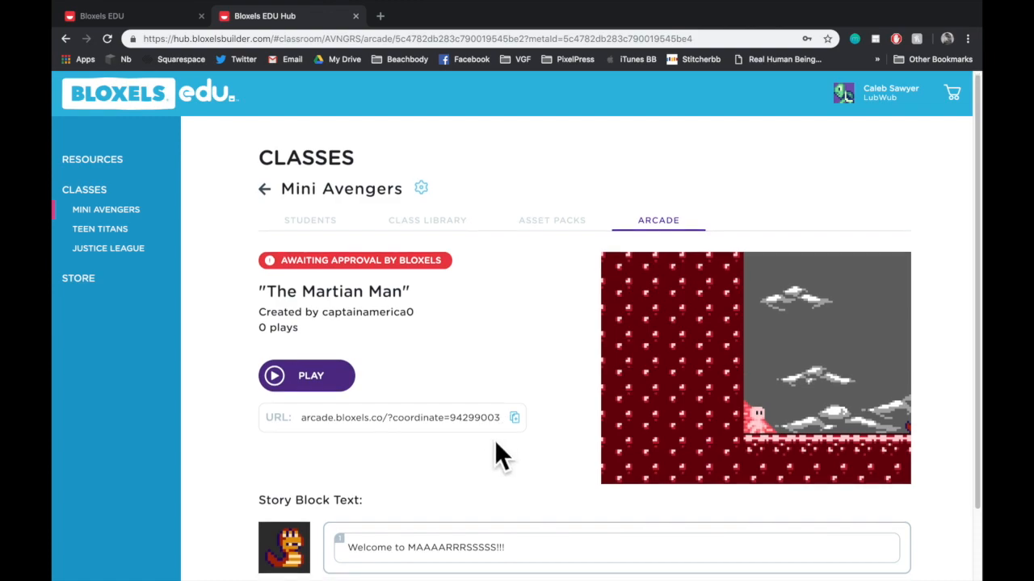
scroll(down, 3)
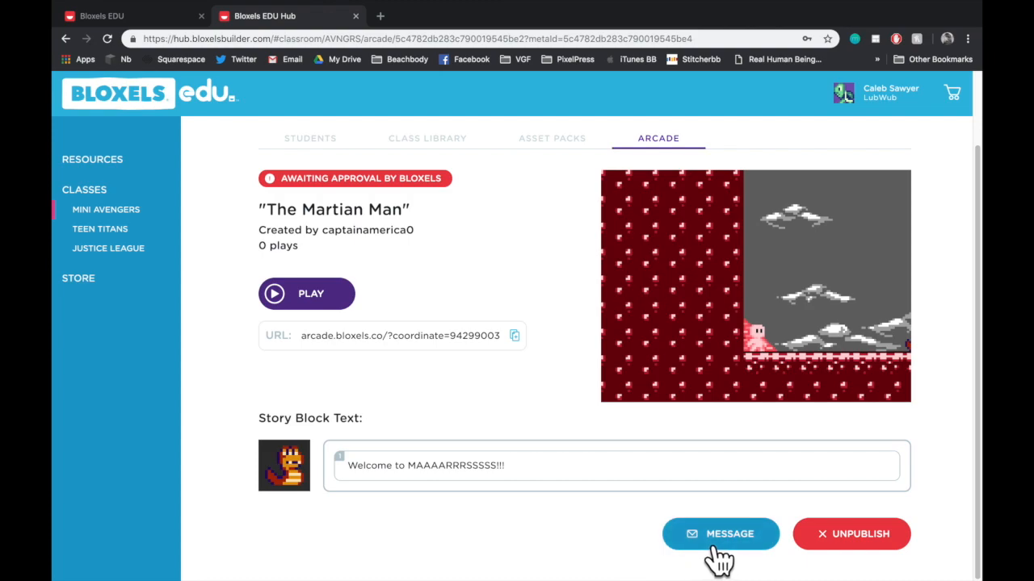
mouse_move(888, 562)
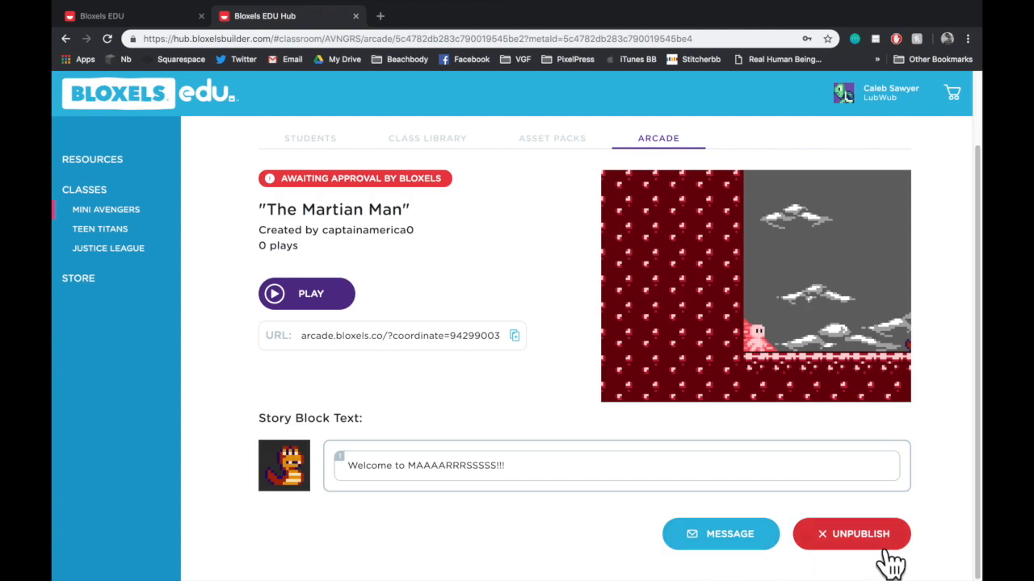
mouse_move(584, 359)
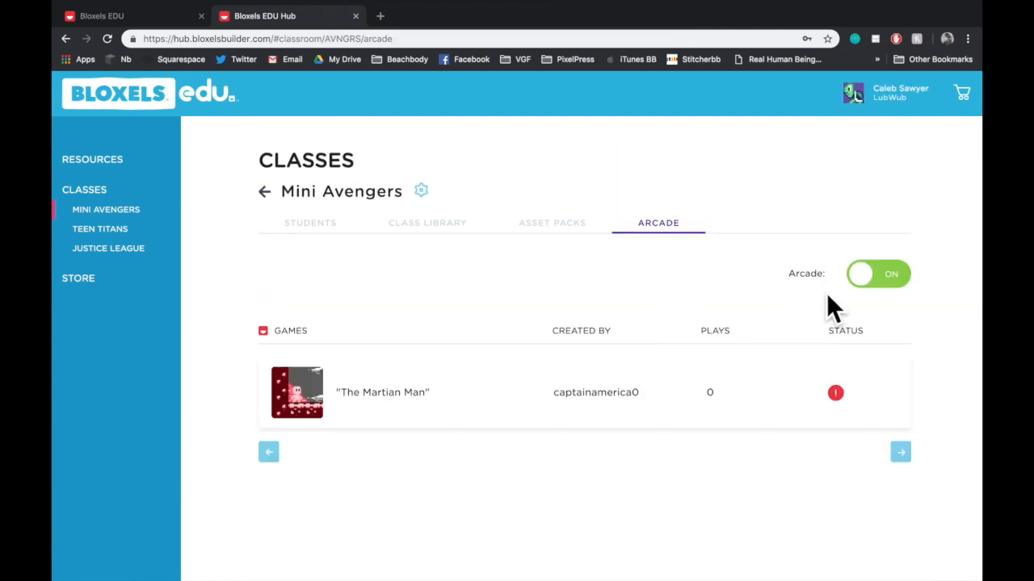
mouse_move(923, 294)
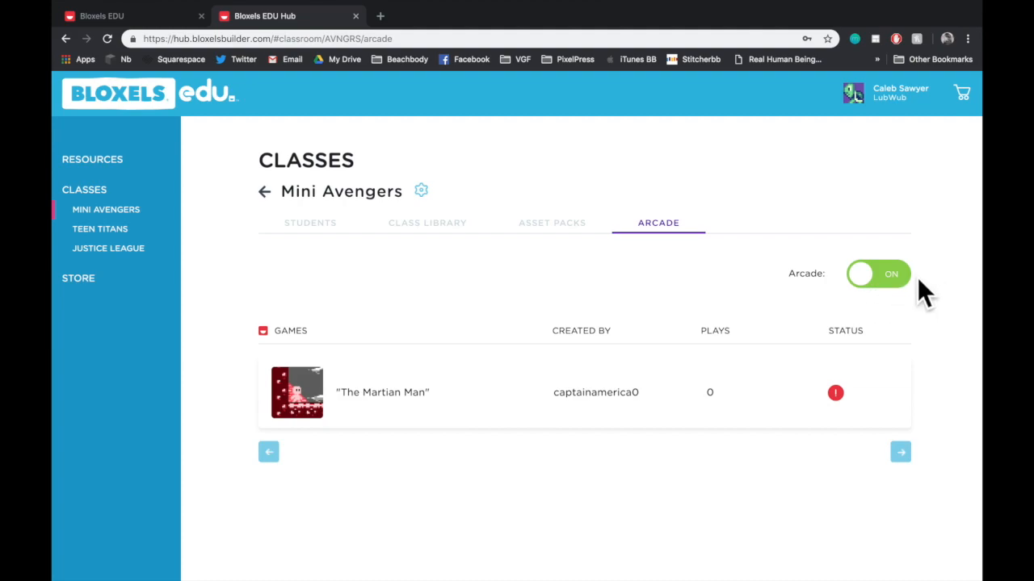
mouse_move(549, 517)
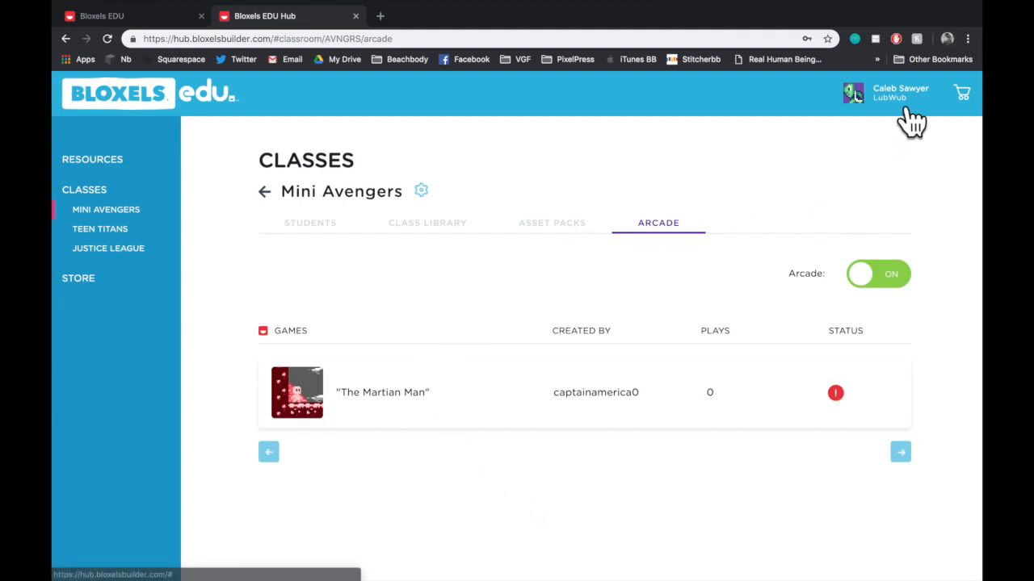
Review the account Profile details and switch to the Password settings.
click(900, 92)
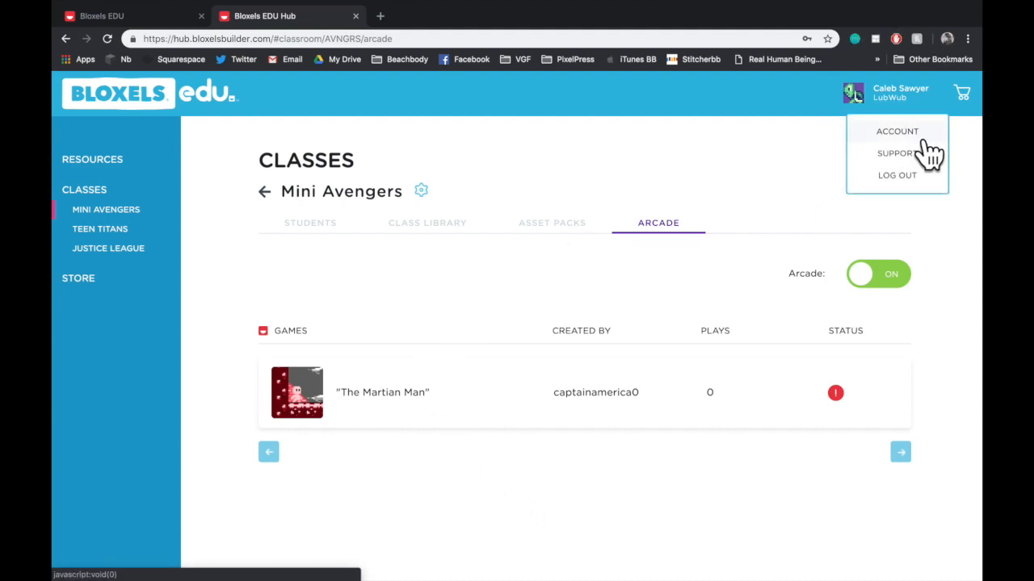
click(898, 131)
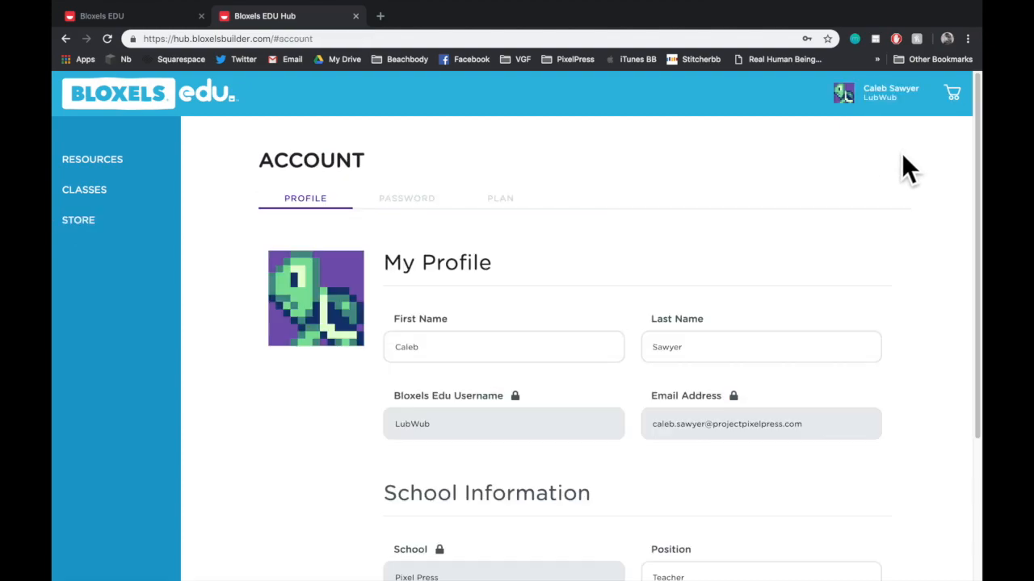
mouse_move(513, 546)
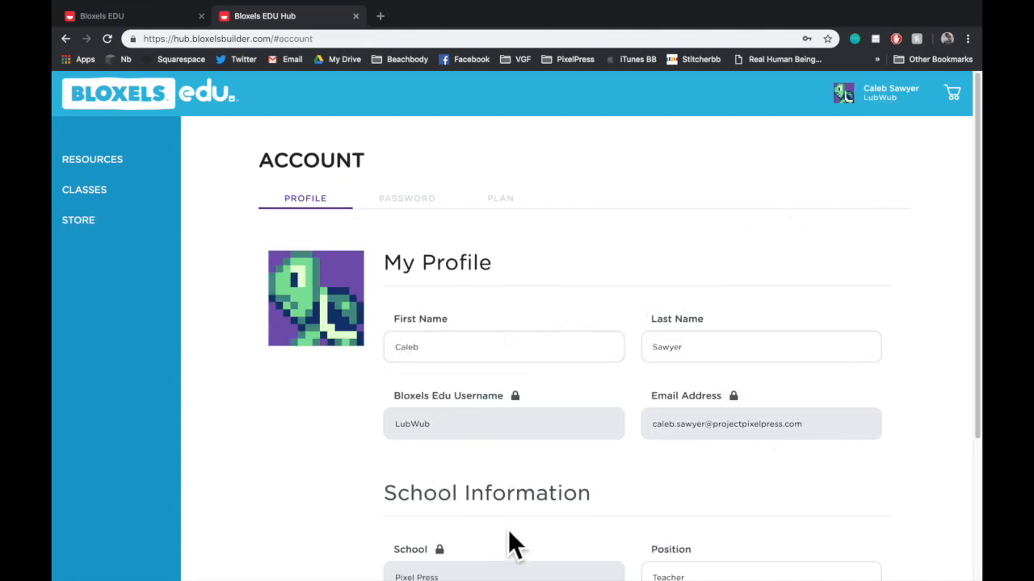
mouse_move(607, 446)
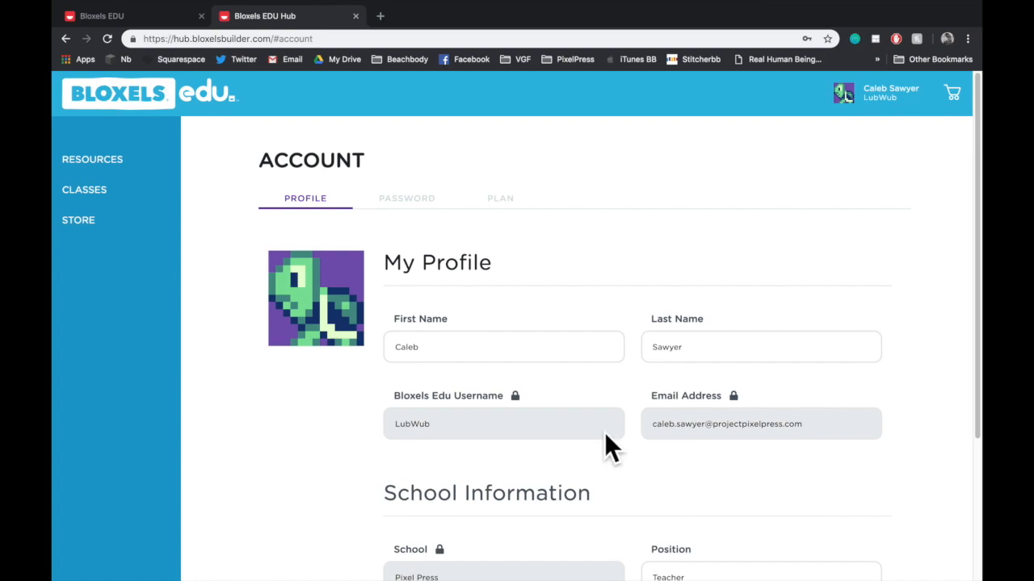
scroll(down, 3)
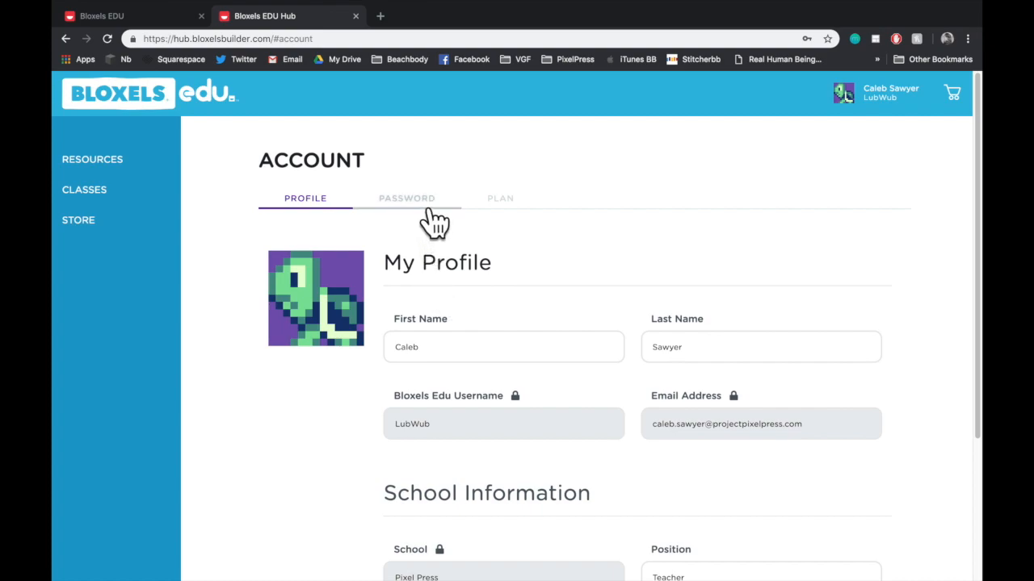
click(407, 197)
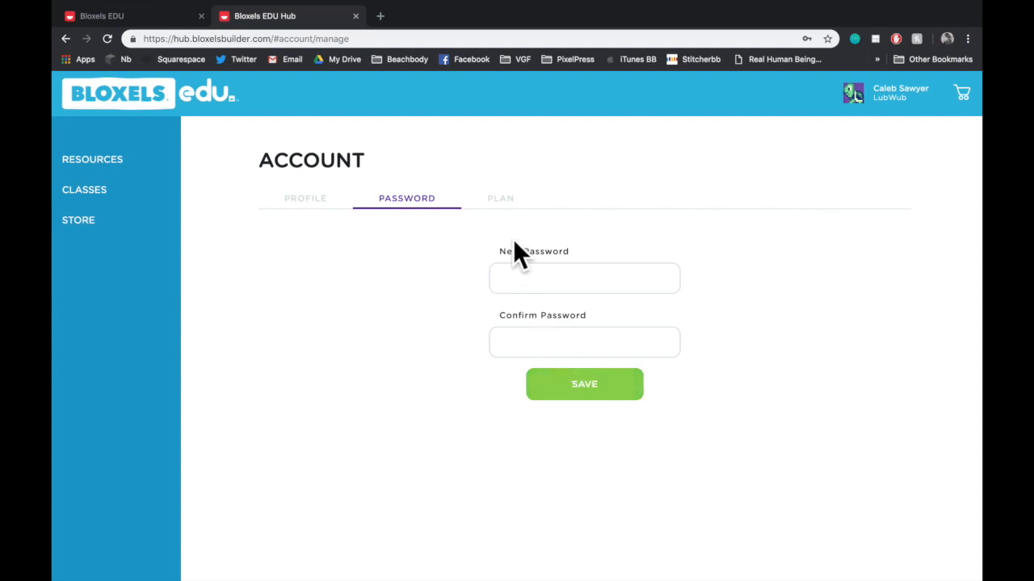
View the account Plan showing eight of ten seats used, the upgrade packs and activation code box.
click(501, 197)
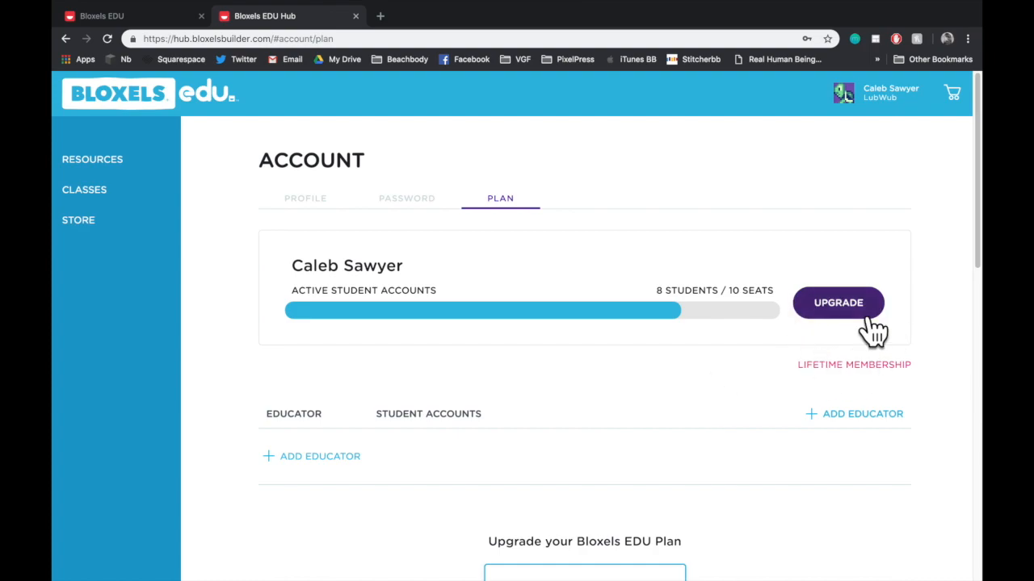
scroll(down, 3)
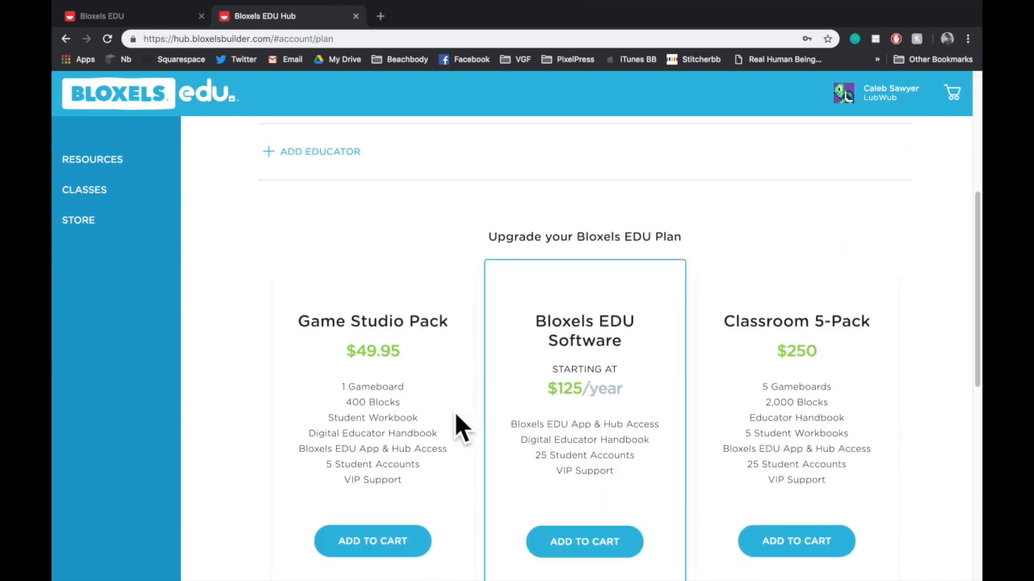
scroll(down, 3)
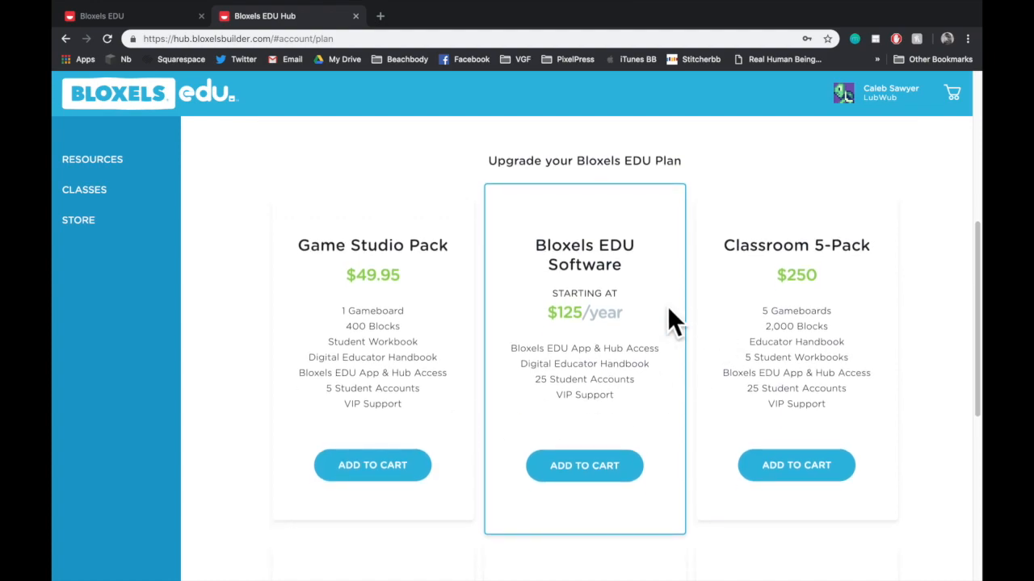
scroll(down, 3)
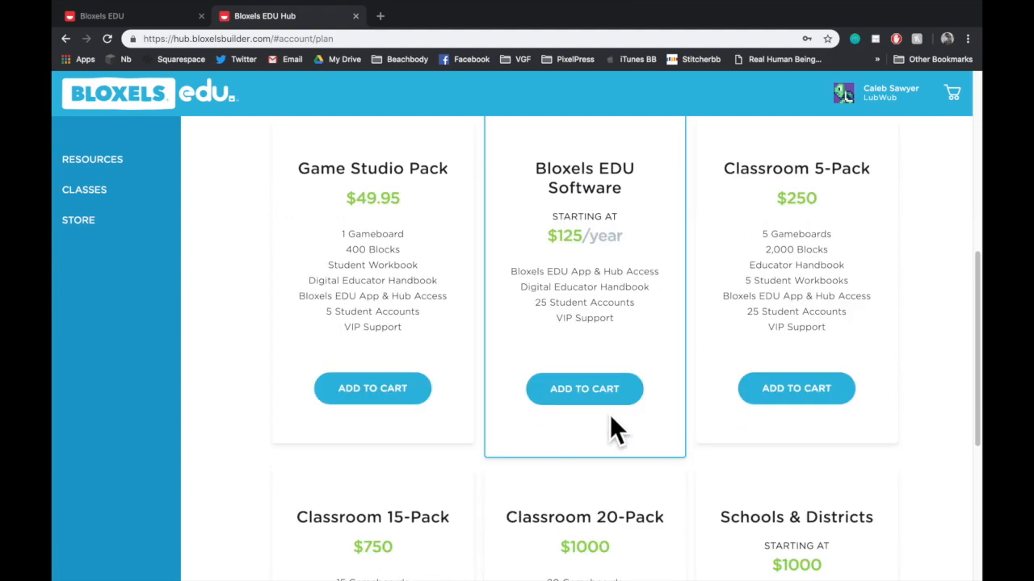
scroll(down, 3)
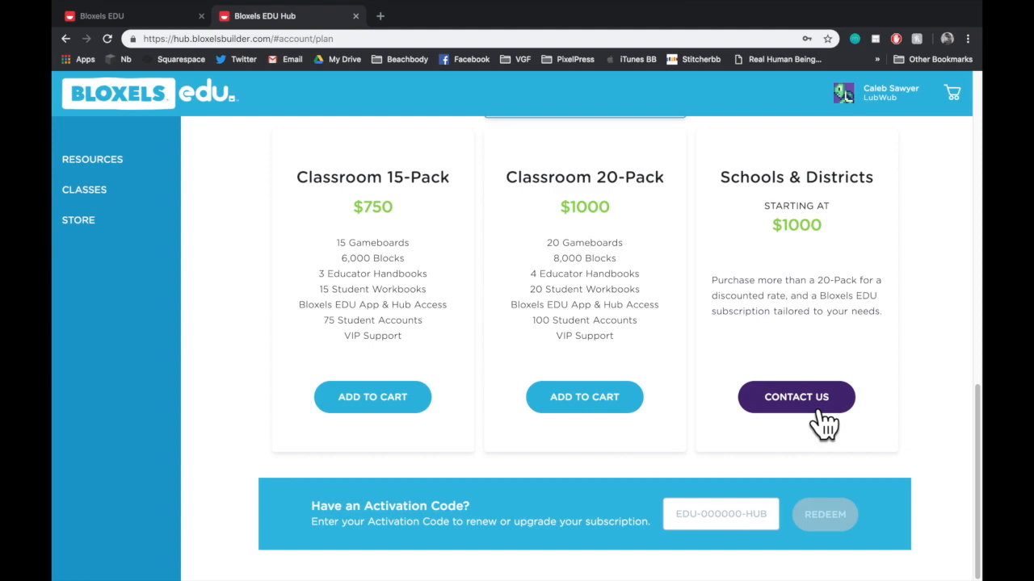
mouse_move(436, 517)
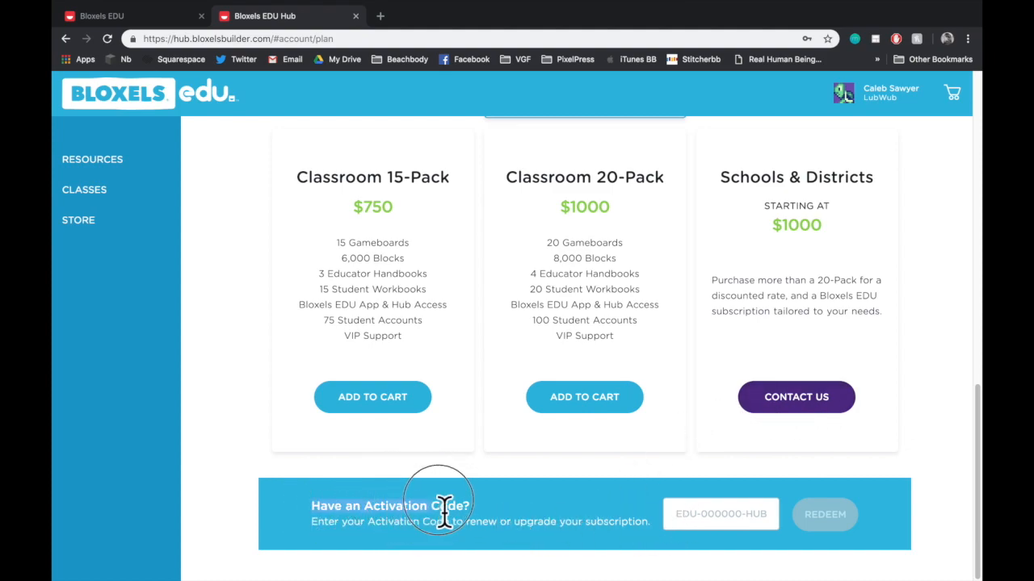
mouse_move(767, 509)
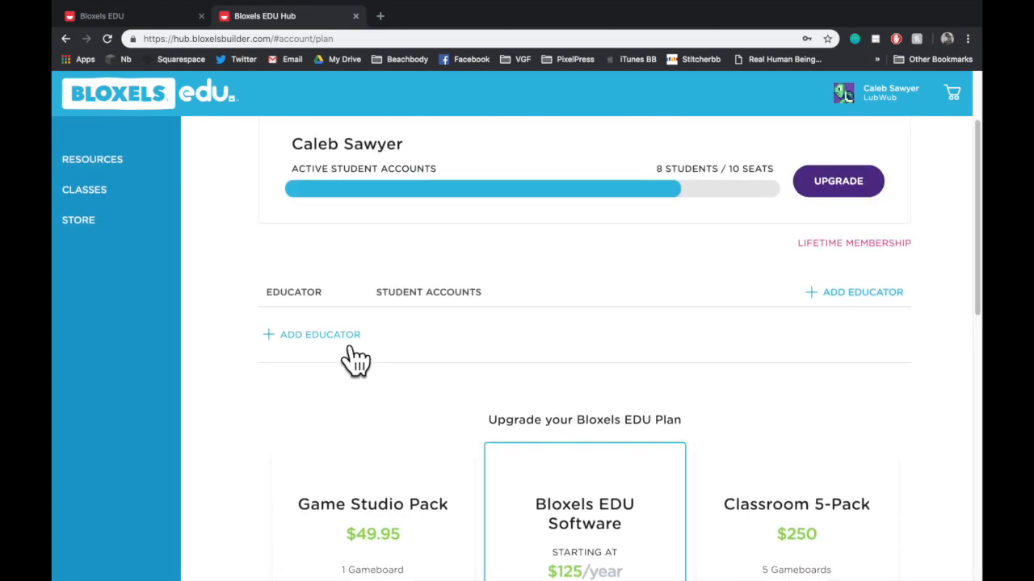
click(319, 334)
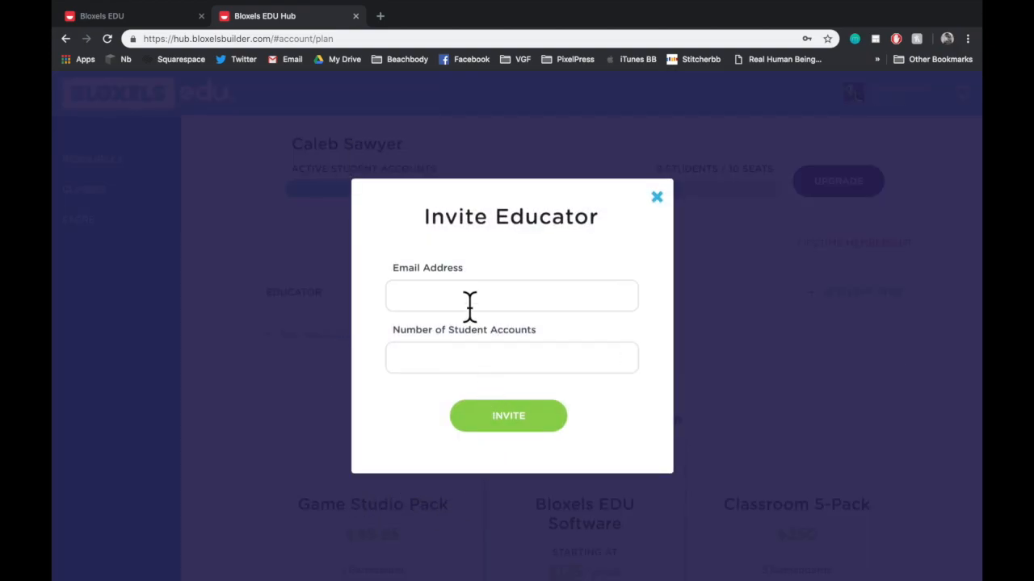
click(511, 296)
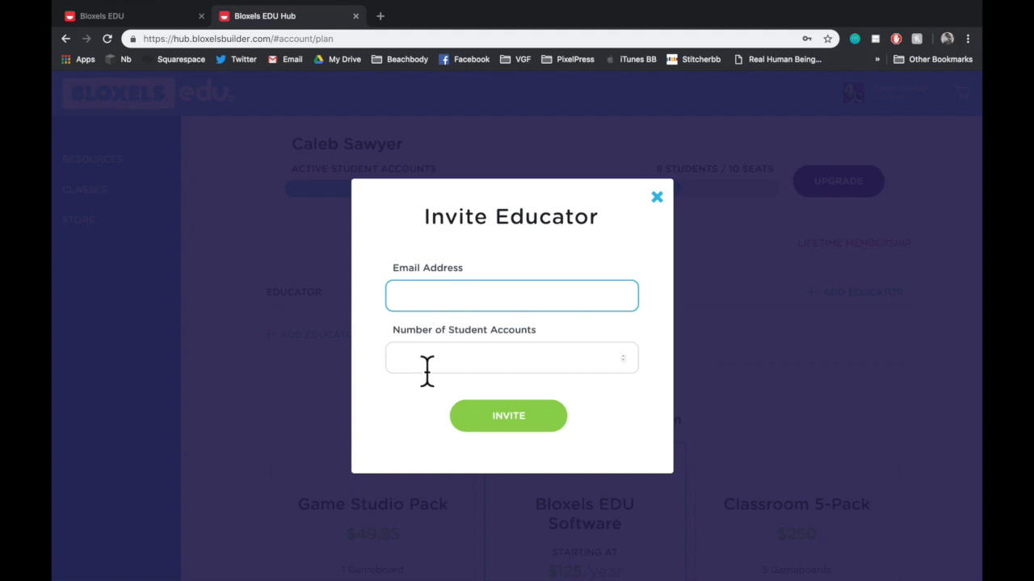
text(1)
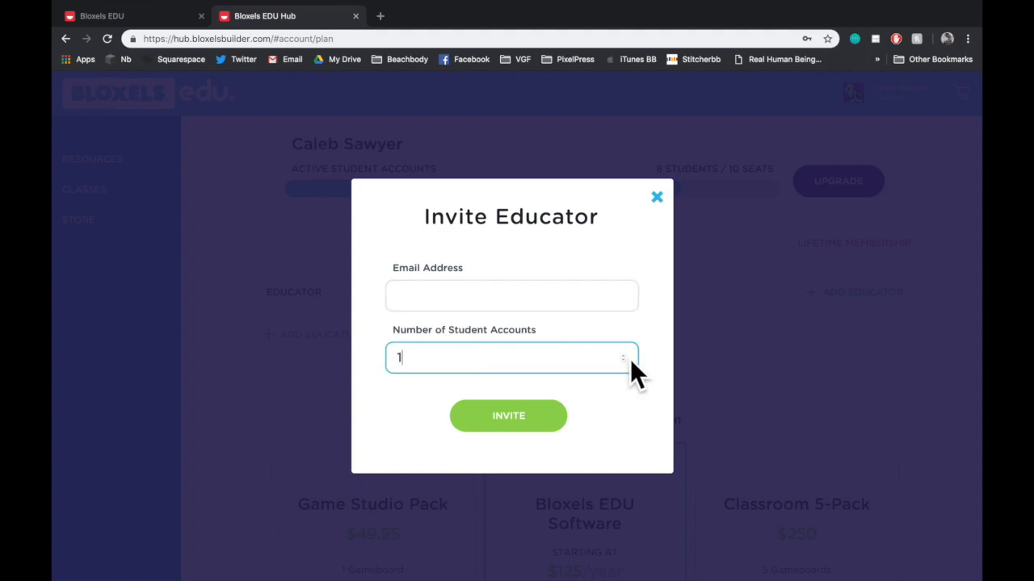
click(623, 352)
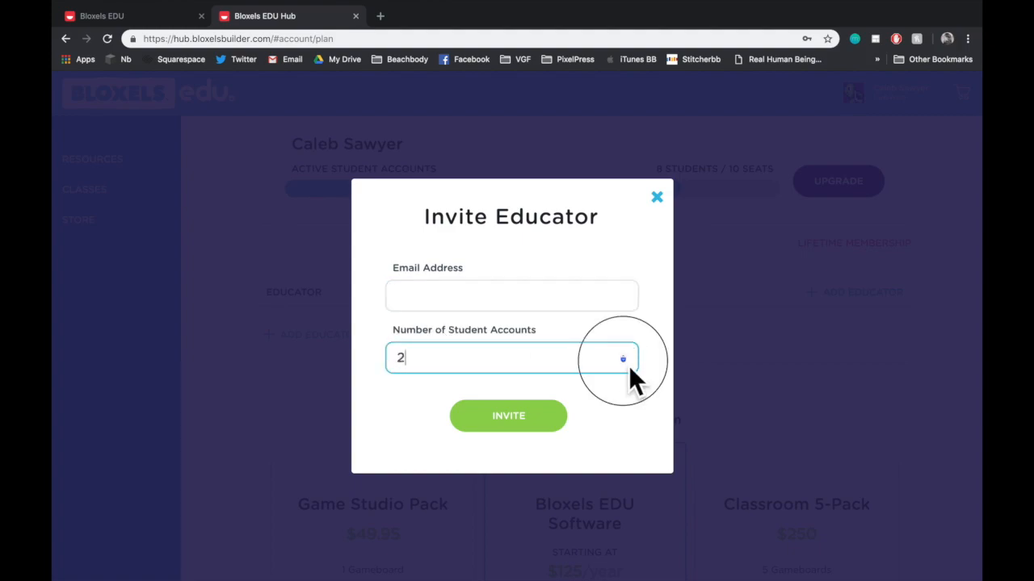
mouse_move(660, 223)
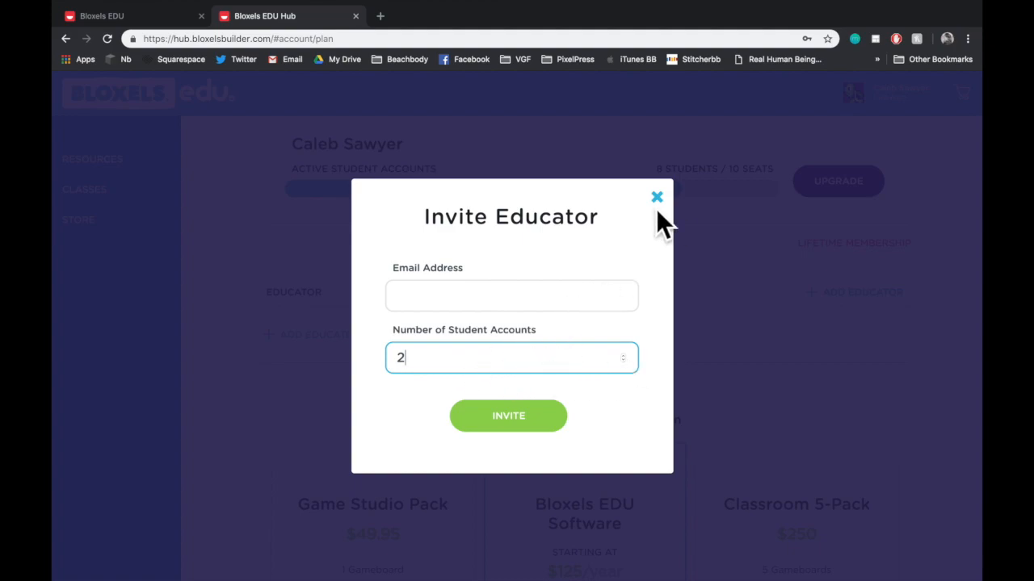
click(656, 197)
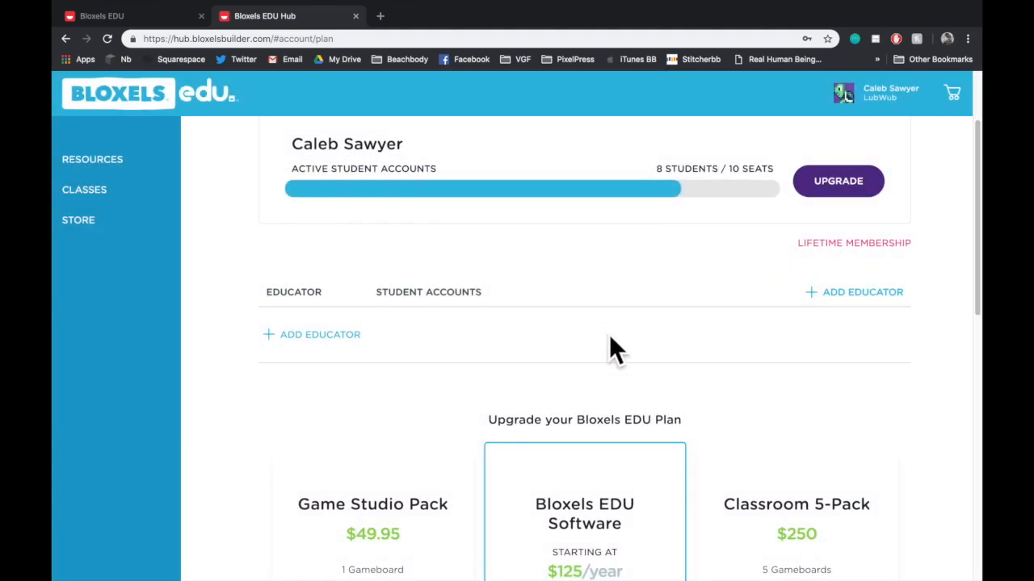
mouse_move(740, 331)
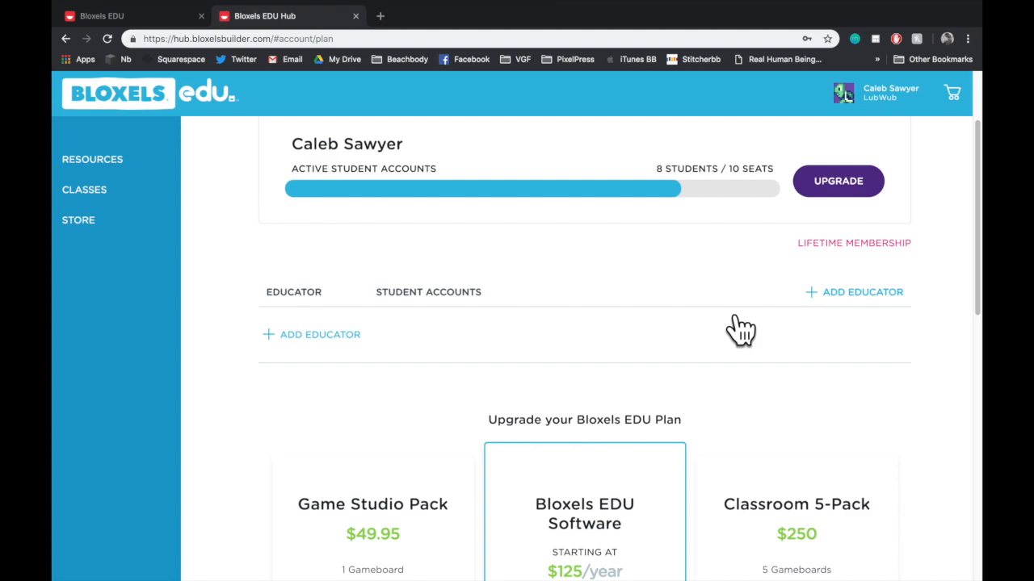
mouse_move(517, 356)
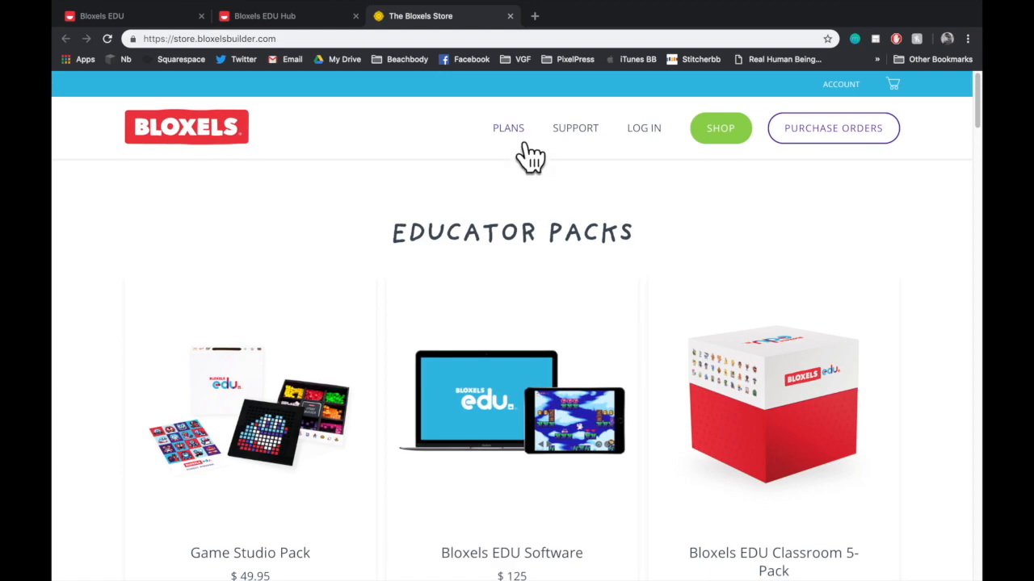
mouse_move(283, 48)
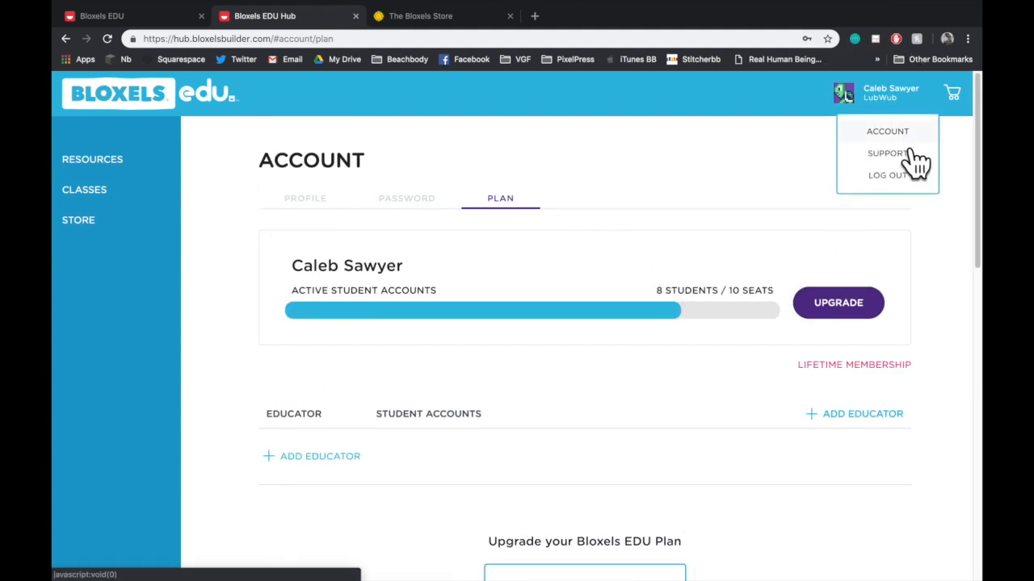
View the Support page with its Contact Us form and social links.
click(887, 153)
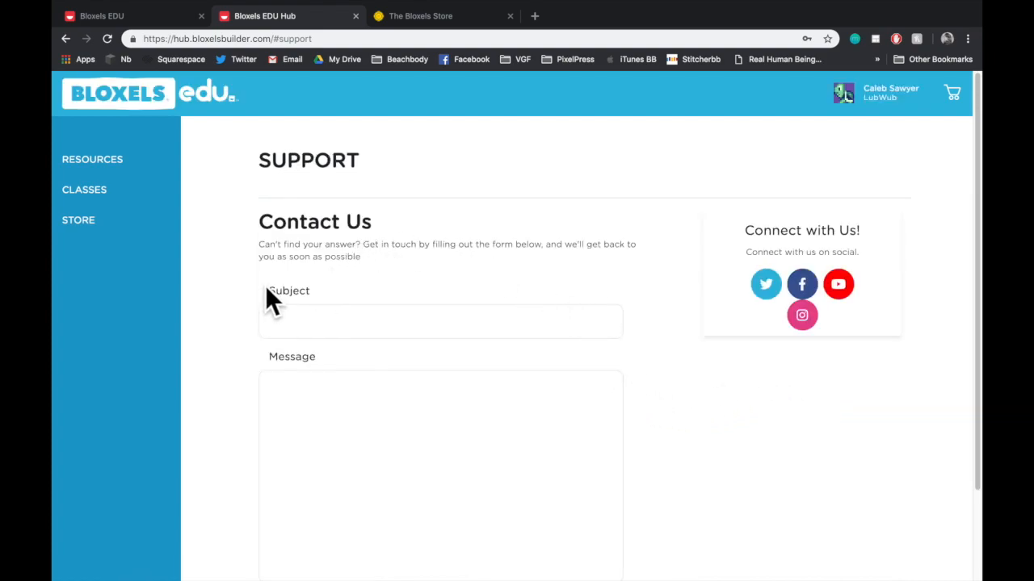
scroll(down, 3)
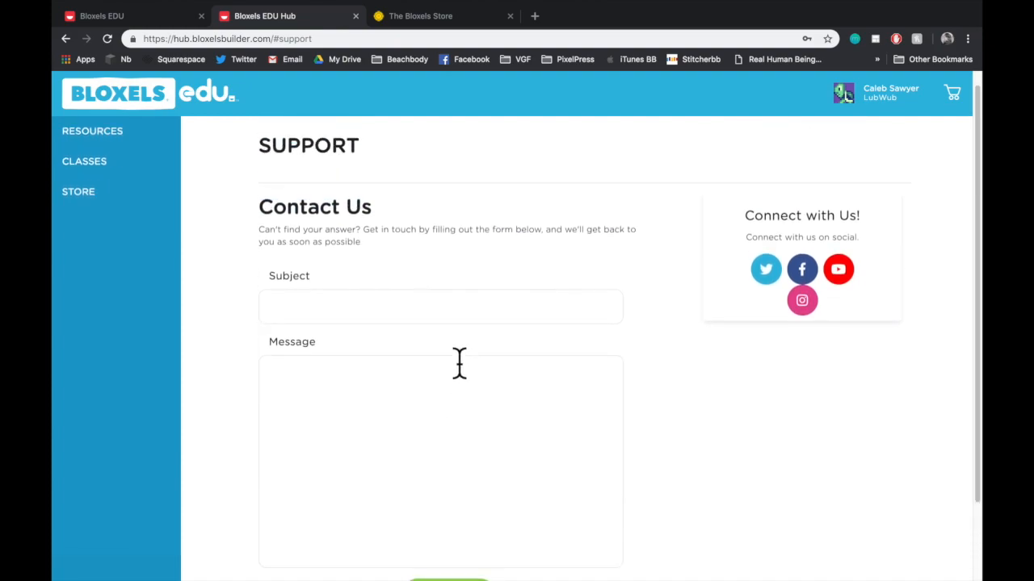
scroll(down, 3)
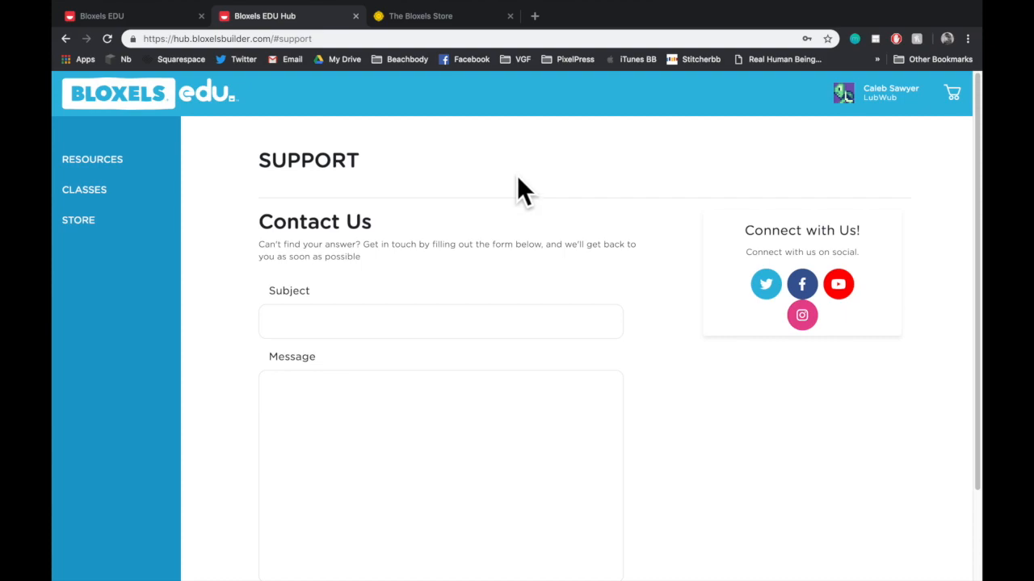
click(889, 92)
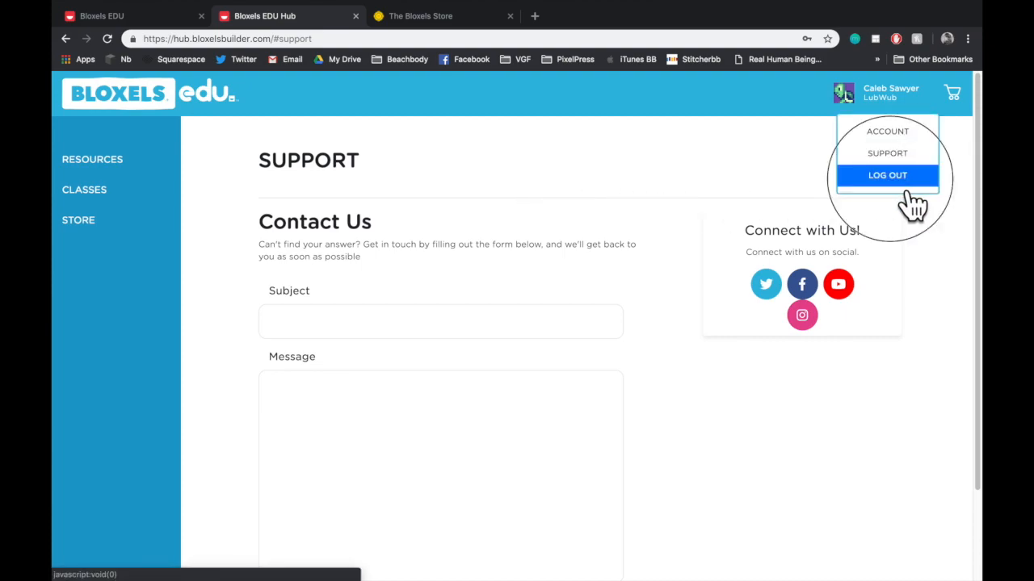
Log out of the hub, returning to the Log In page.
click(887, 175)
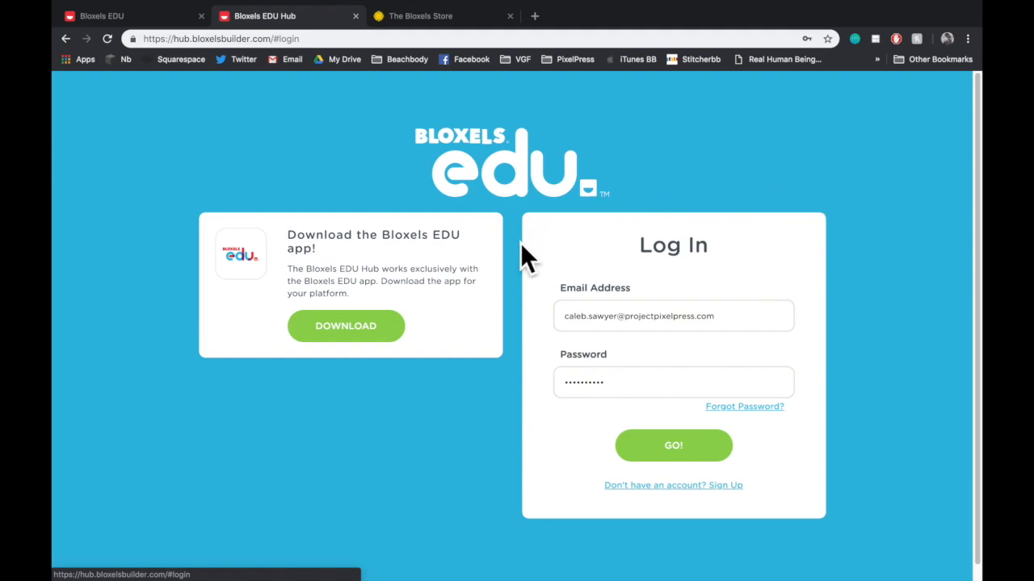
mouse_move(465, 423)
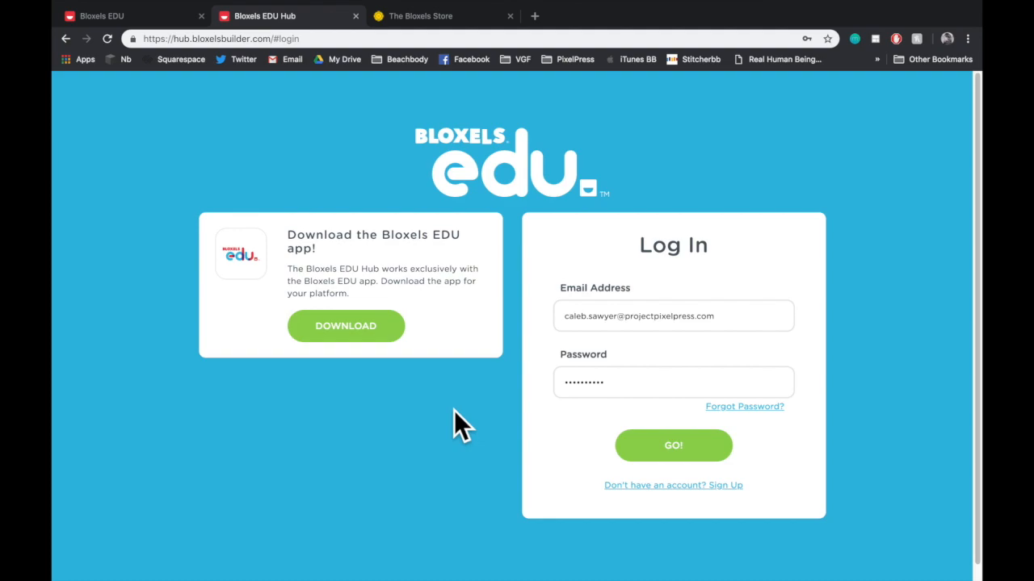
mouse_move(525, 97)
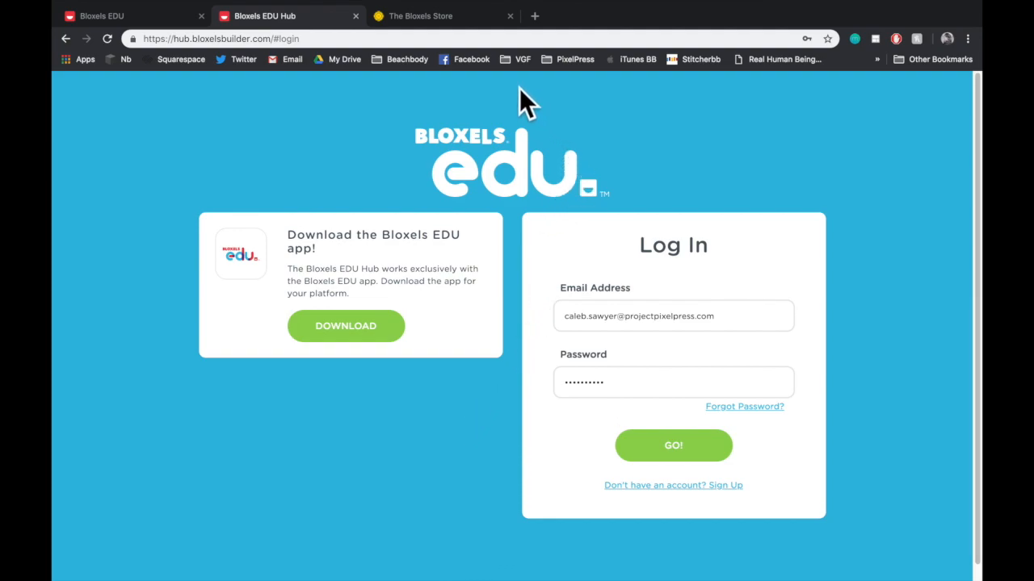